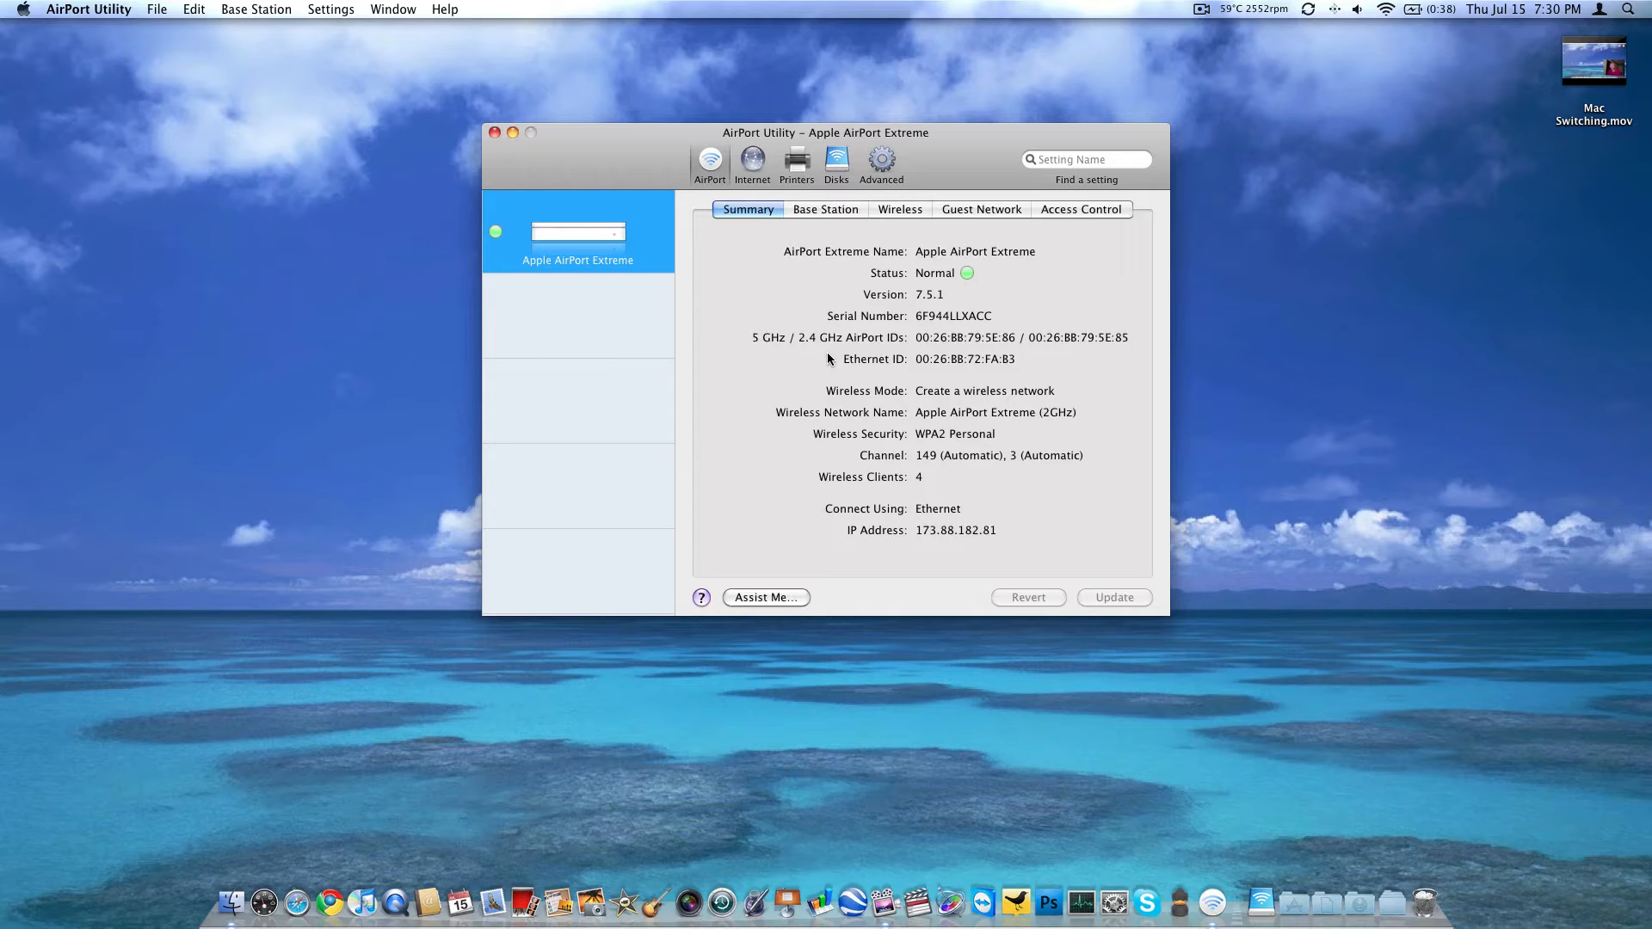
# Step: Show the Base Station settings: device name, password, automatic time server, New York time zone
pyautogui.click(1627, 9)
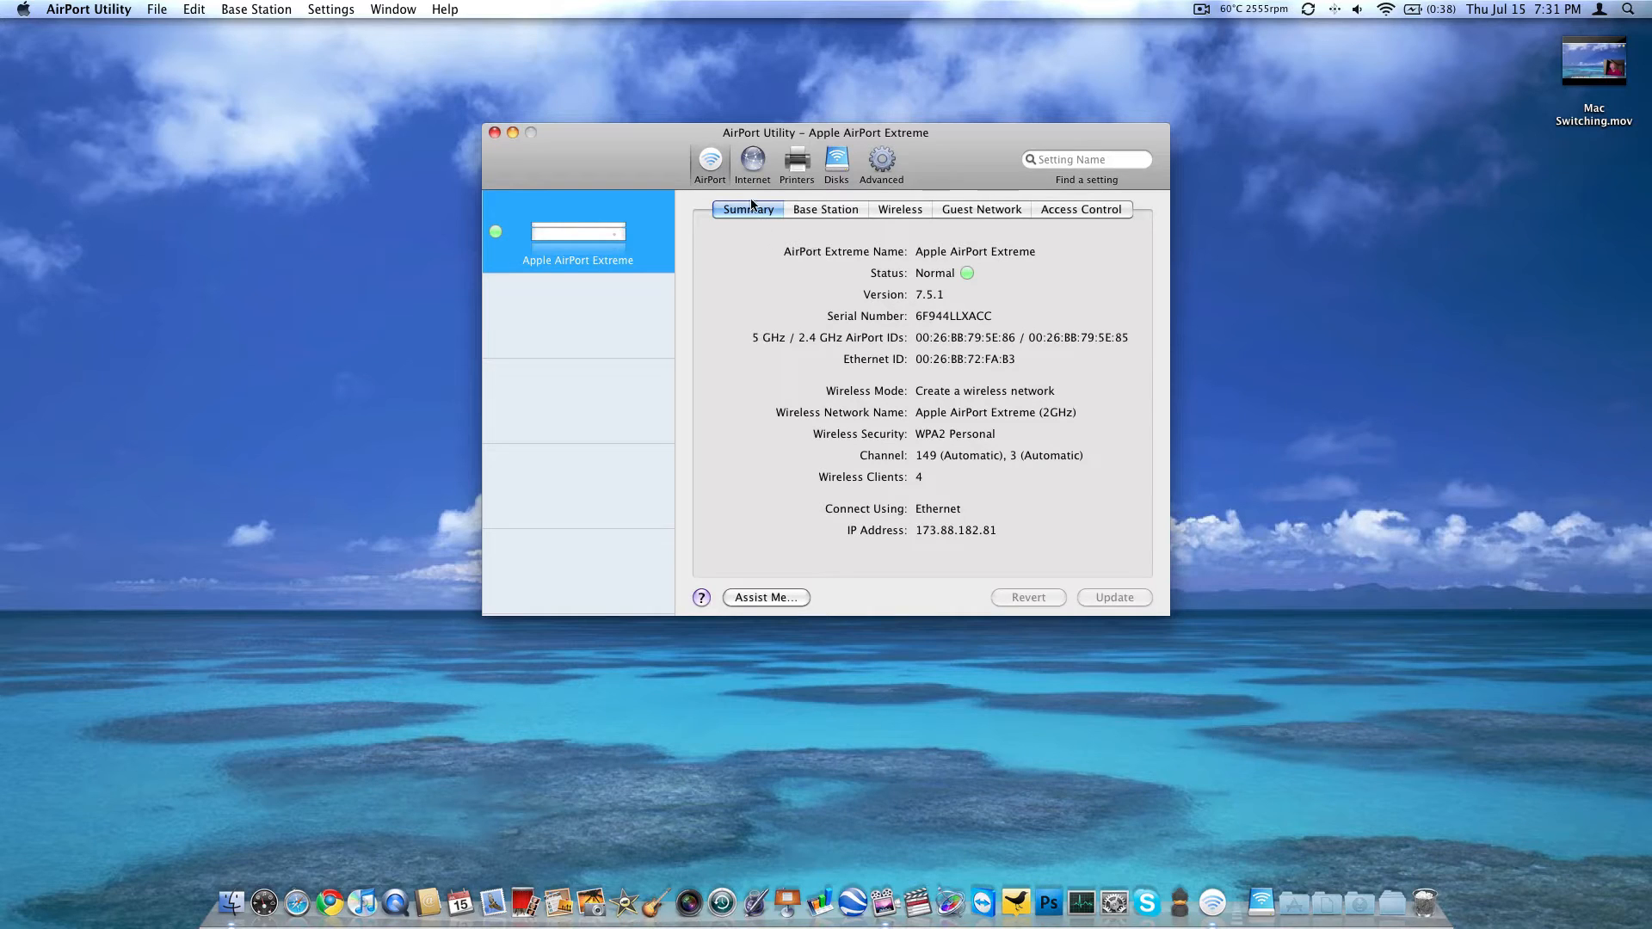
pyautogui.moveTo(877, 259)
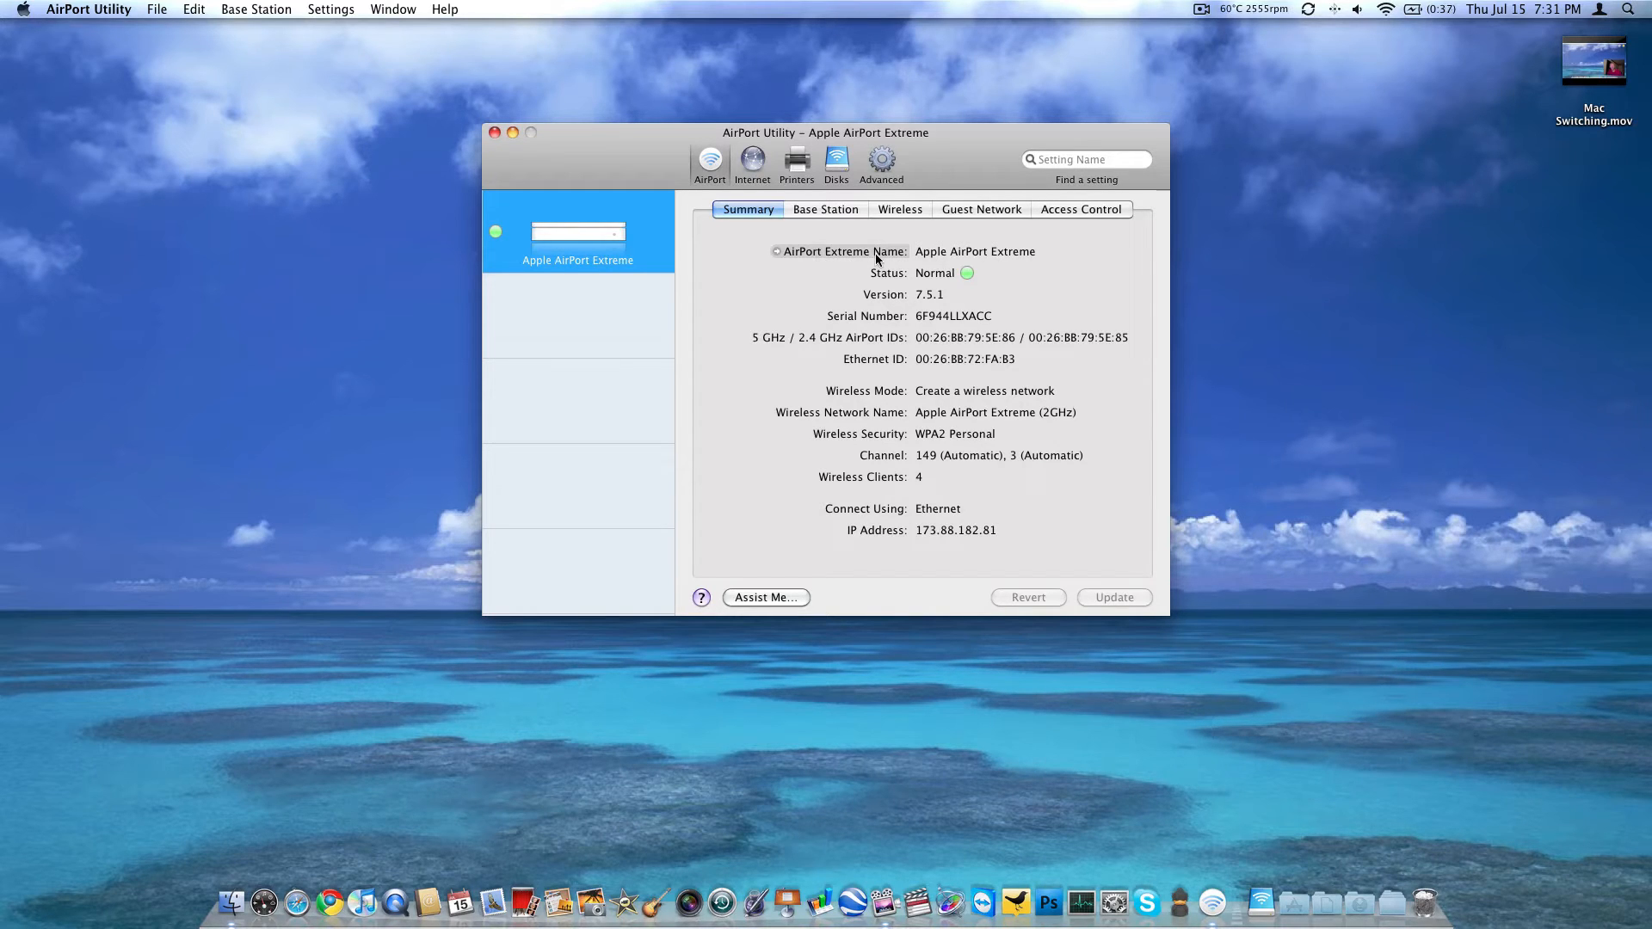
pyautogui.moveTo(965, 275)
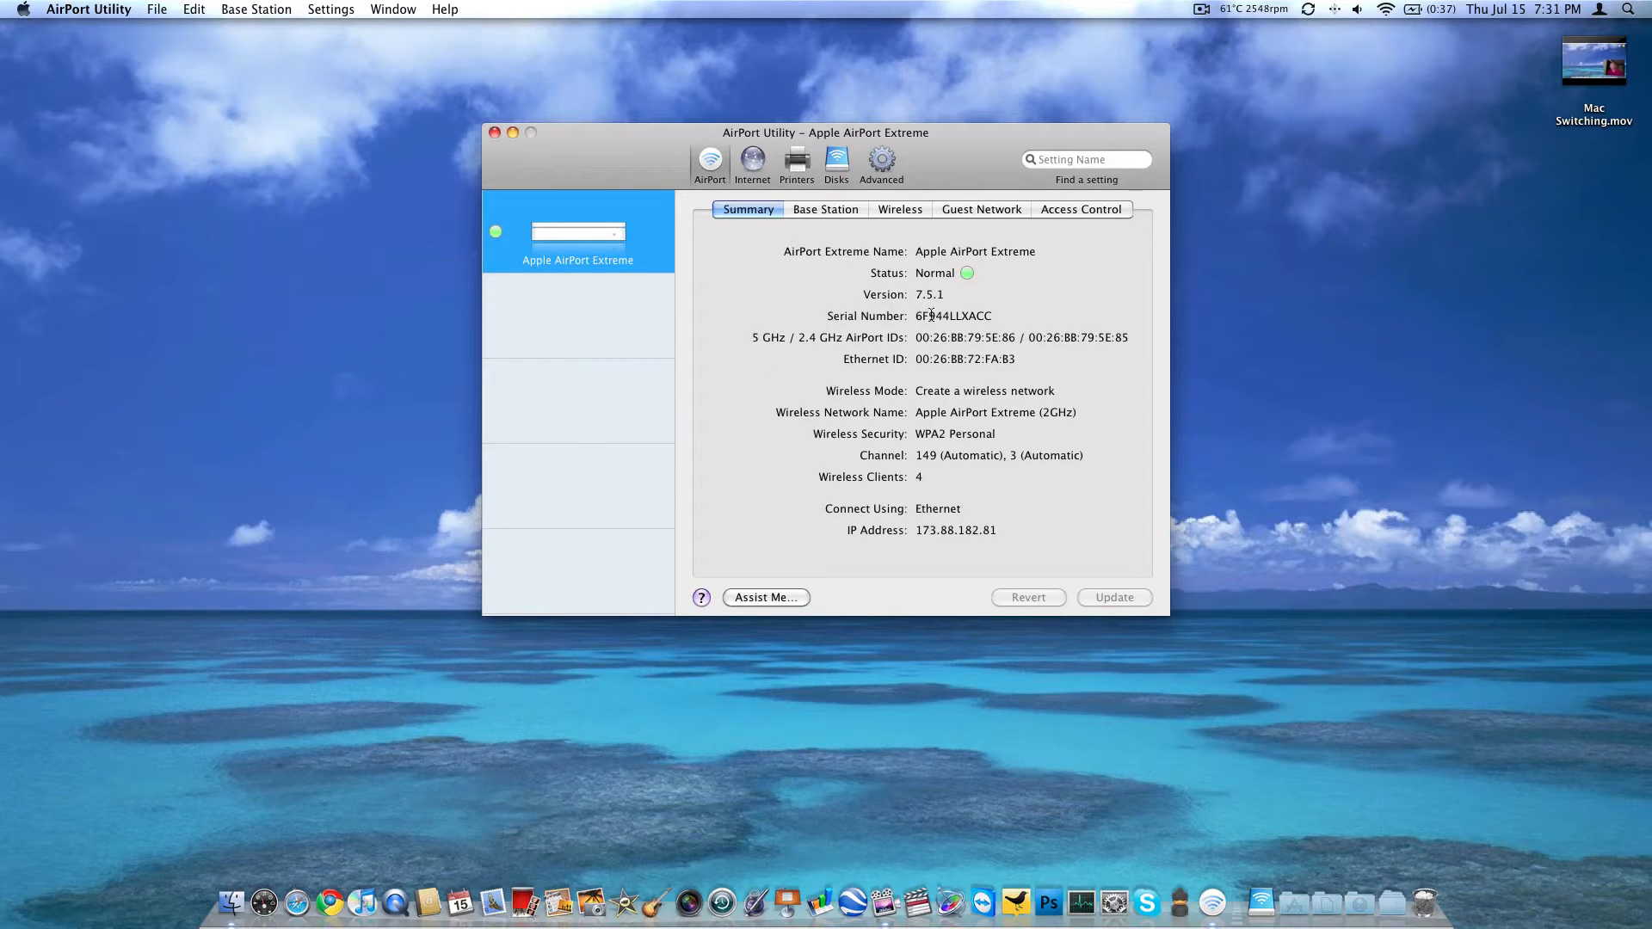
pyautogui.moveTo(827, 351)
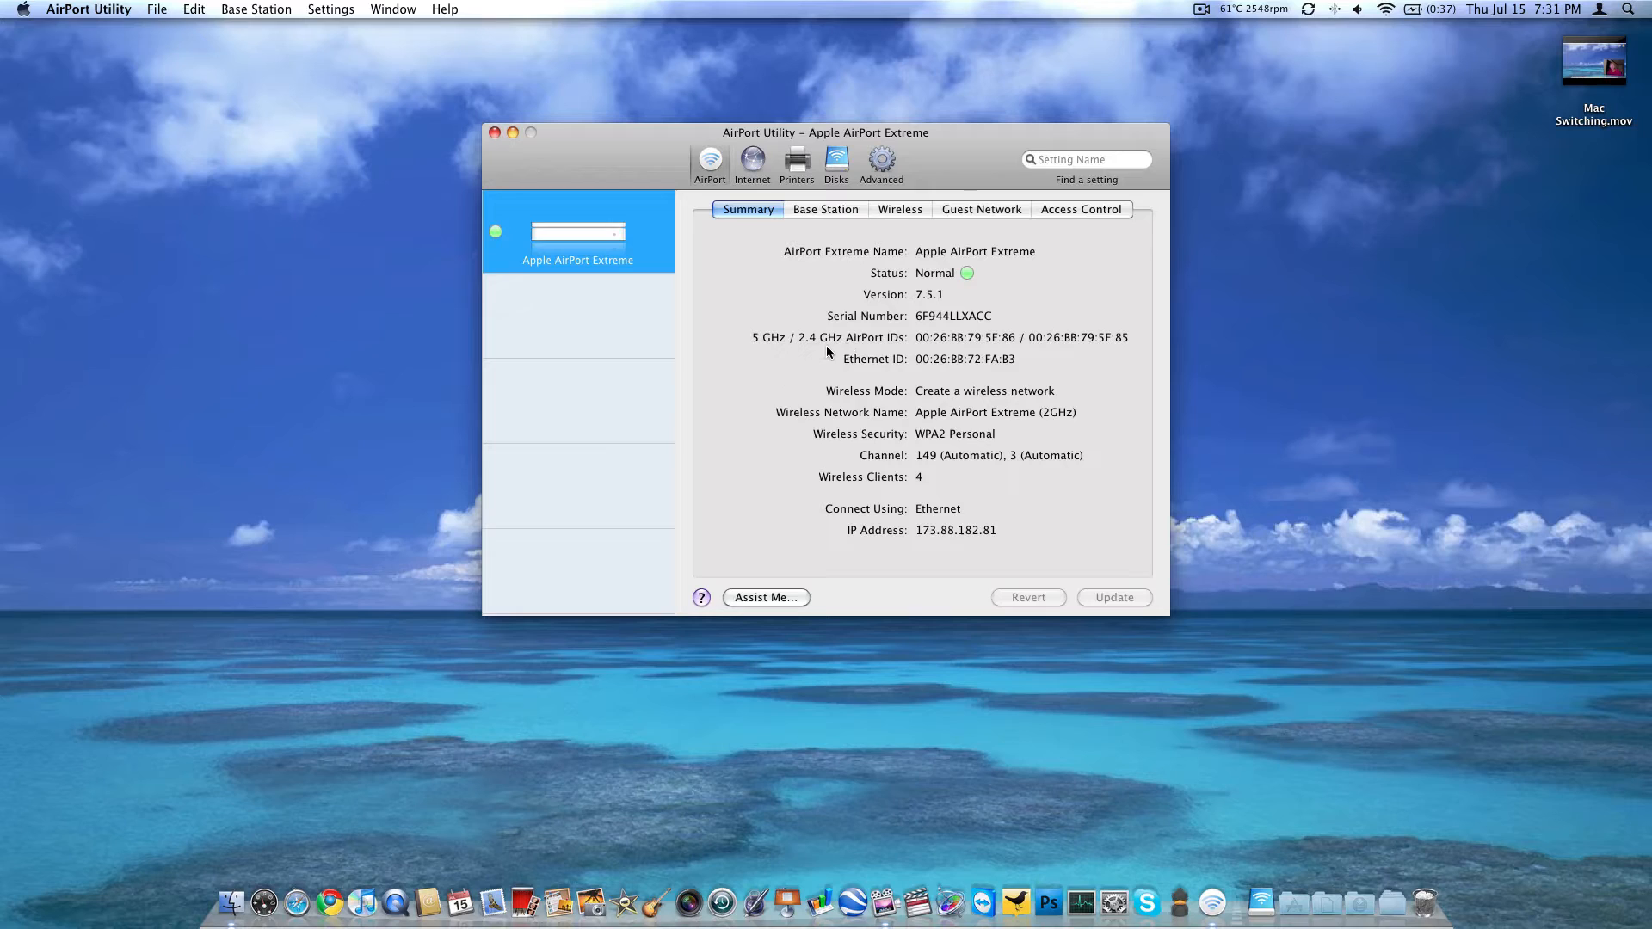
pyautogui.moveTo(898, 356)
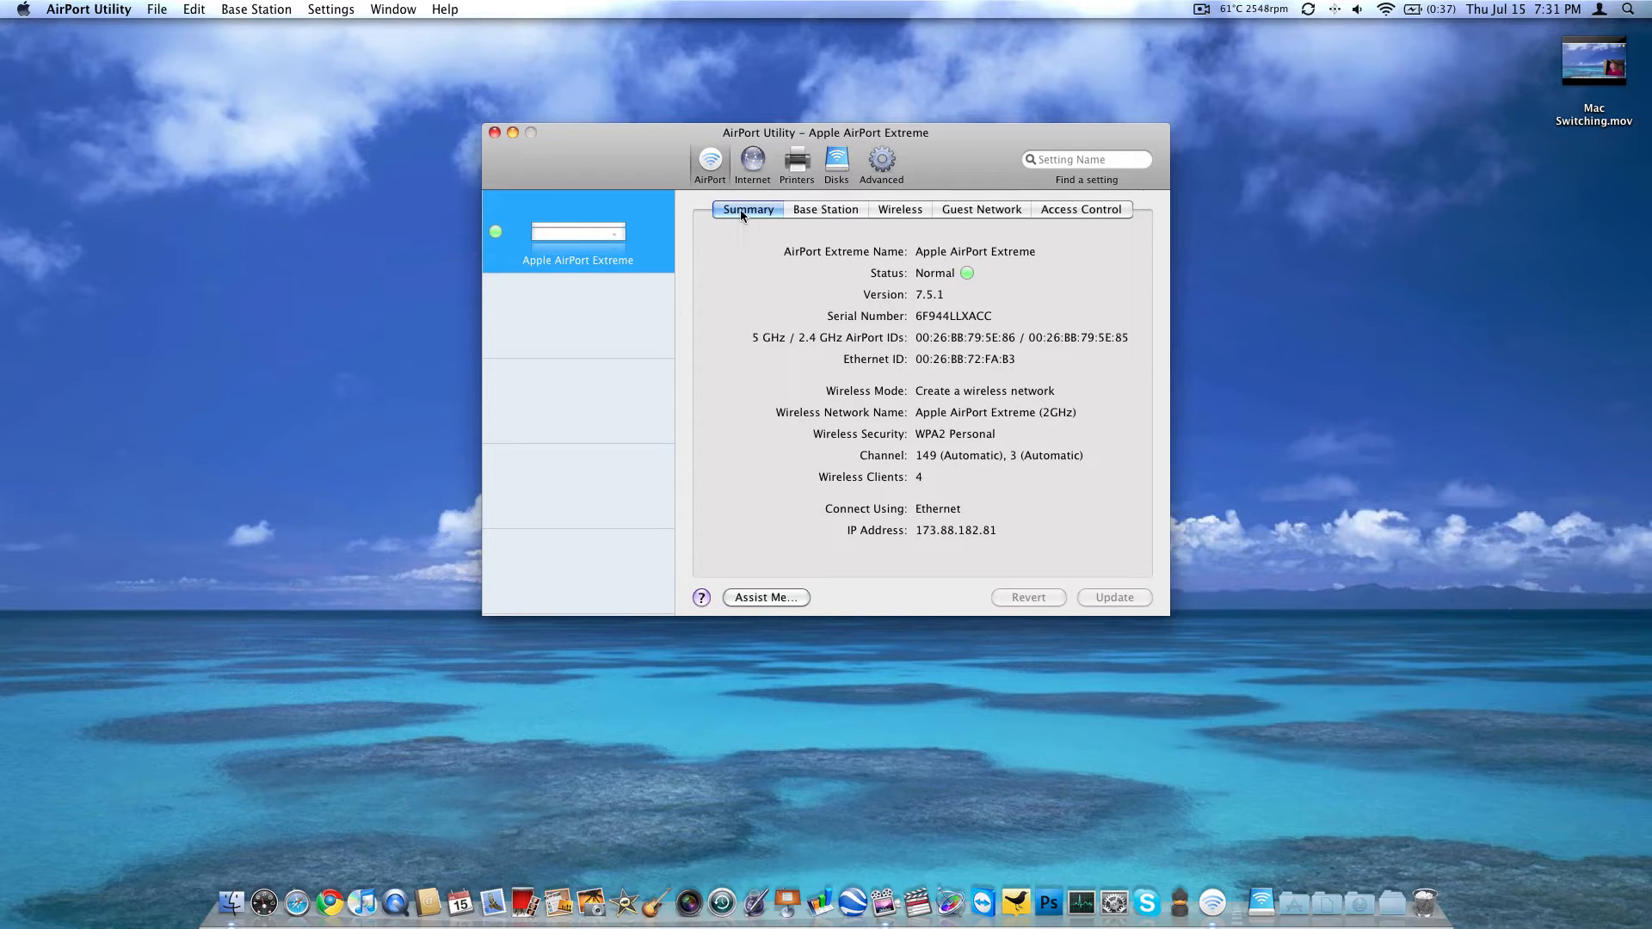
pyautogui.click(824, 208)
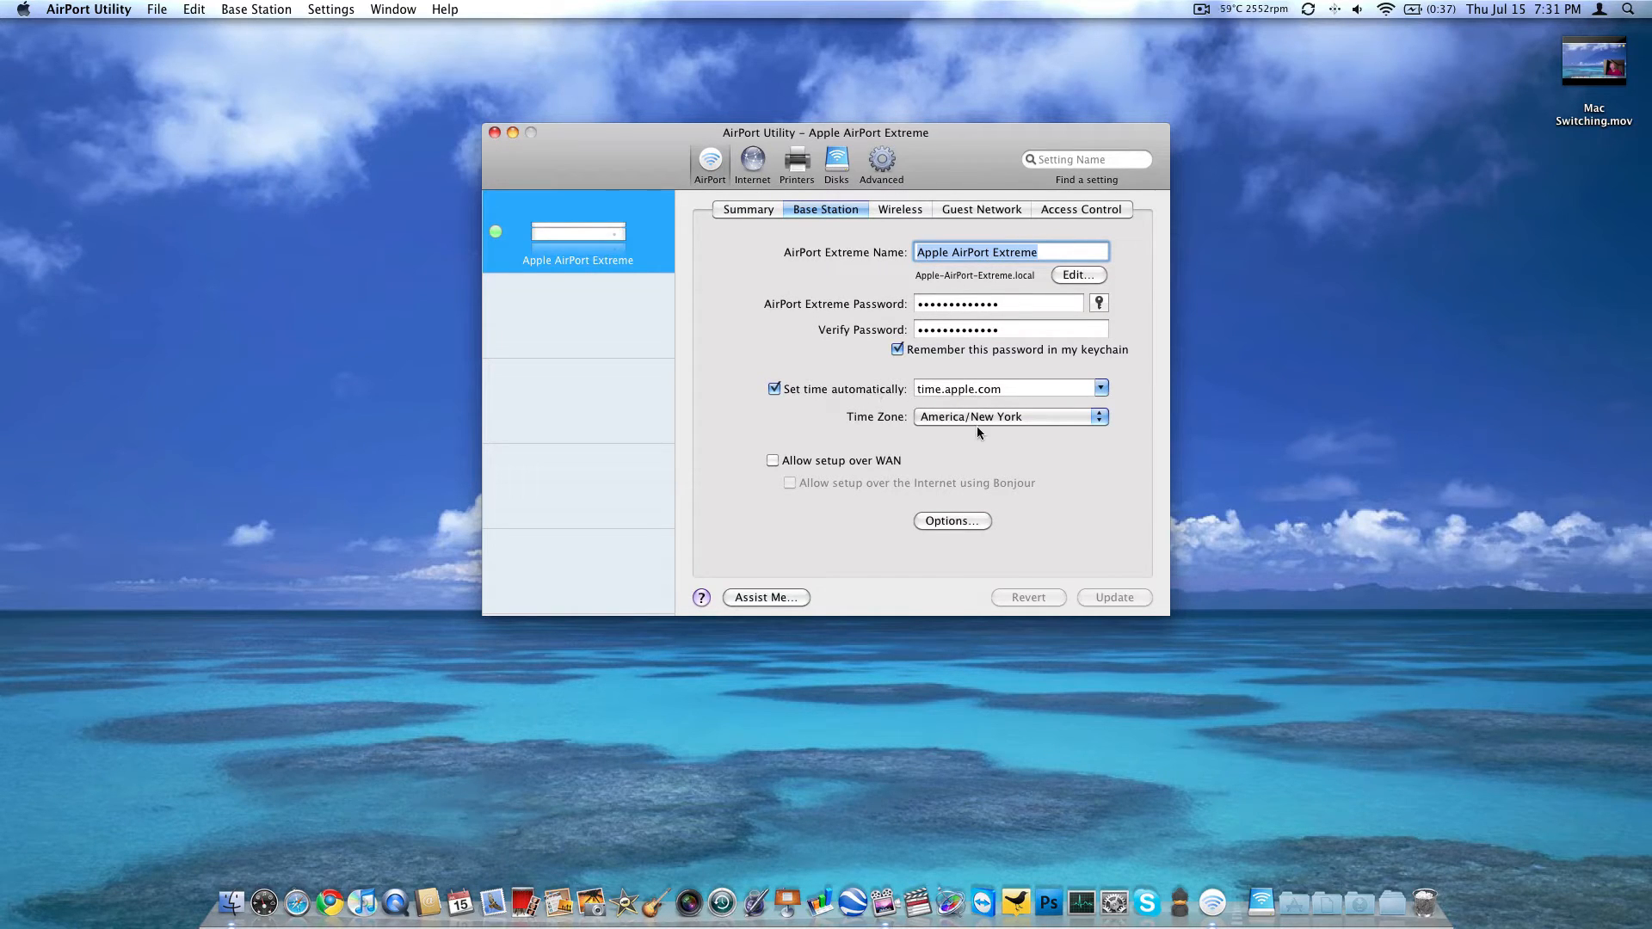
pyautogui.moveTo(857, 466)
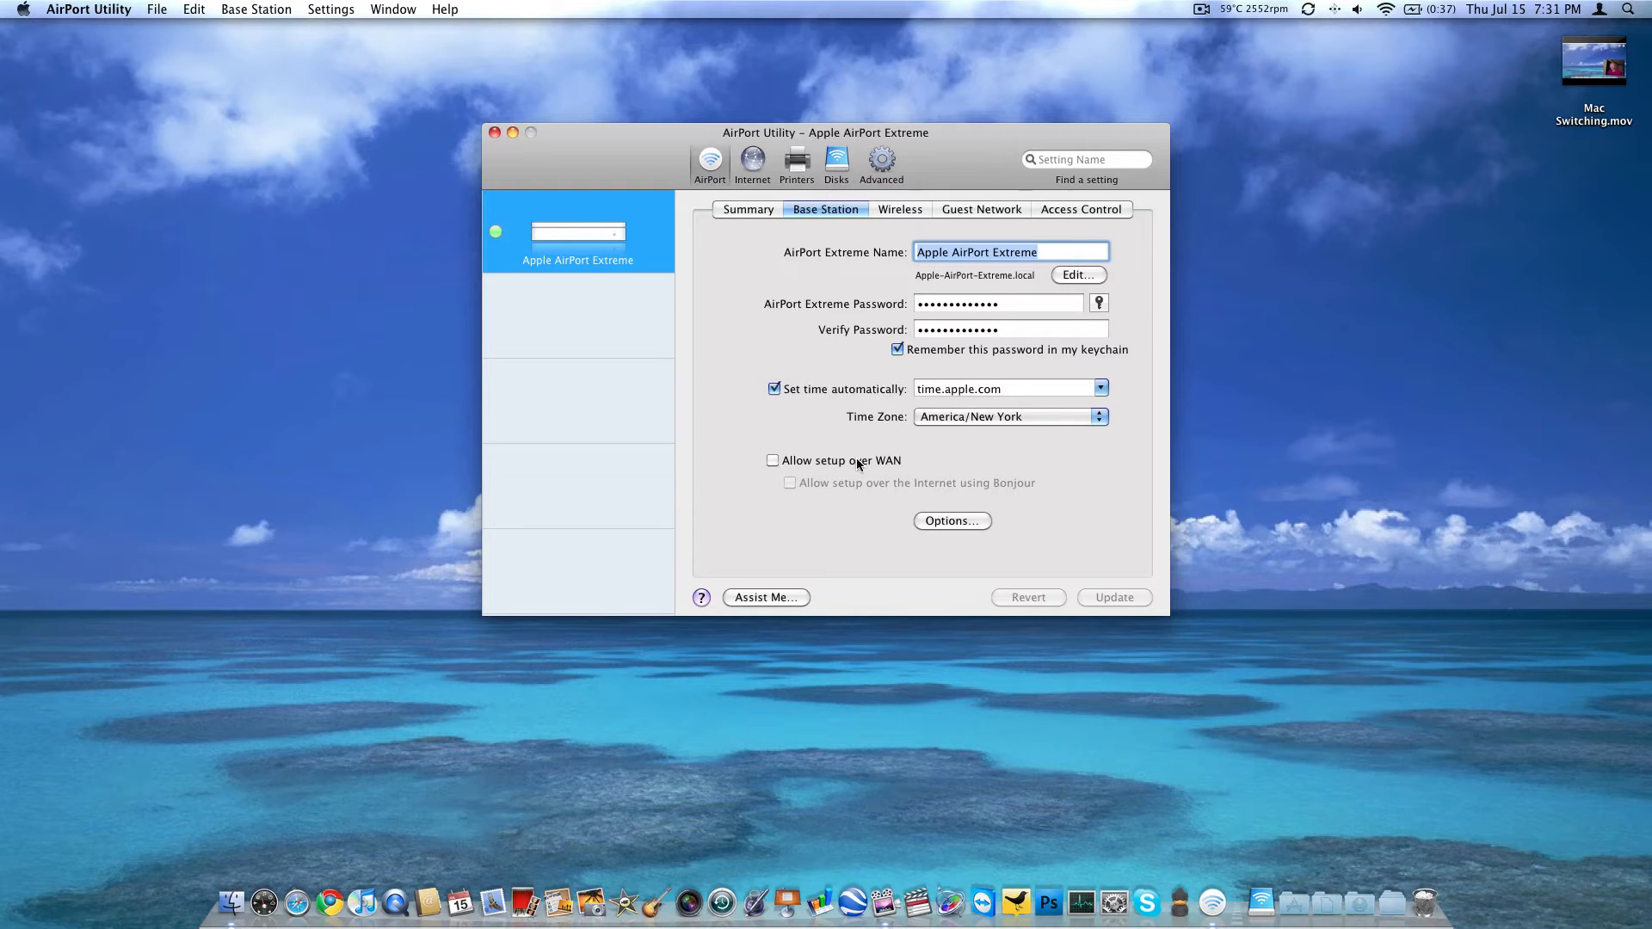
pyautogui.moveTo(890, 466)
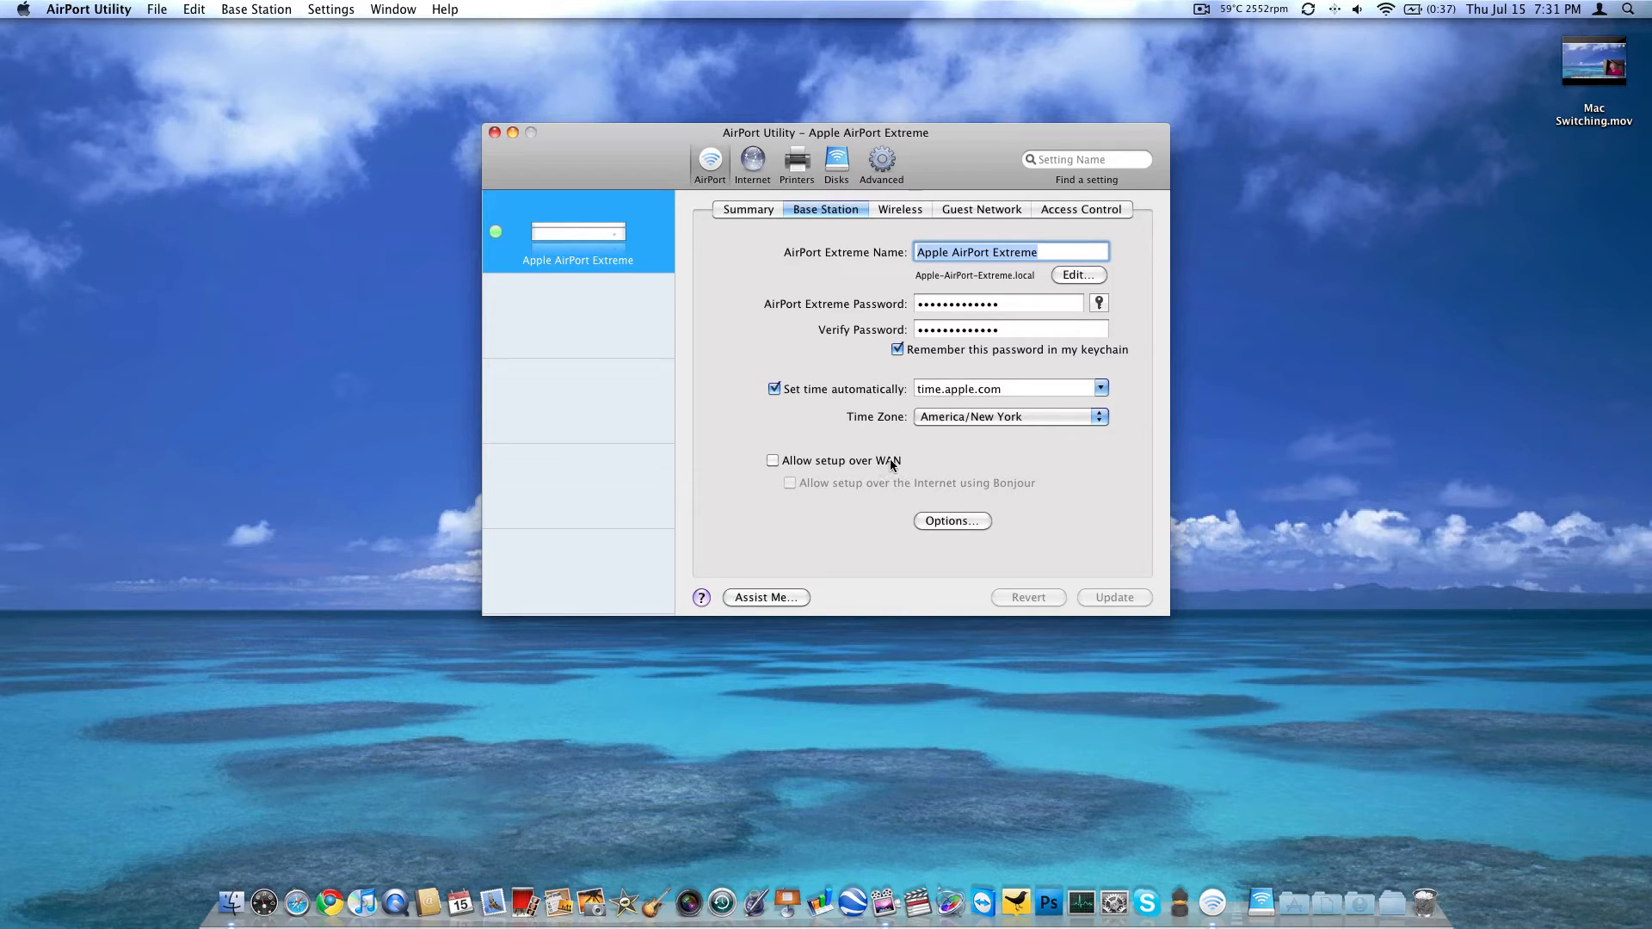
pyautogui.moveTo(799, 155)
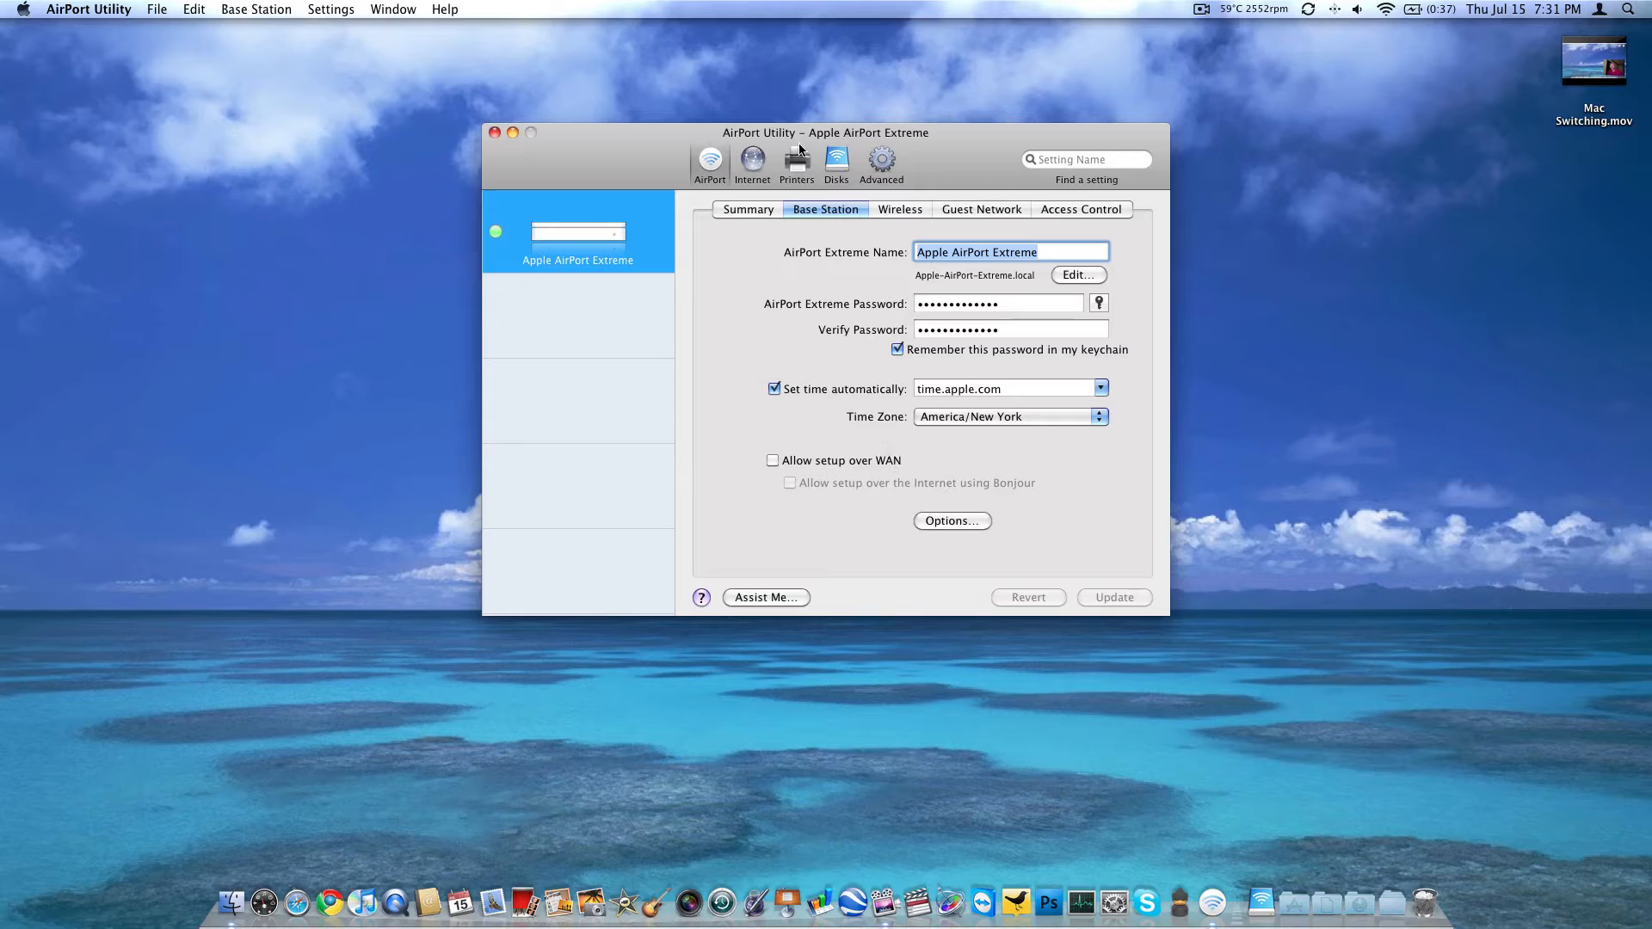
# Step: Review the wireless mode (Create a wireless network) and radio mode (Automatic) choices without changing them
pyautogui.click(900, 208)
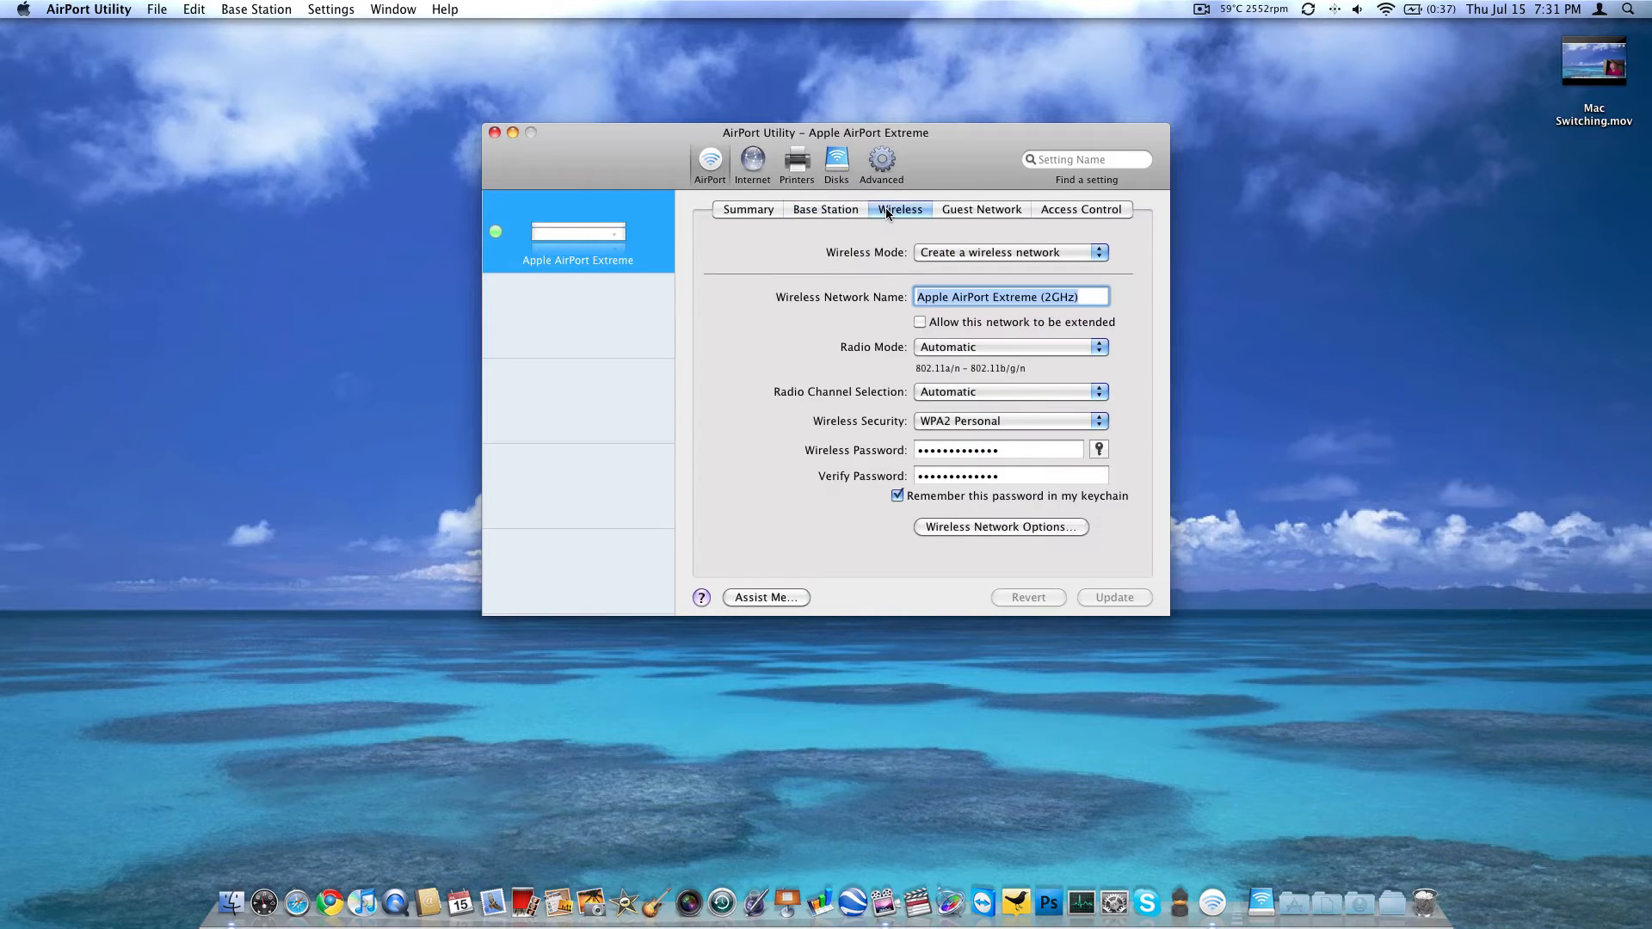
pyautogui.moveTo(1054, 308)
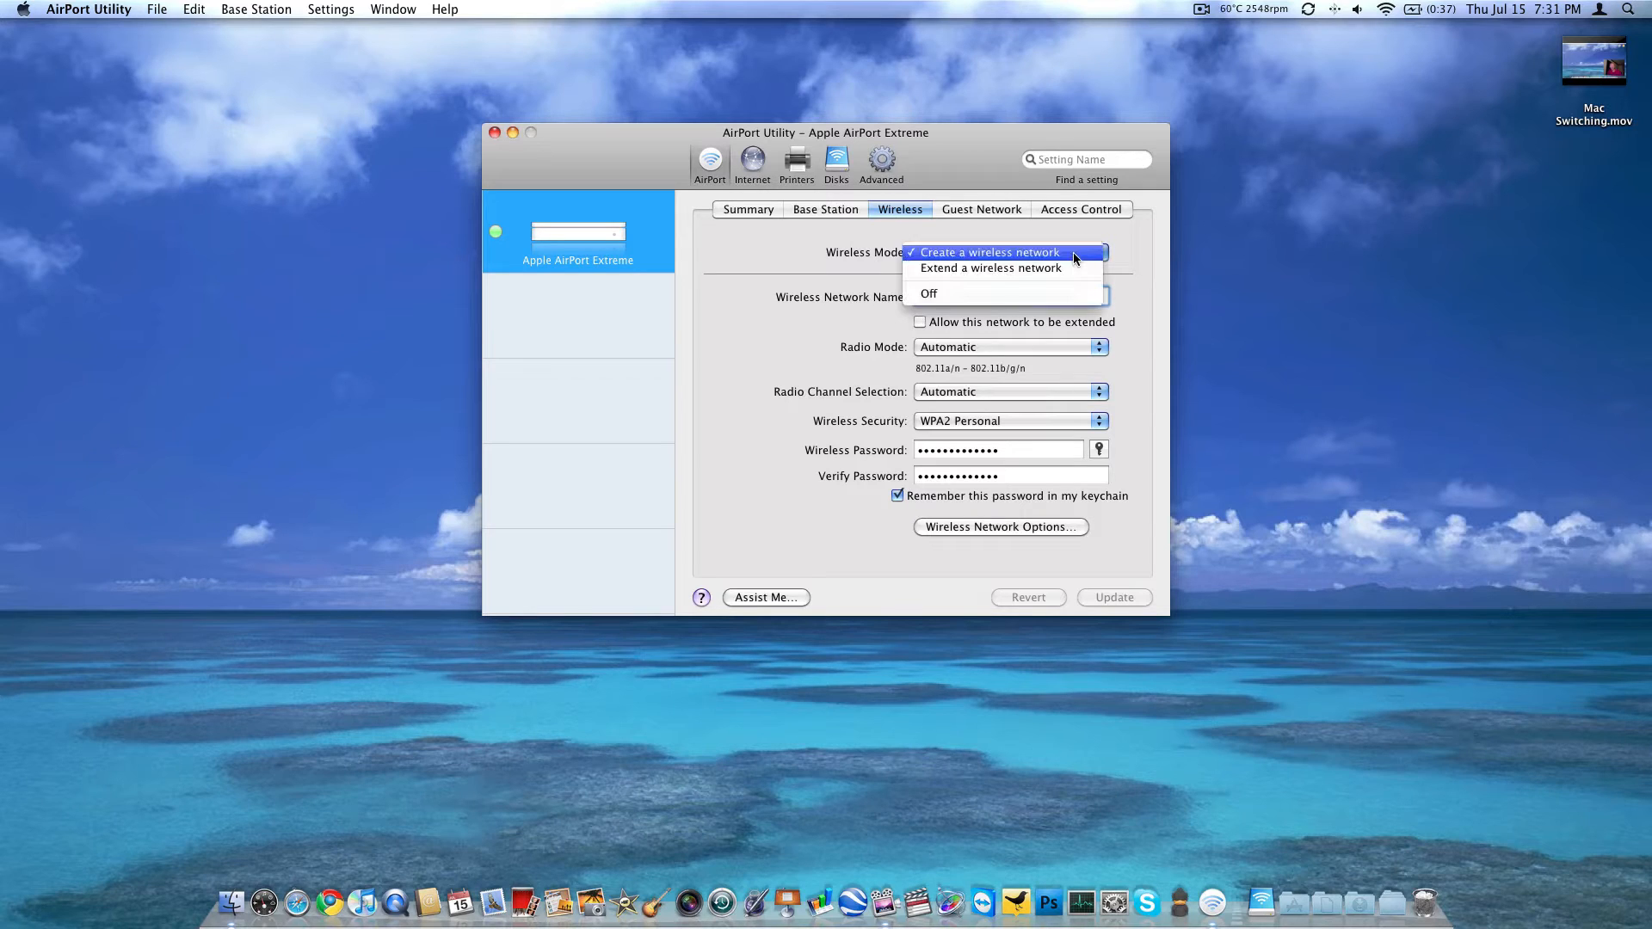
pyautogui.click(986, 251)
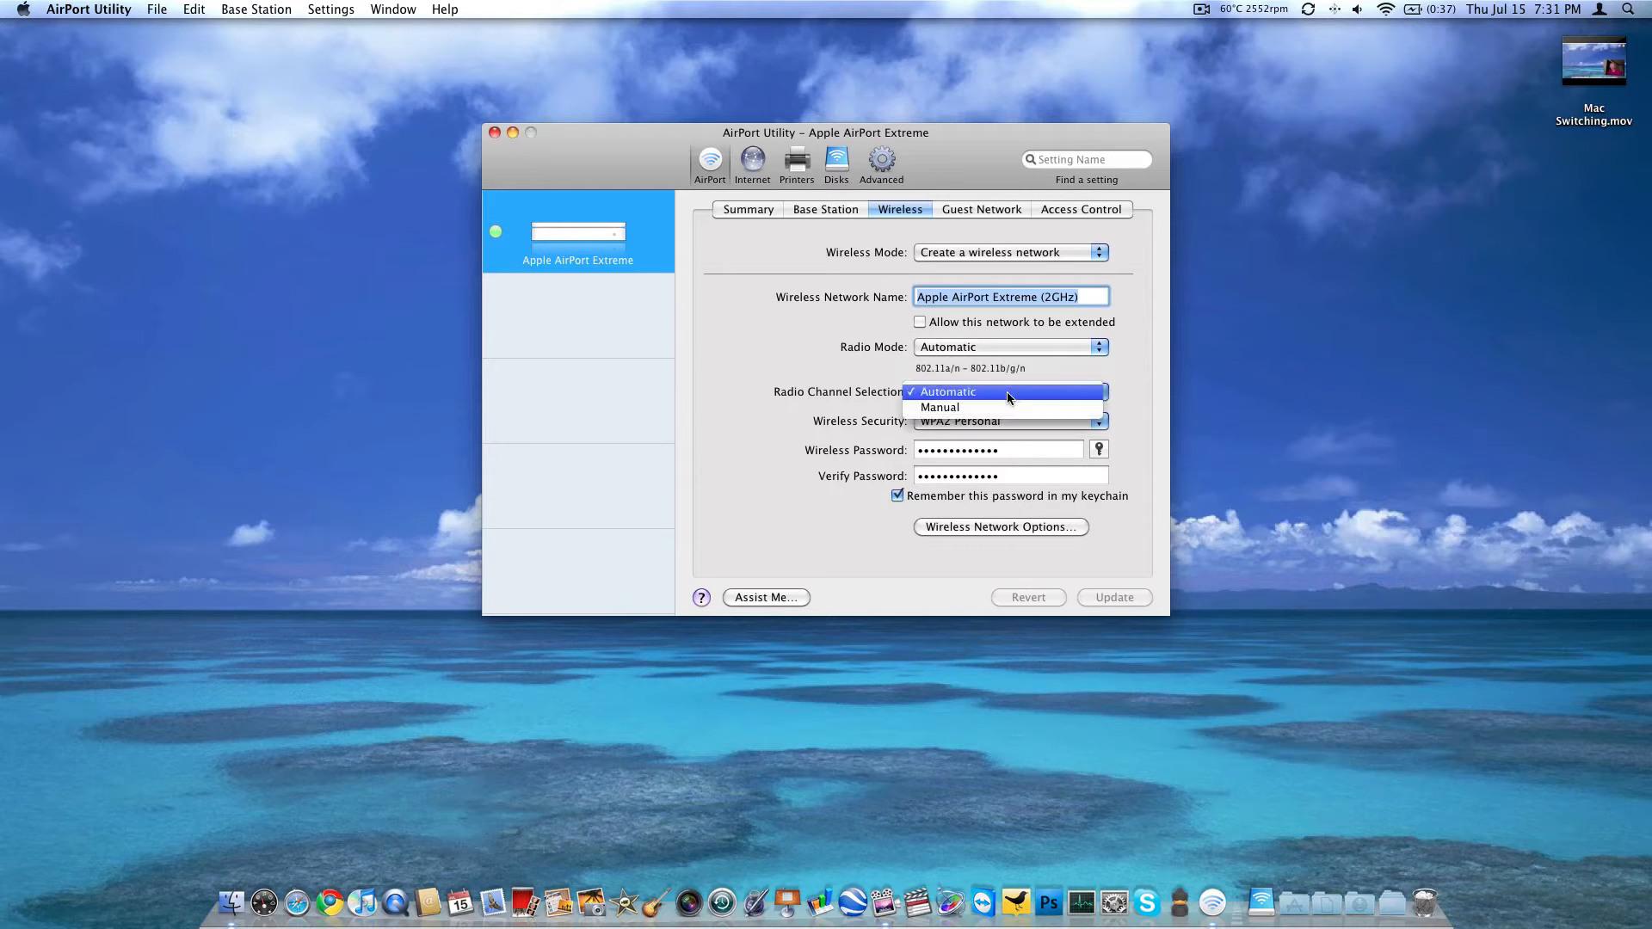
pyautogui.click(1009, 346)
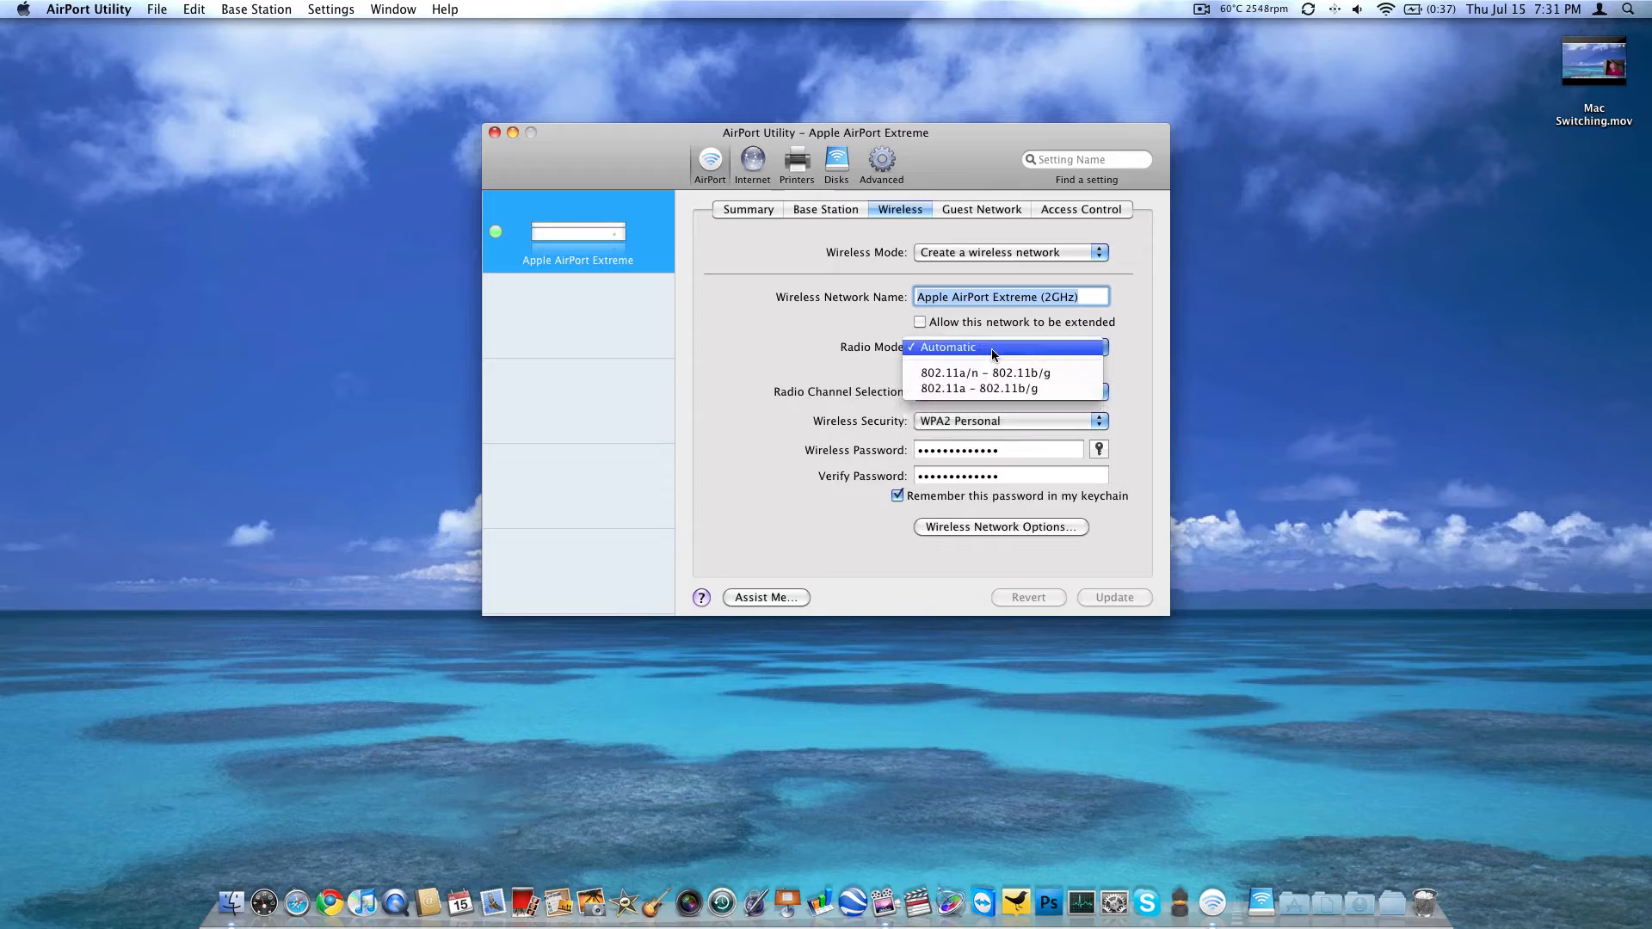
pyautogui.moveTo(984, 373)
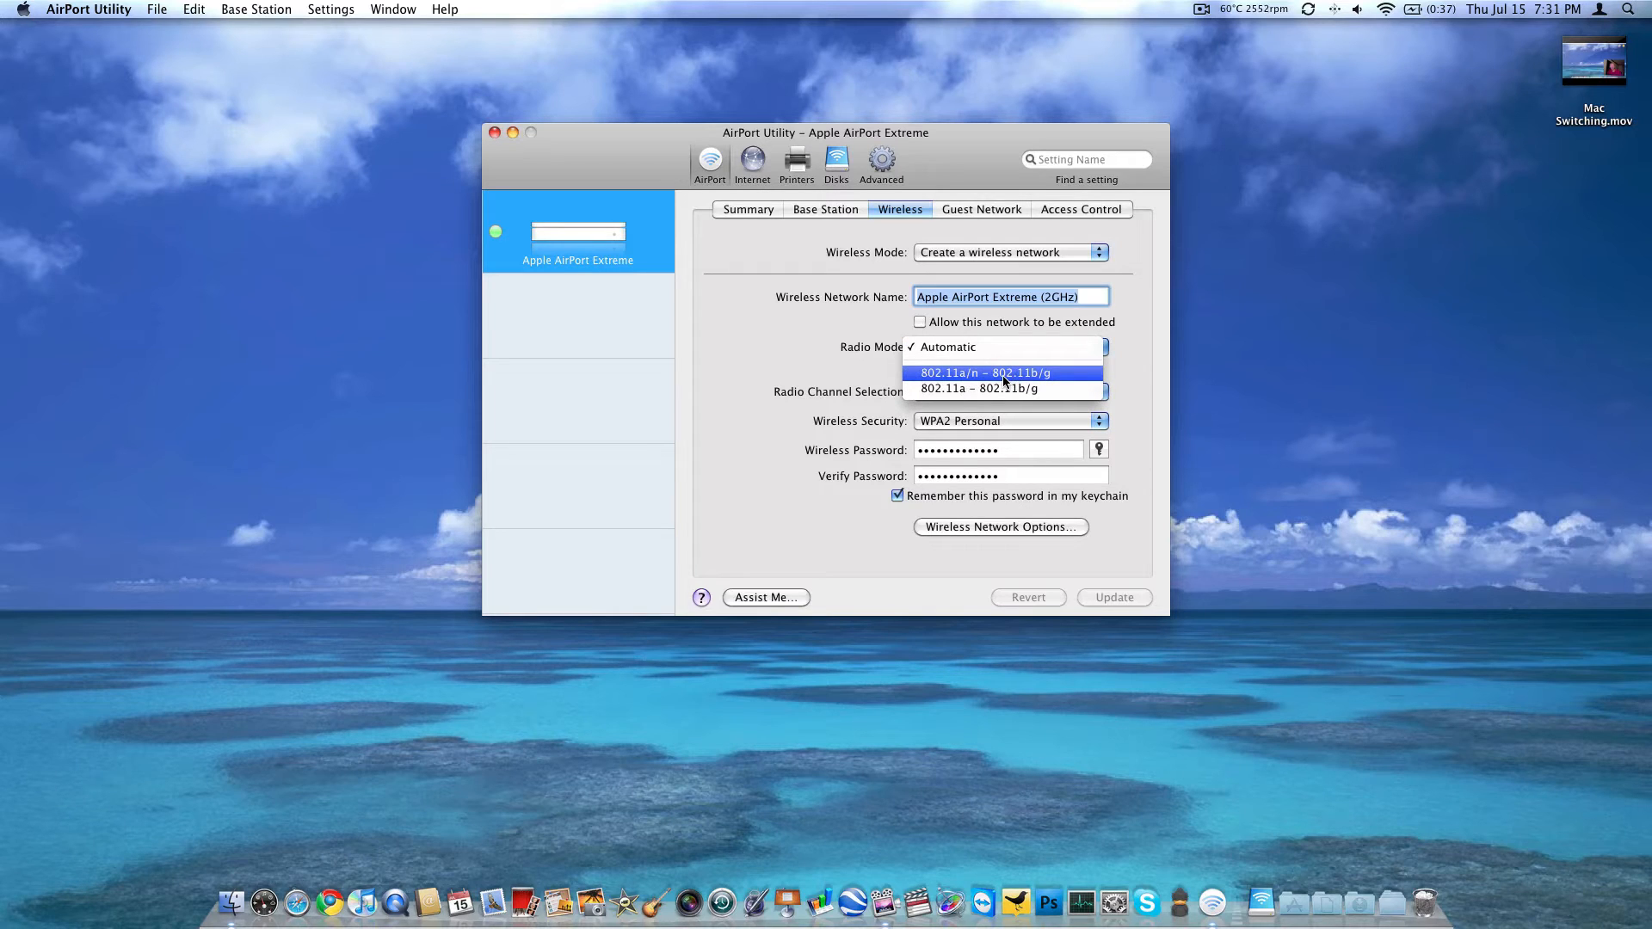
pyautogui.moveTo(952, 406)
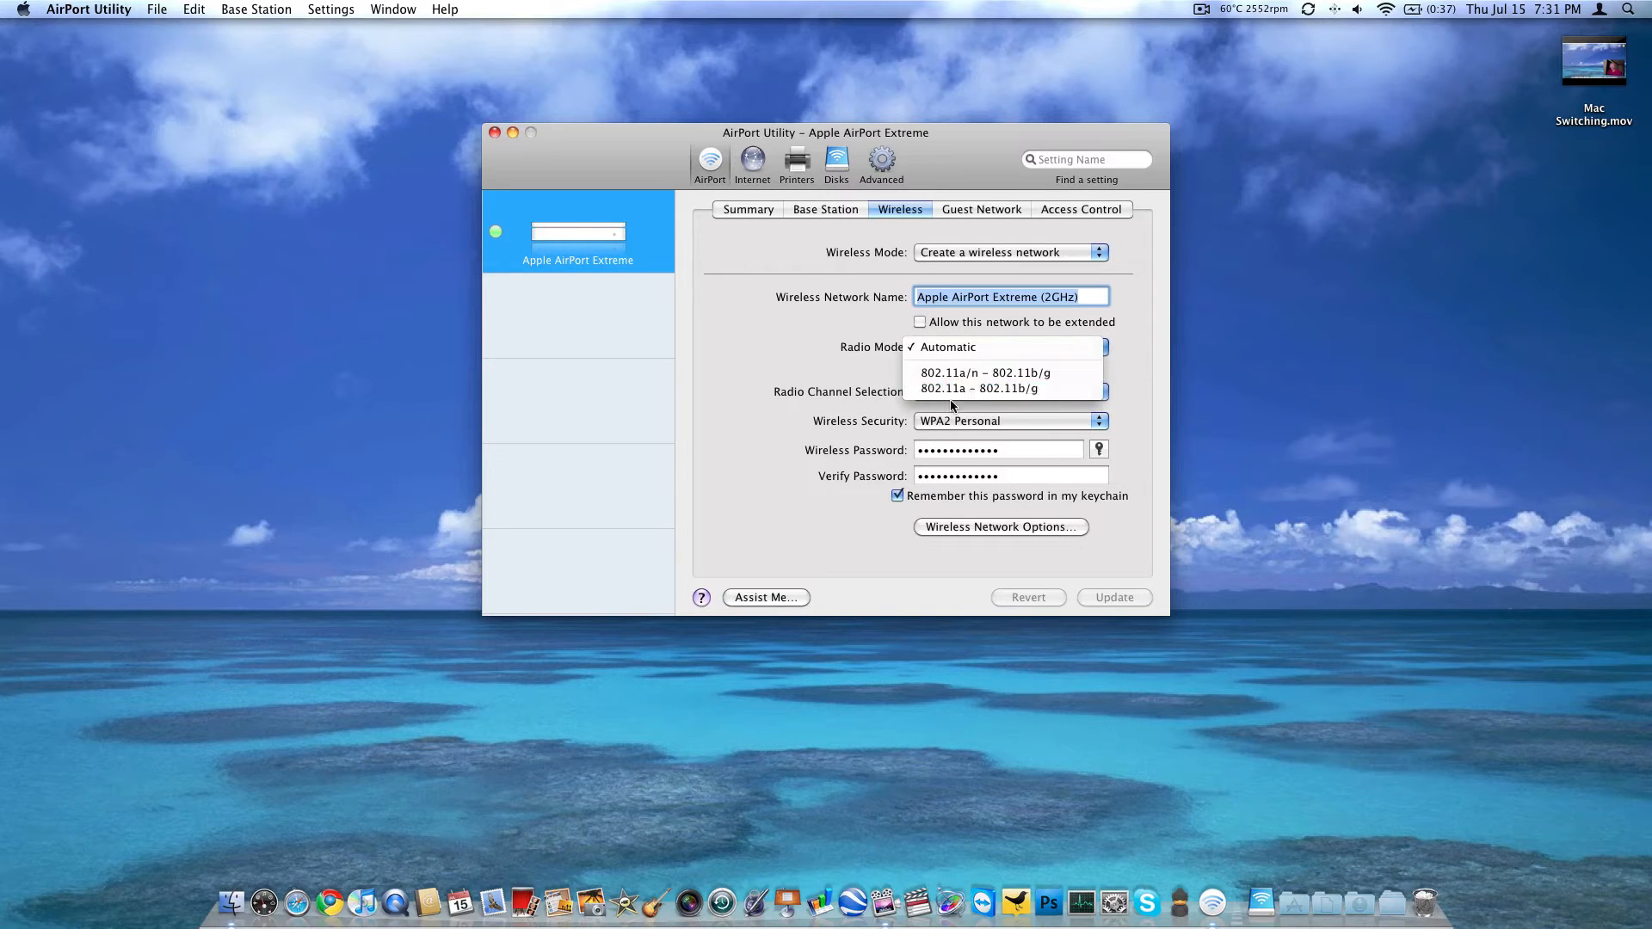
pyautogui.click(946, 346)
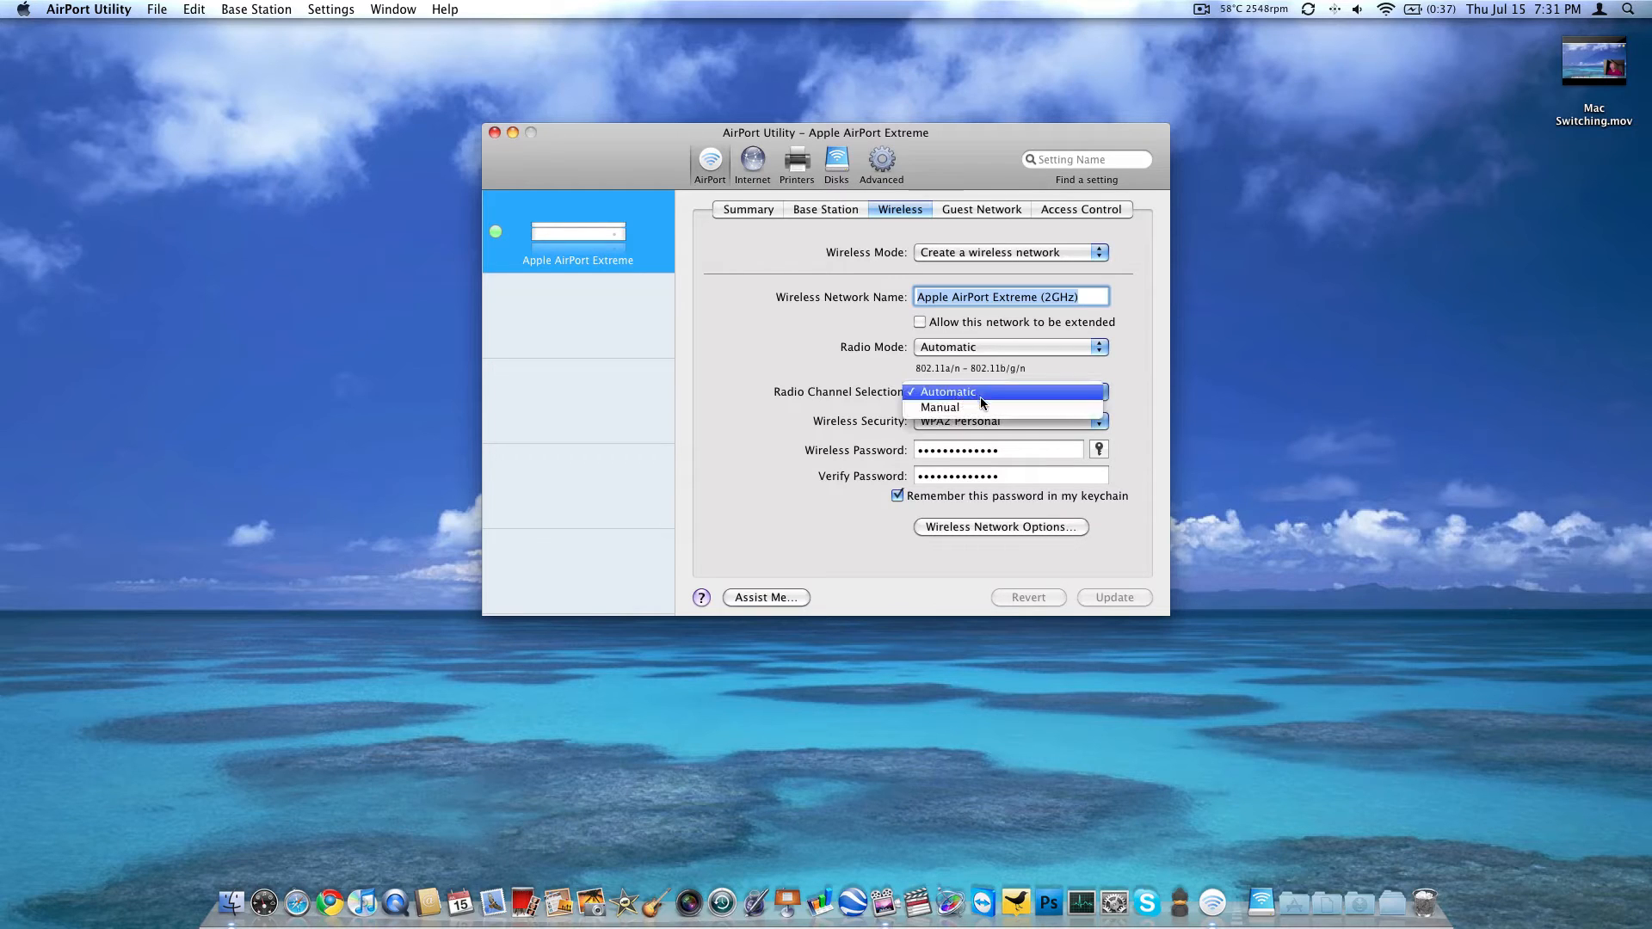
# Step: Review radio channel (Automatic) and security (WPA2 Personal) choices, then move to the guest network settings
pyautogui.click(943, 391)
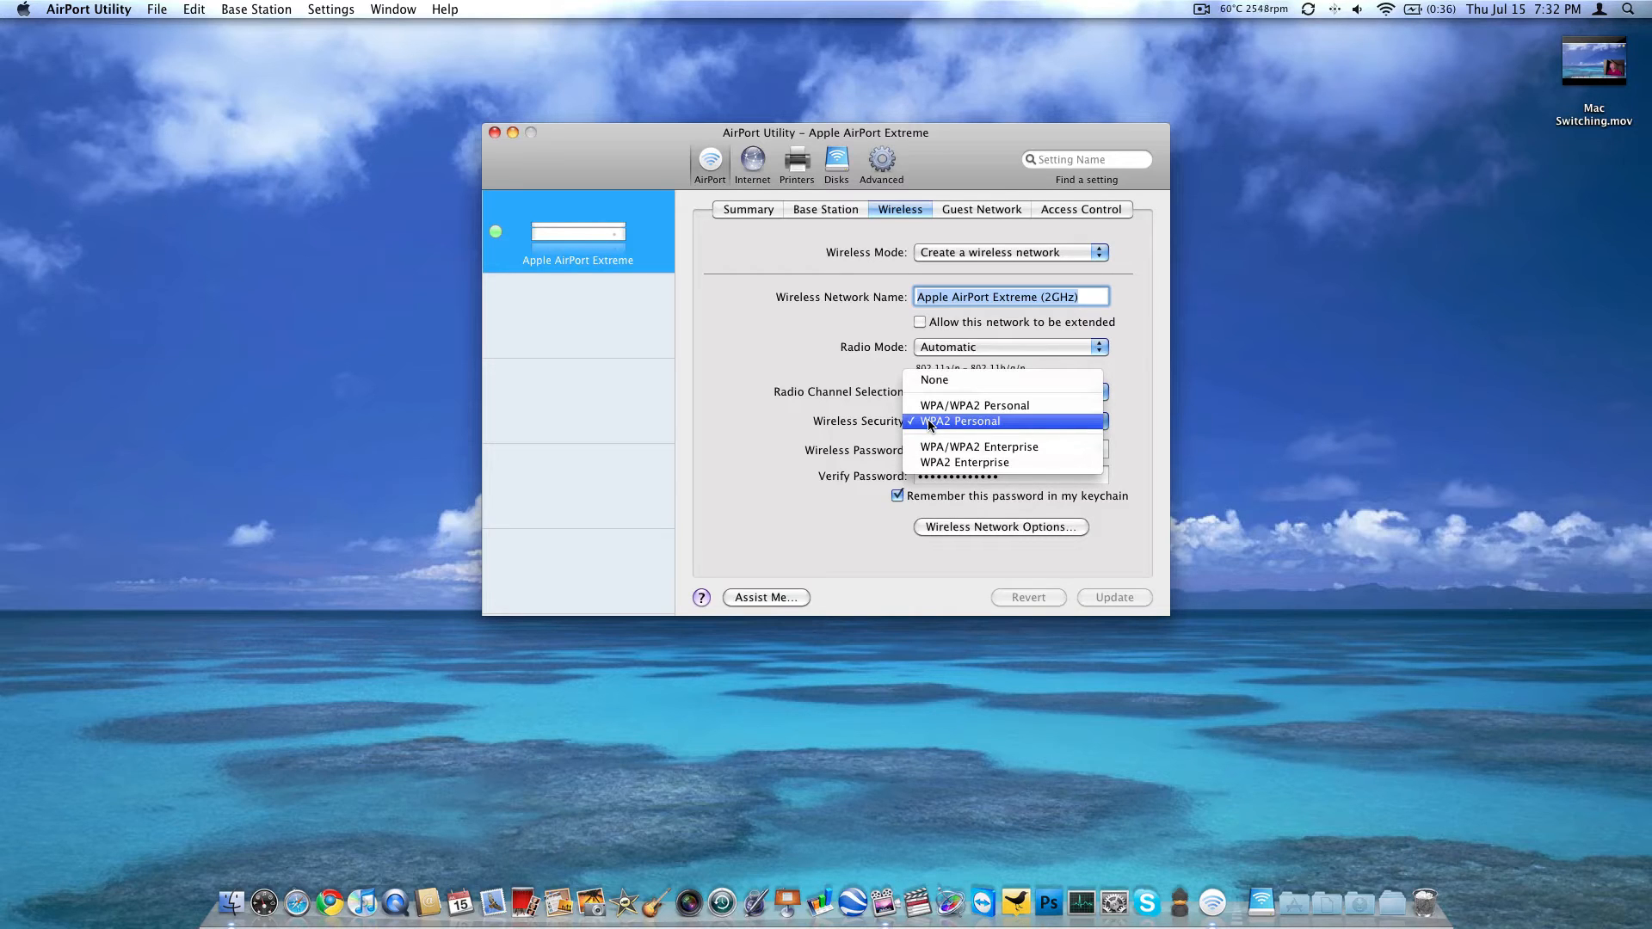
pyautogui.moveTo(950, 425)
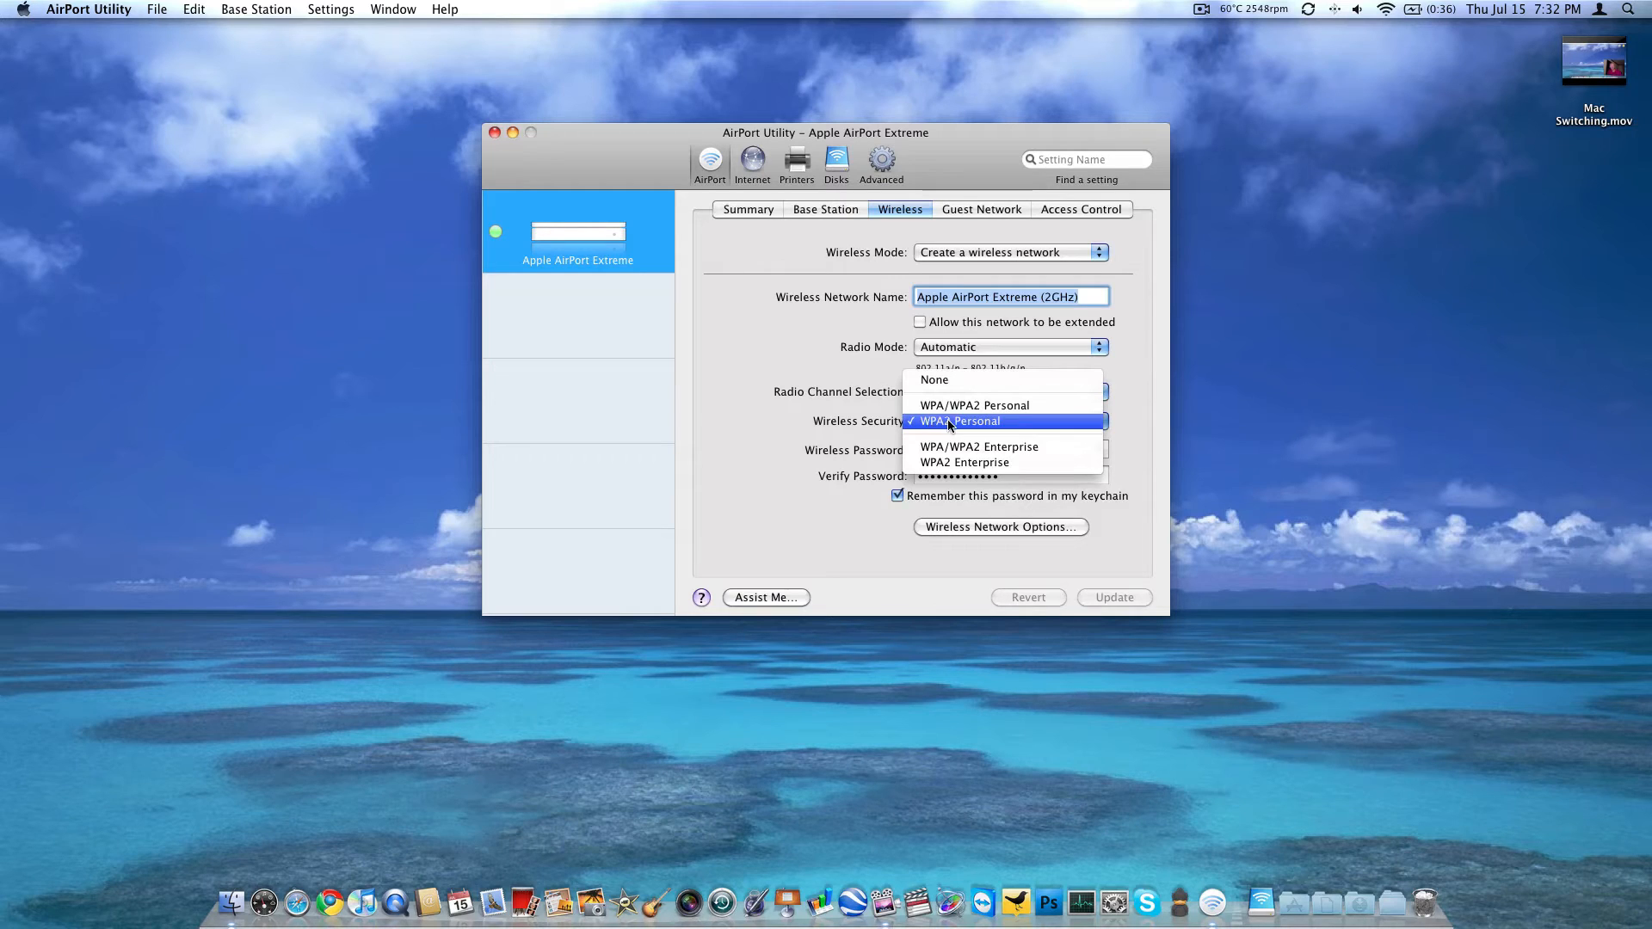
pyautogui.moveTo(969, 451)
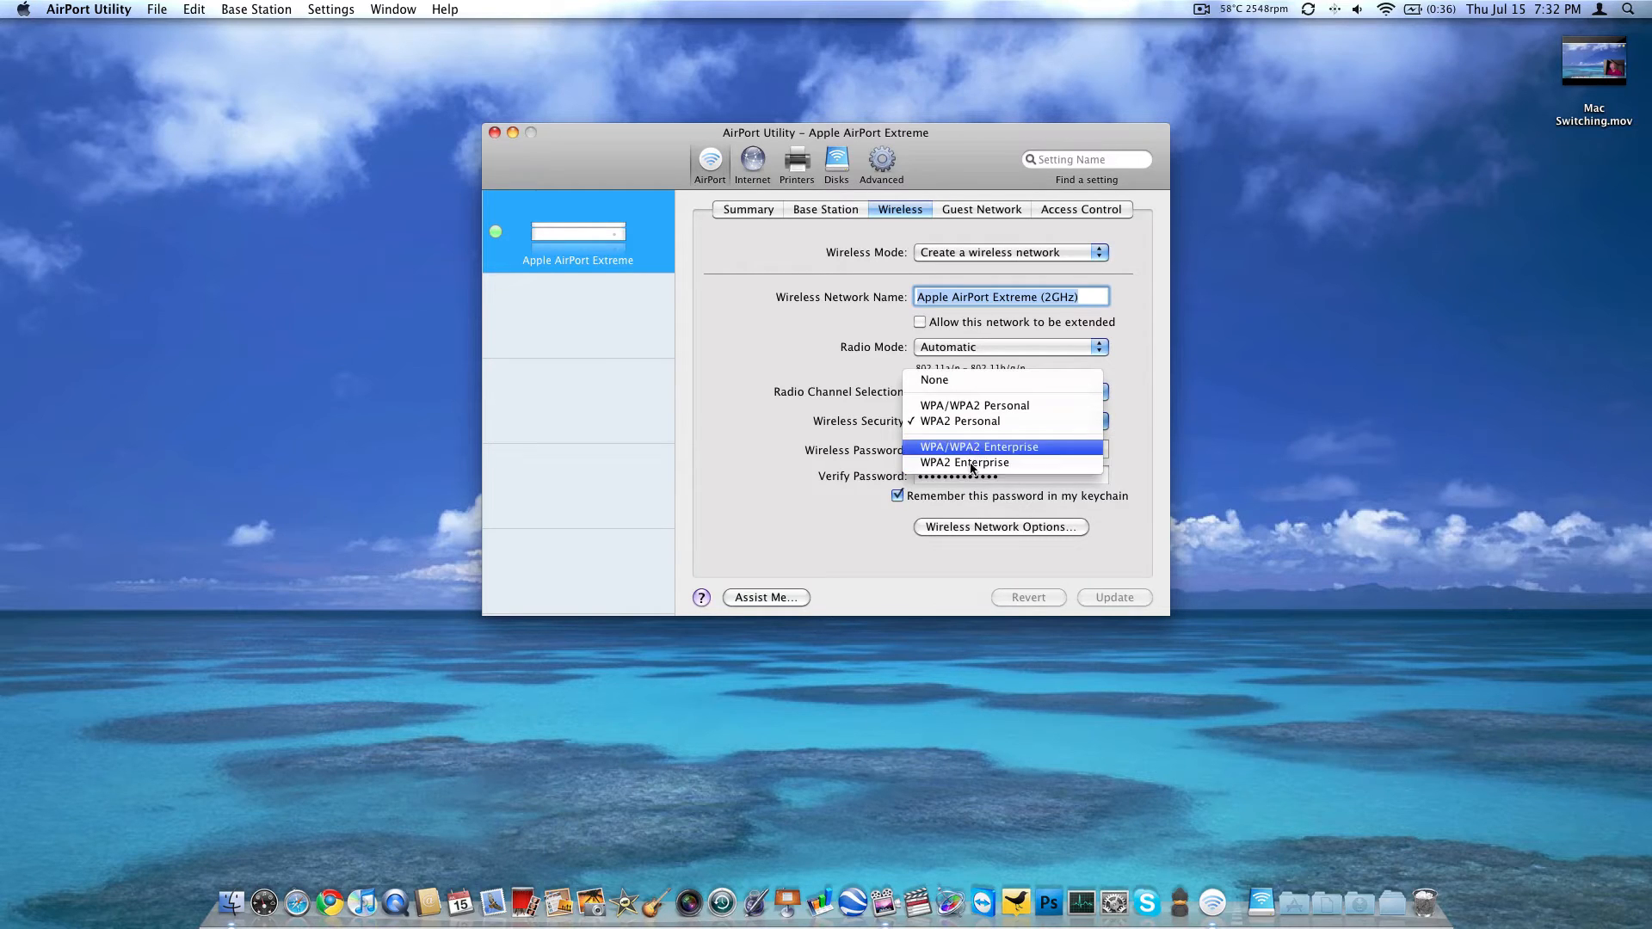
pyautogui.click(959, 419)
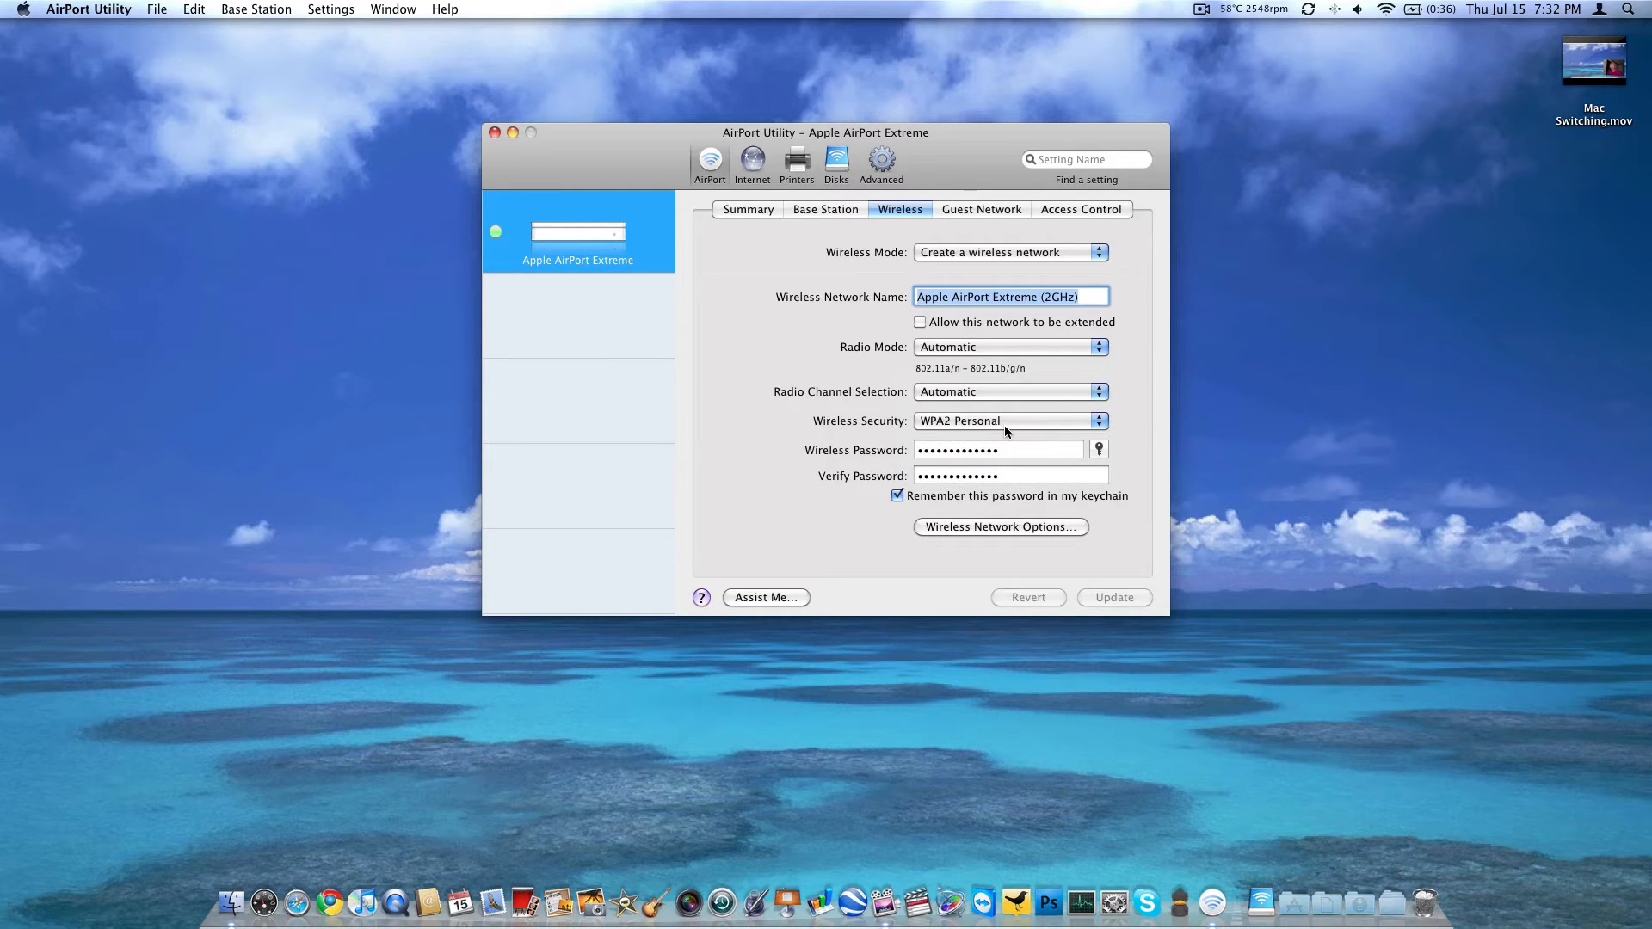
pyautogui.click(998, 449)
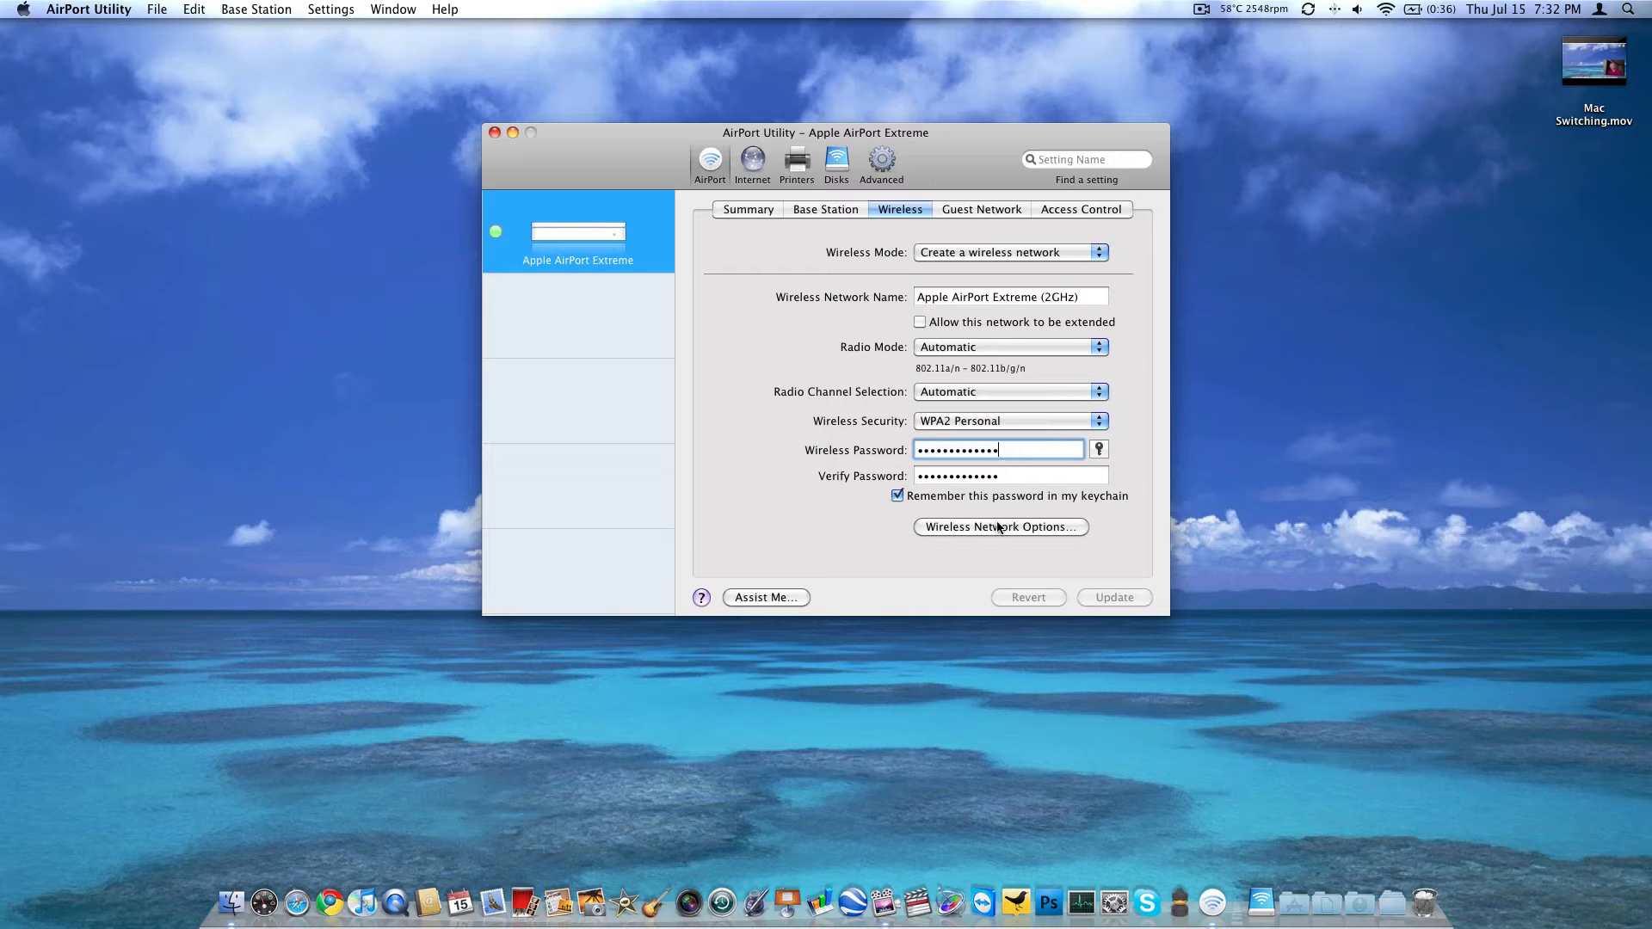
pyautogui.click(979, 208)
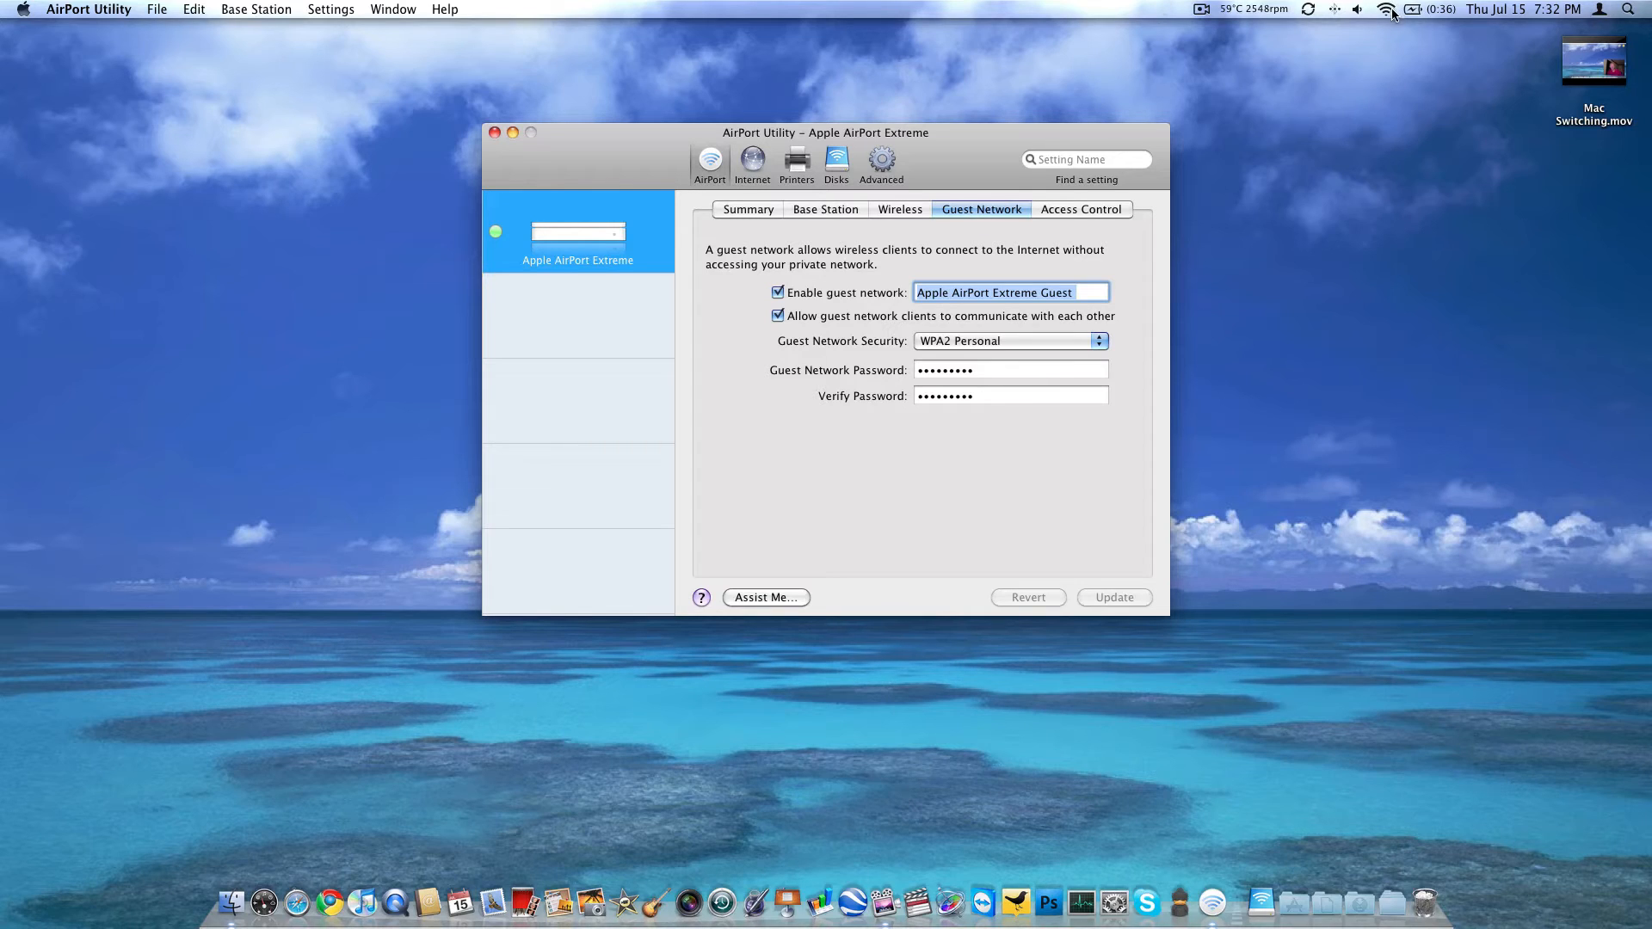
# Step: Show the Access Control settings with MAC address access control not enabled
pyautogui.click(1389, 10)
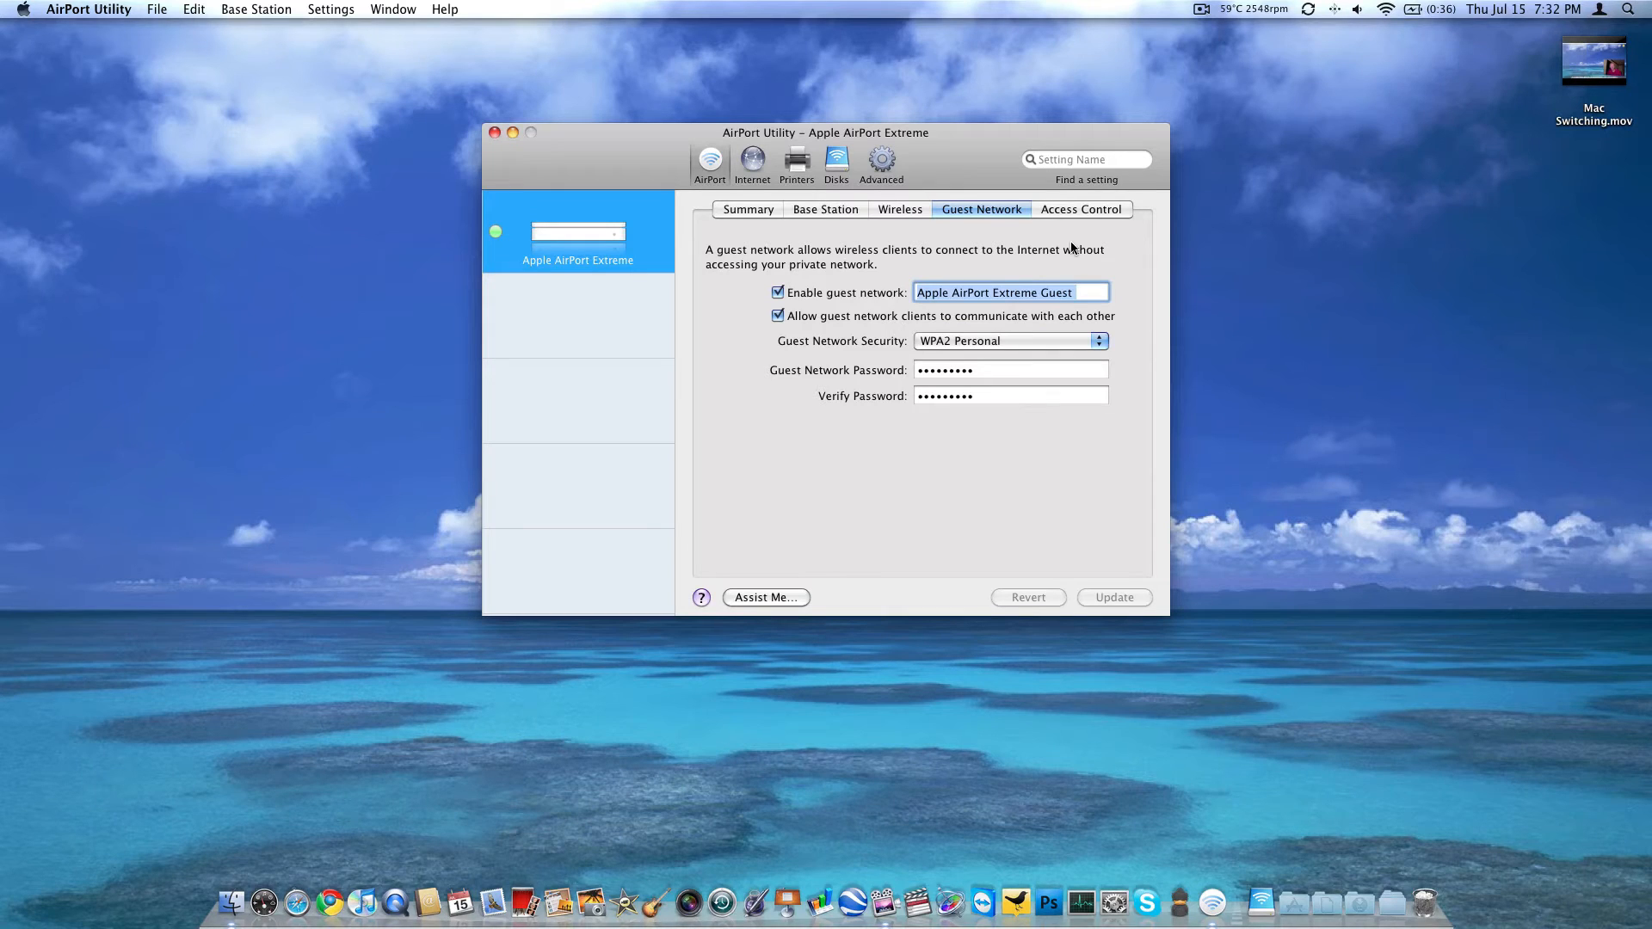
pyautogui.click(1079, 208)
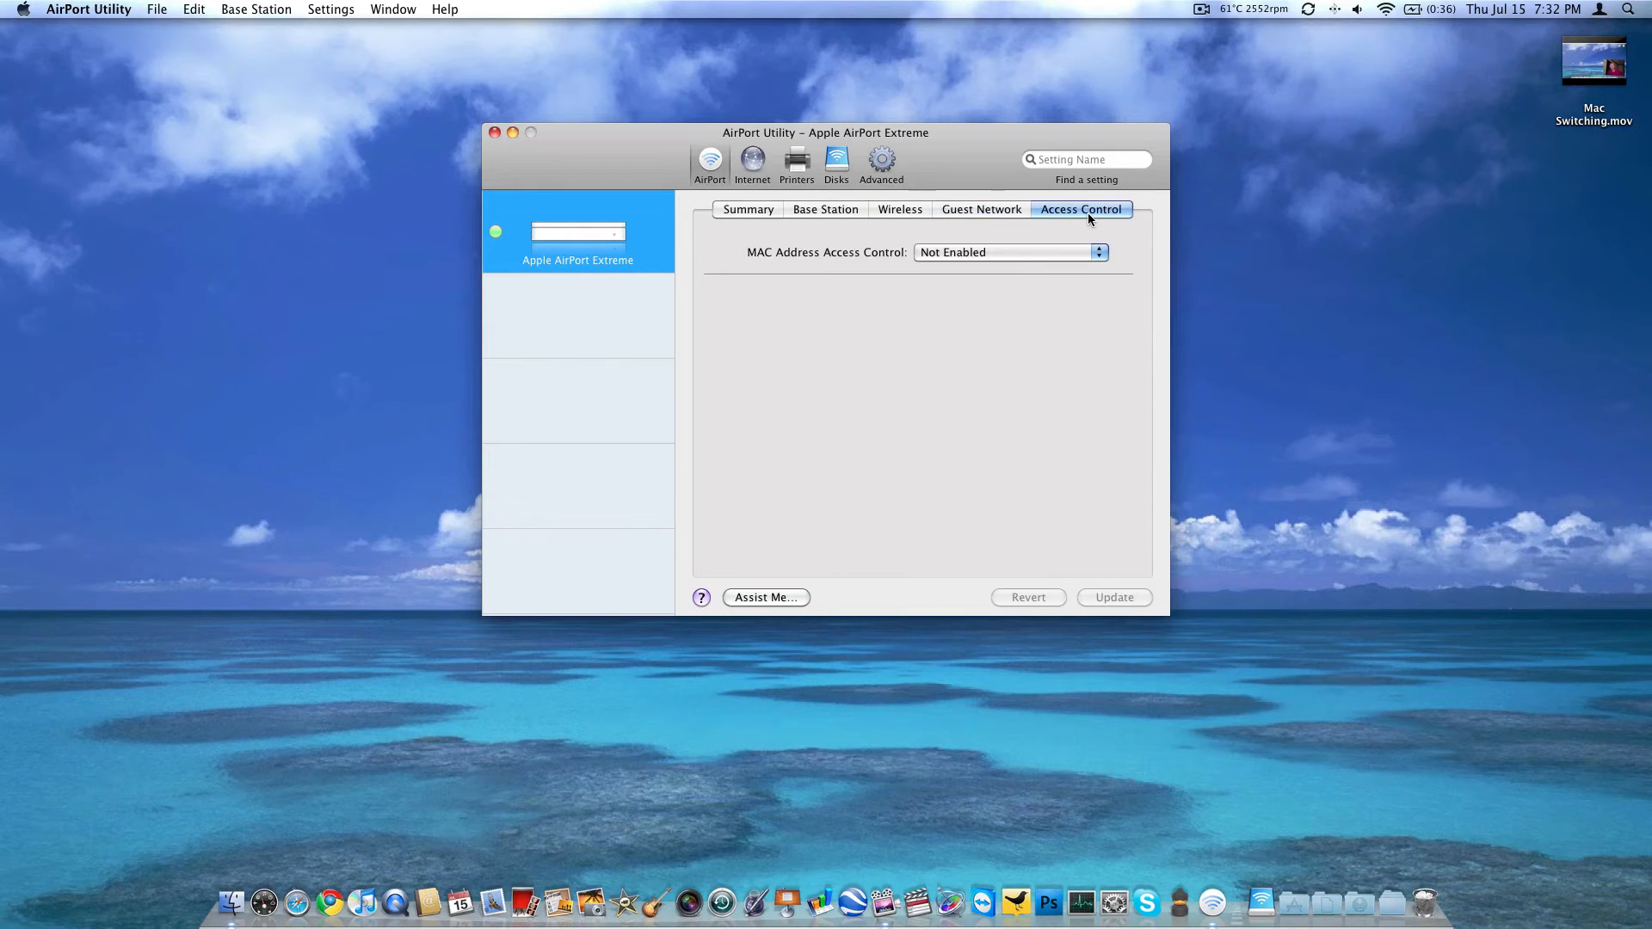
pyautogui.click(1009, 251)
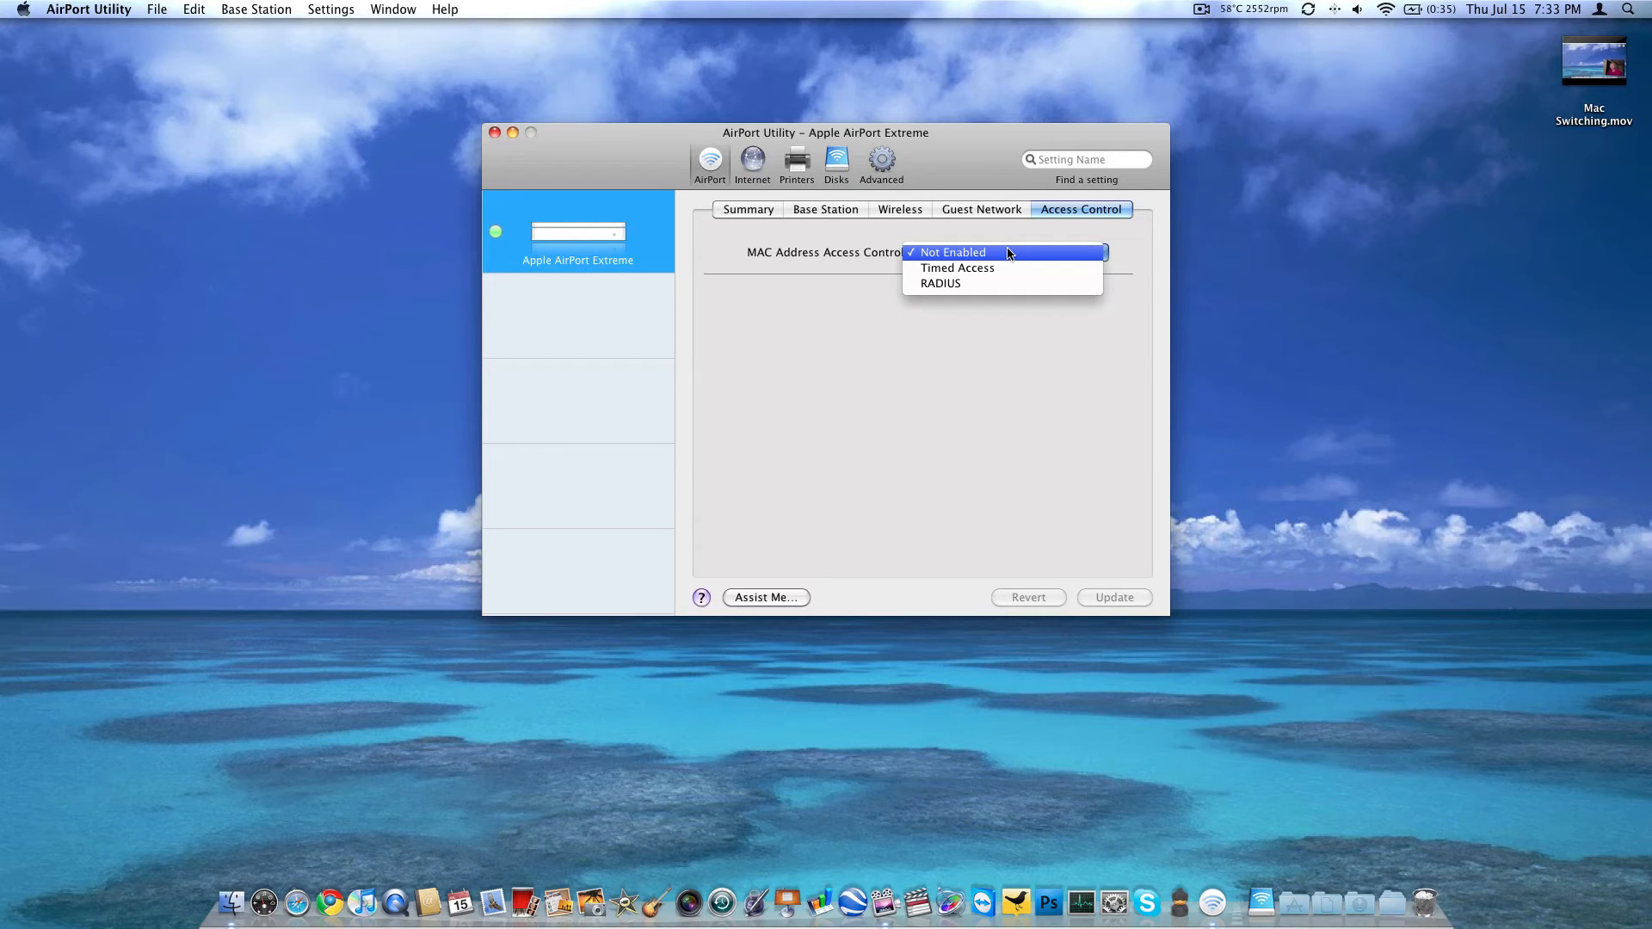
pyautogui.click(951, 251)
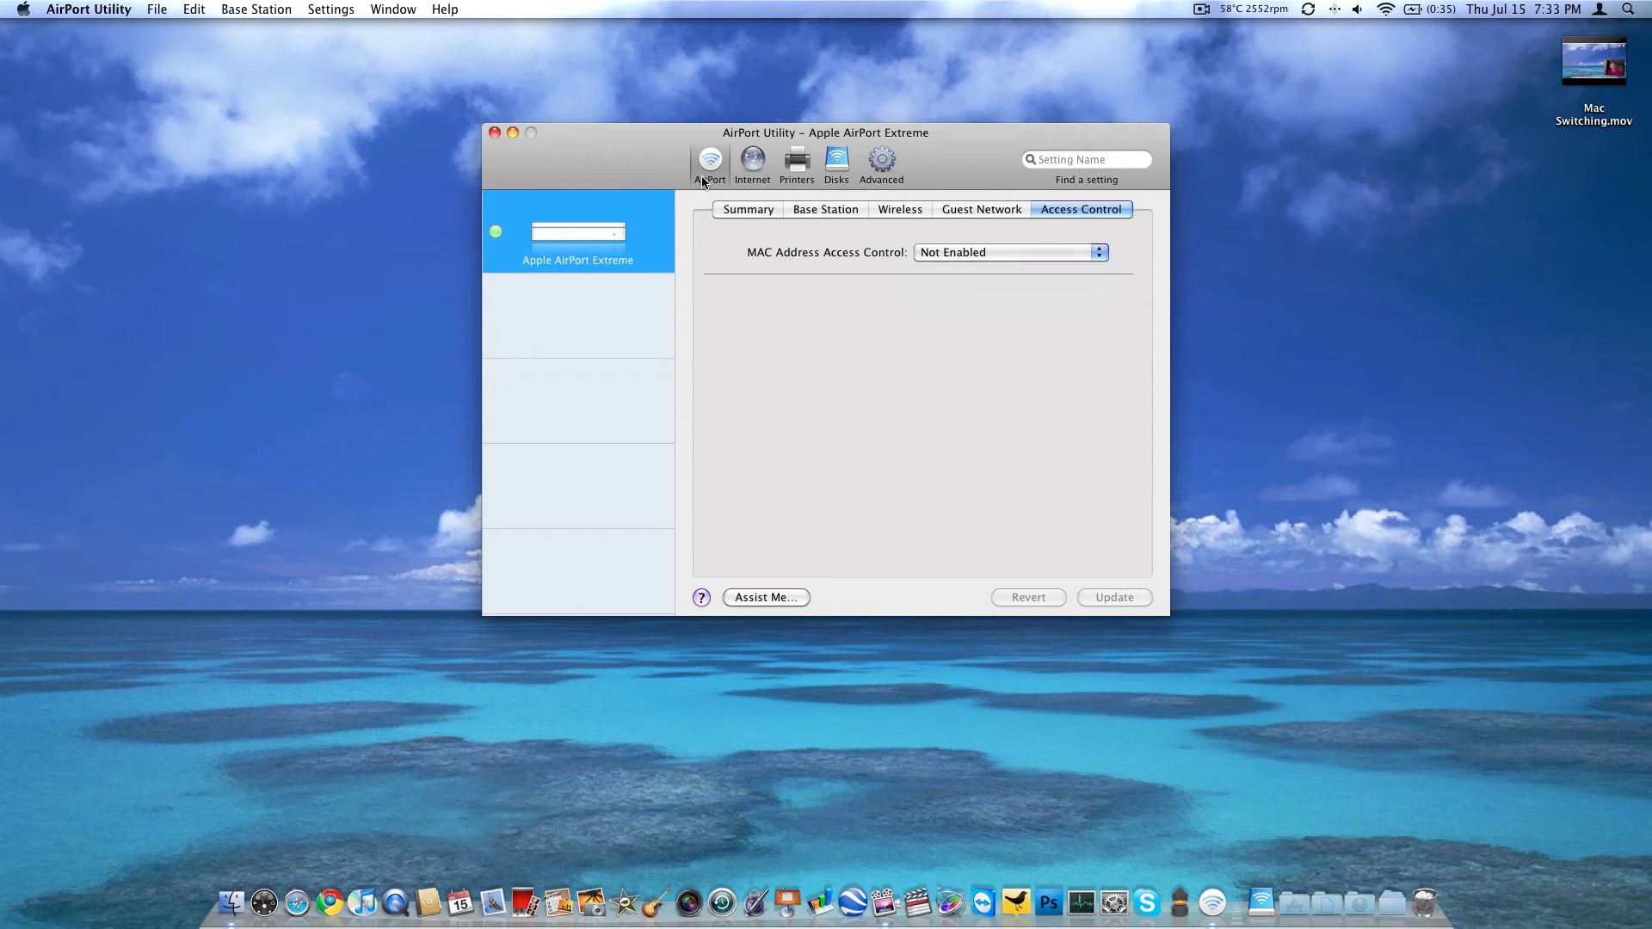
pyautogui.click(752, 164)
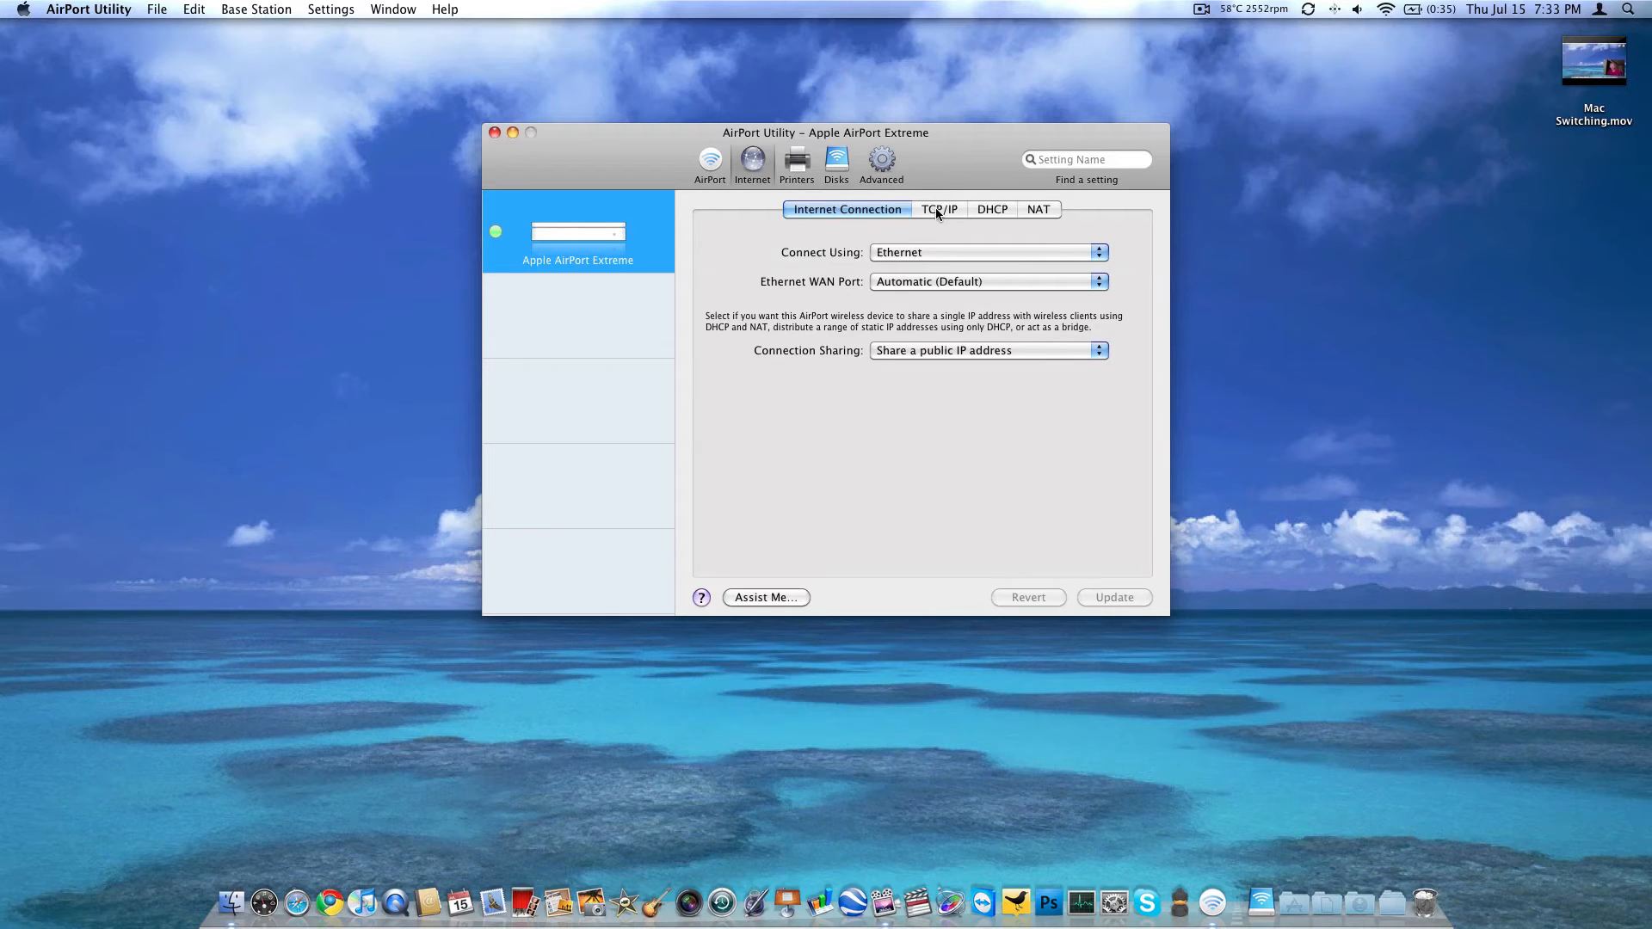
# Step: Glance at the DHCP range and NAT settings, then return to Internet Connection
pyautogui.click(992, 208)
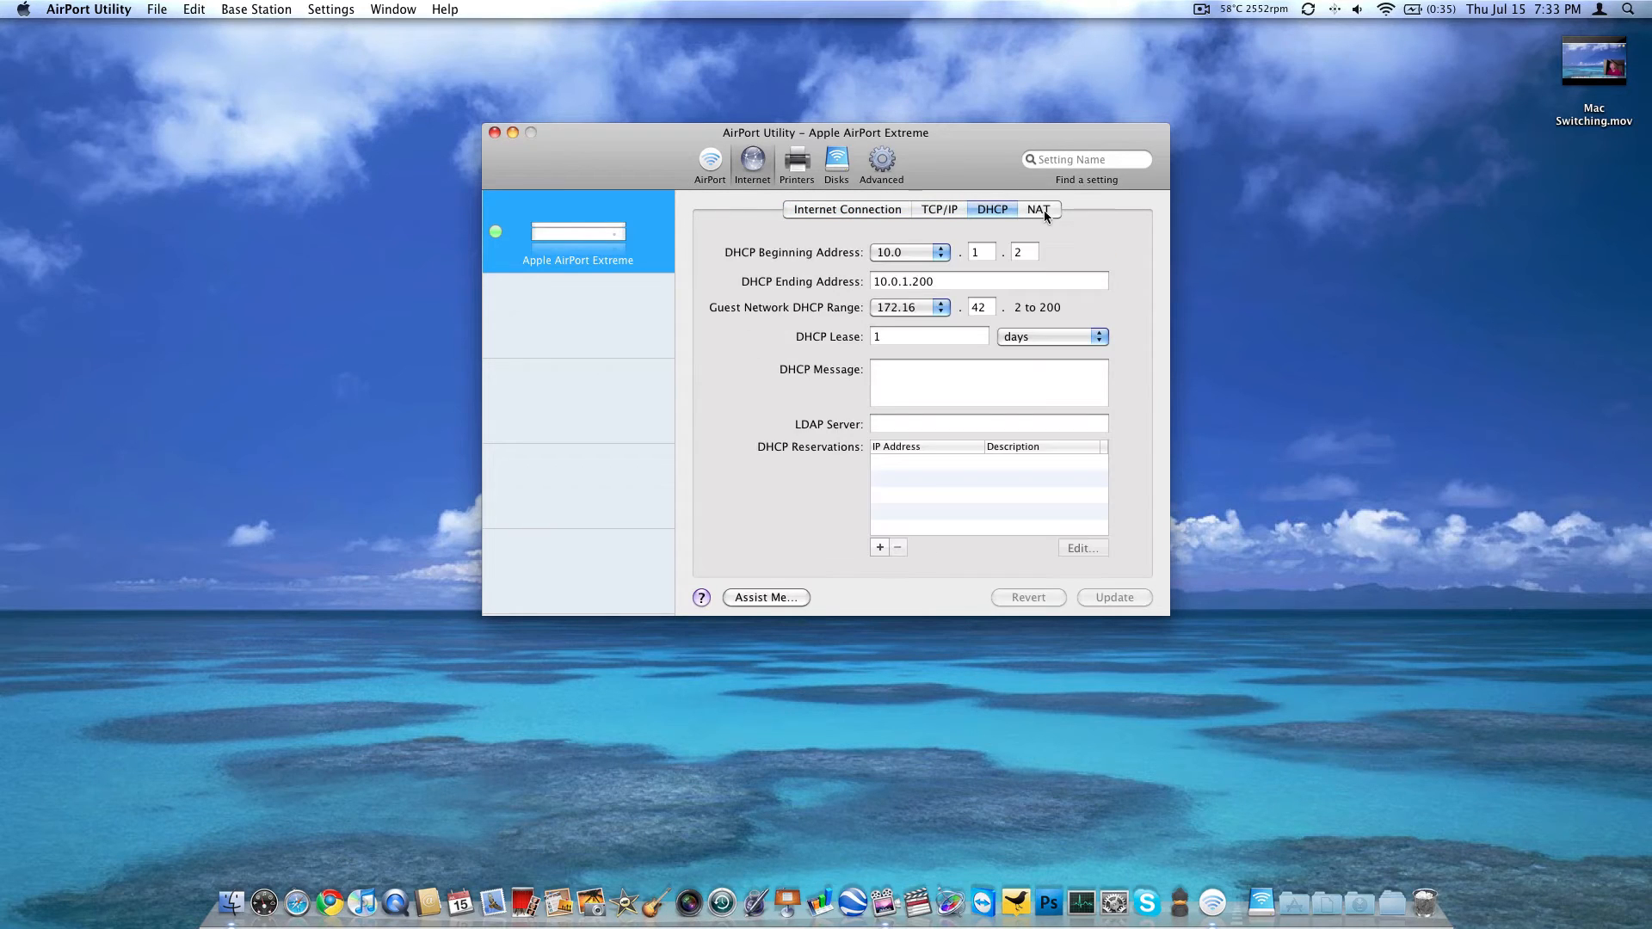
pyautogui.click(1038, 208)
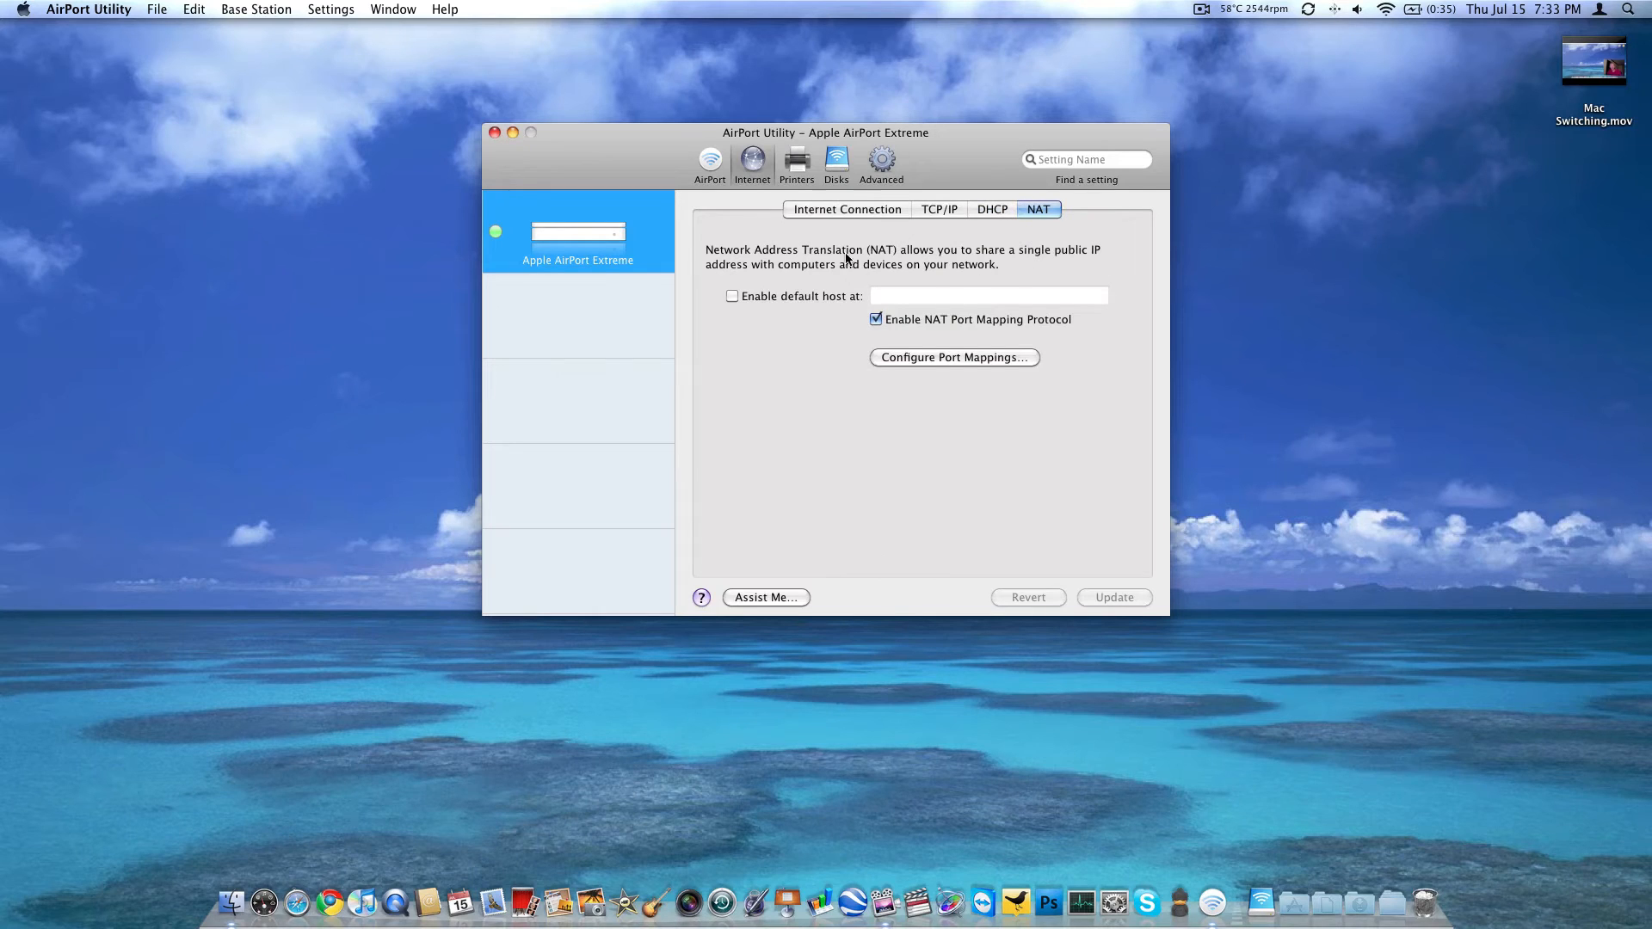
pyautogui.click(847, 208)
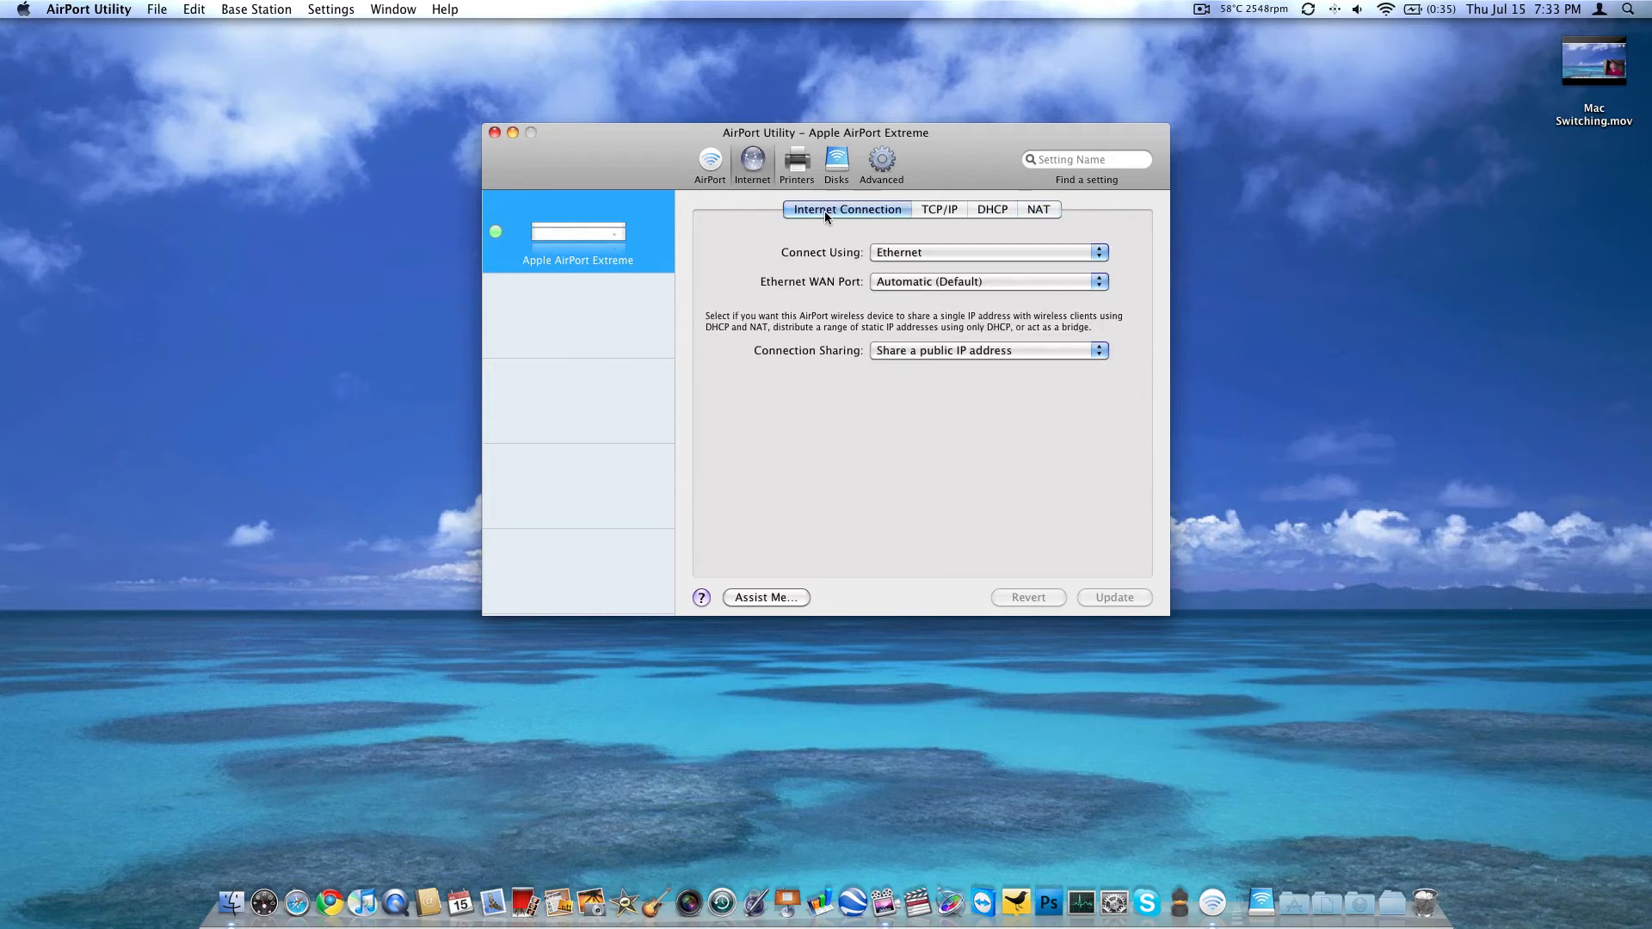
pyautogui.moveTo(922, 222)
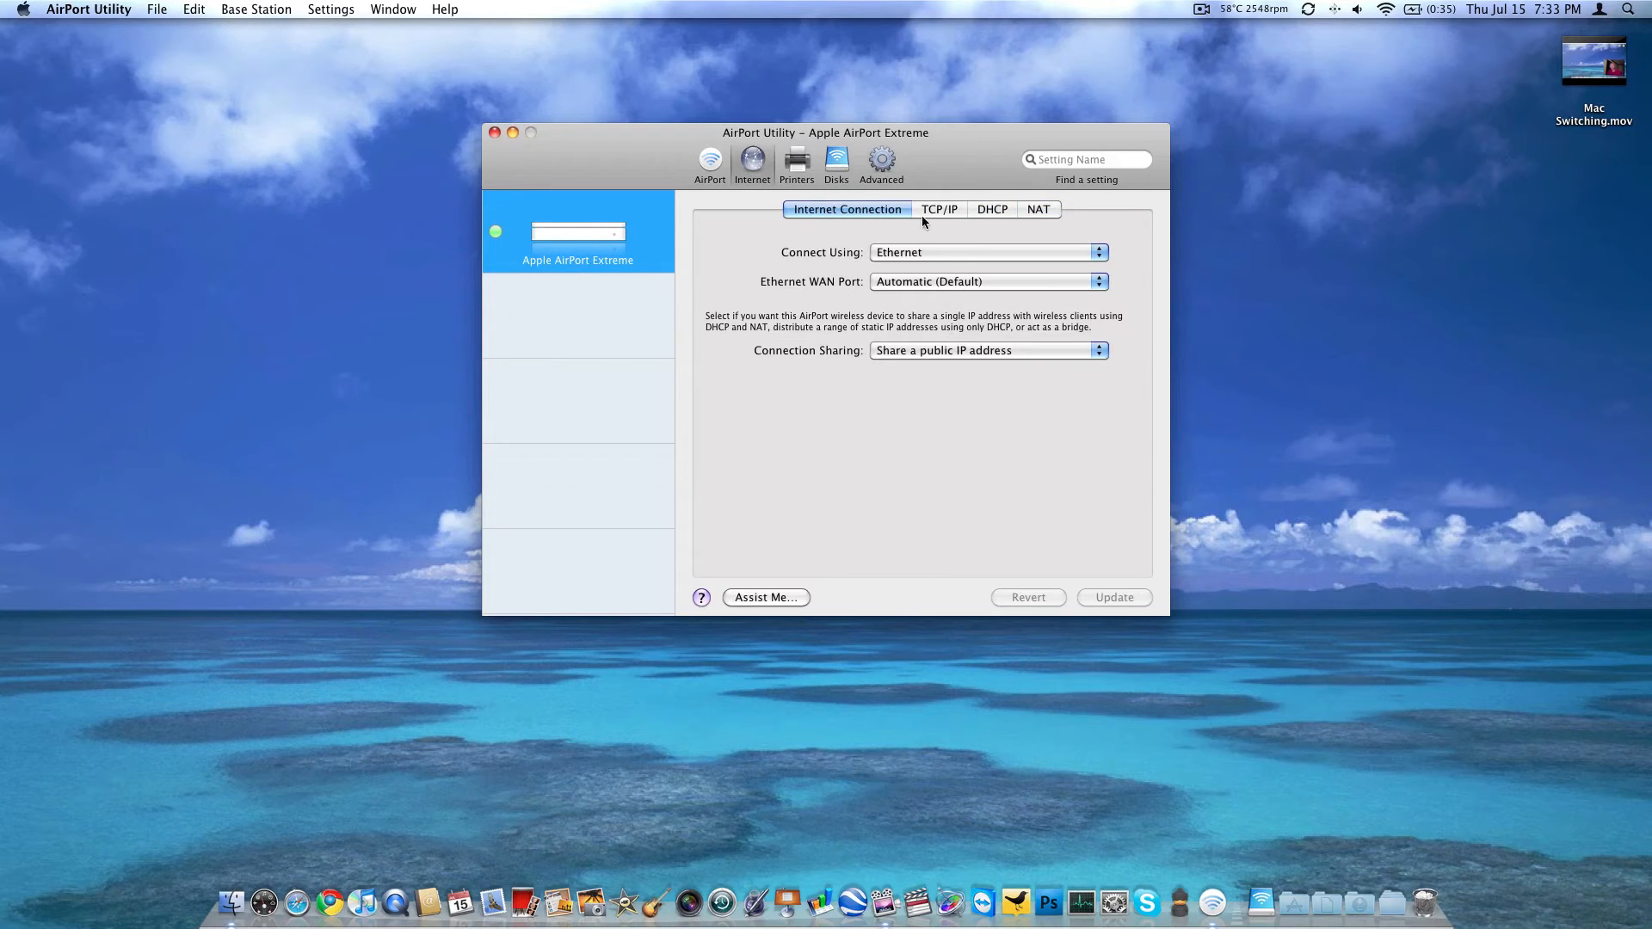
pyautogui.moveTo(833, 201)
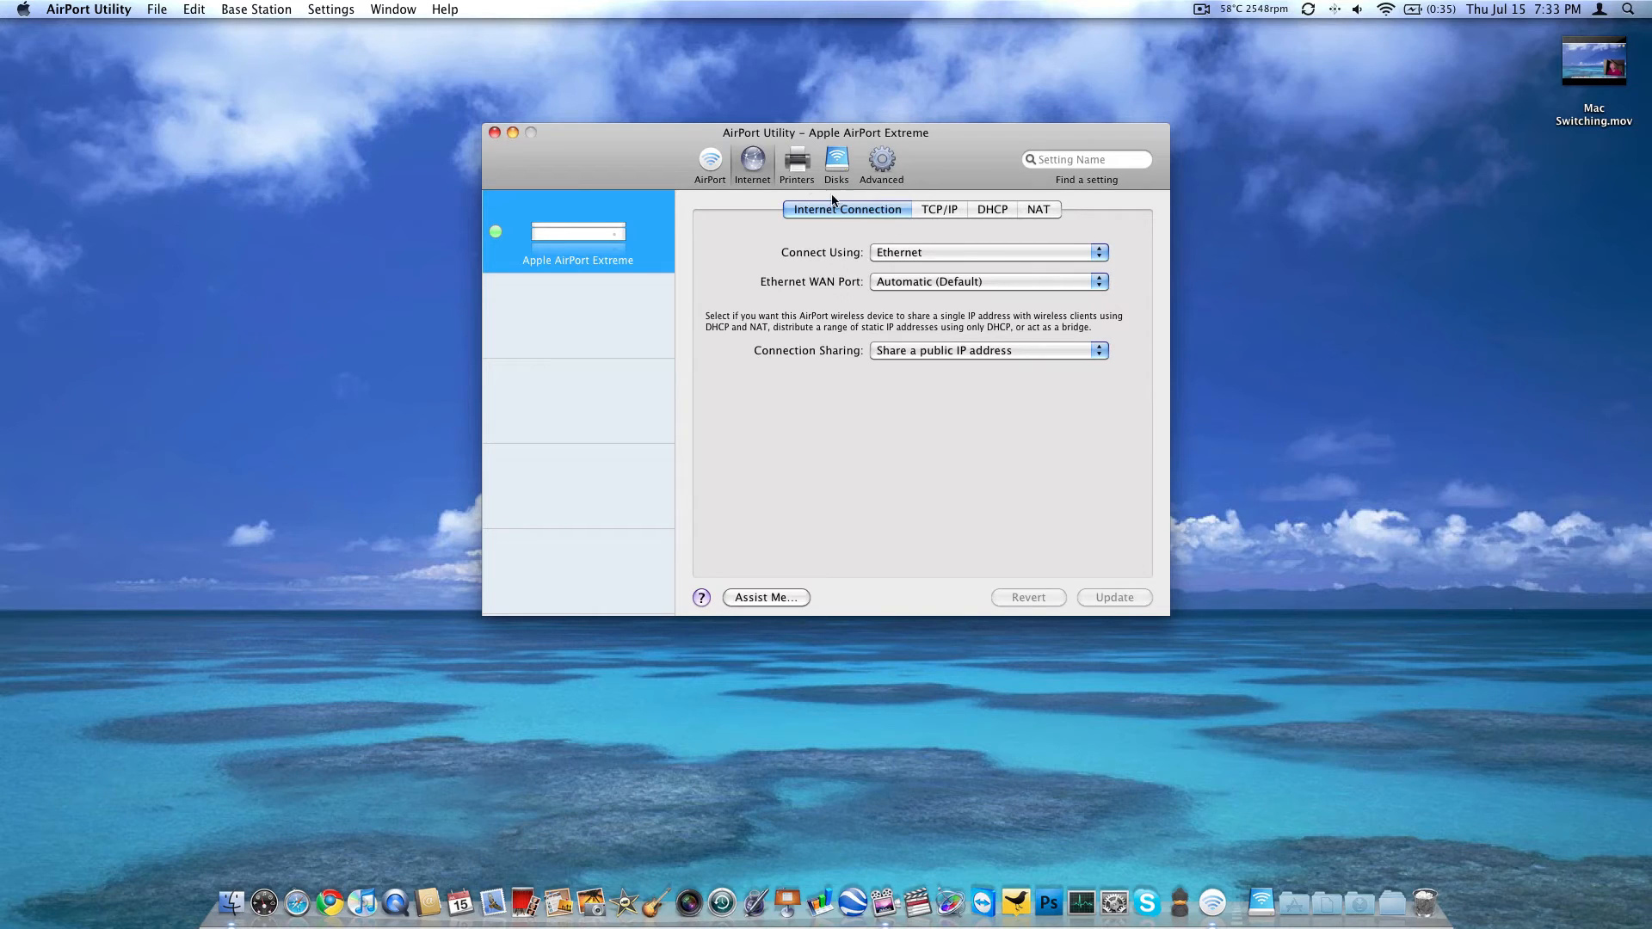
# Step: Show the Printers pane with no shared USB printers and WAN sharing off
pyautogui.click(797, 160)
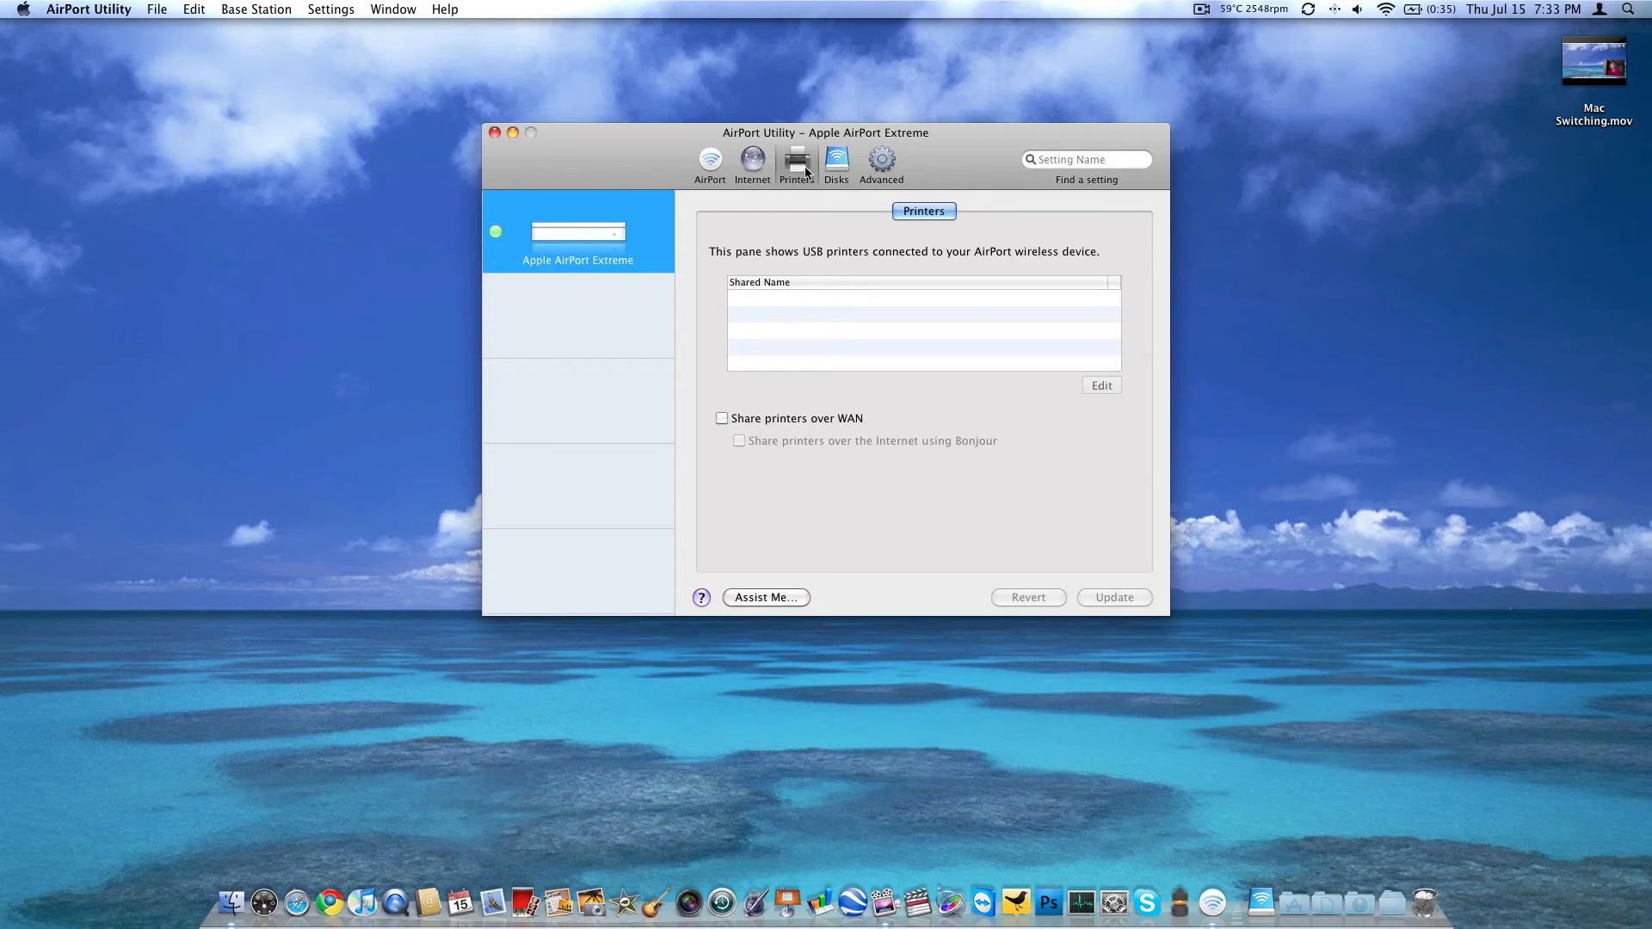
pyautogui.moveTo(837, 160)
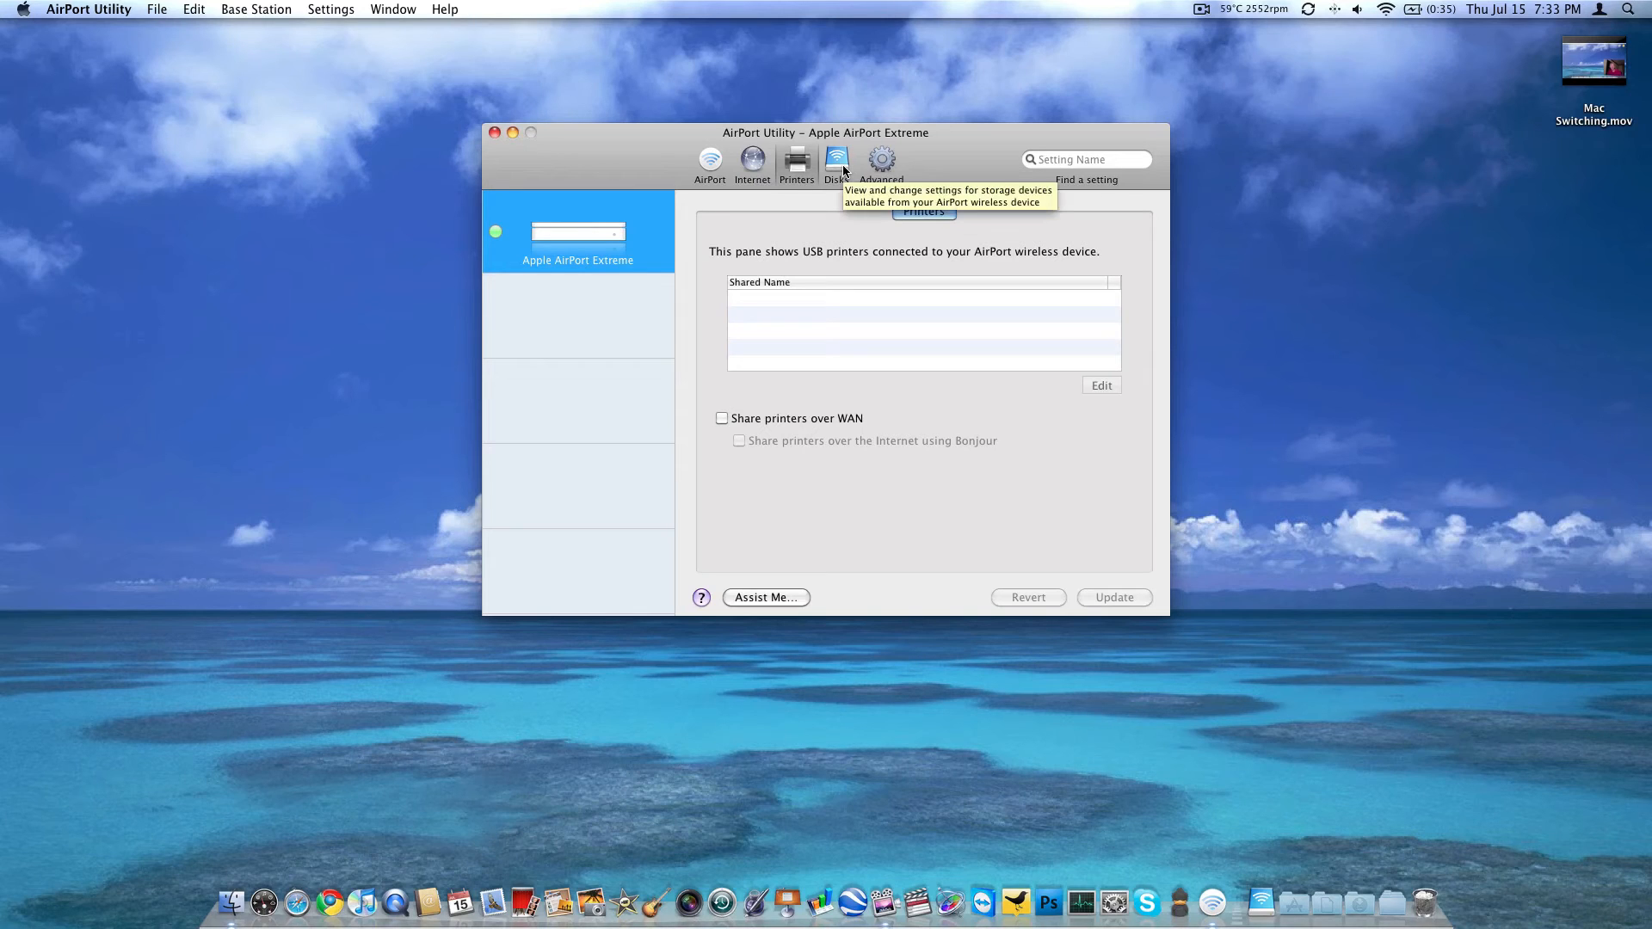
# Step: Show the Disks pane and select the 15 GB SanDisk Cruzer with its AirPort Drive
pyautogui.click(836, 160)
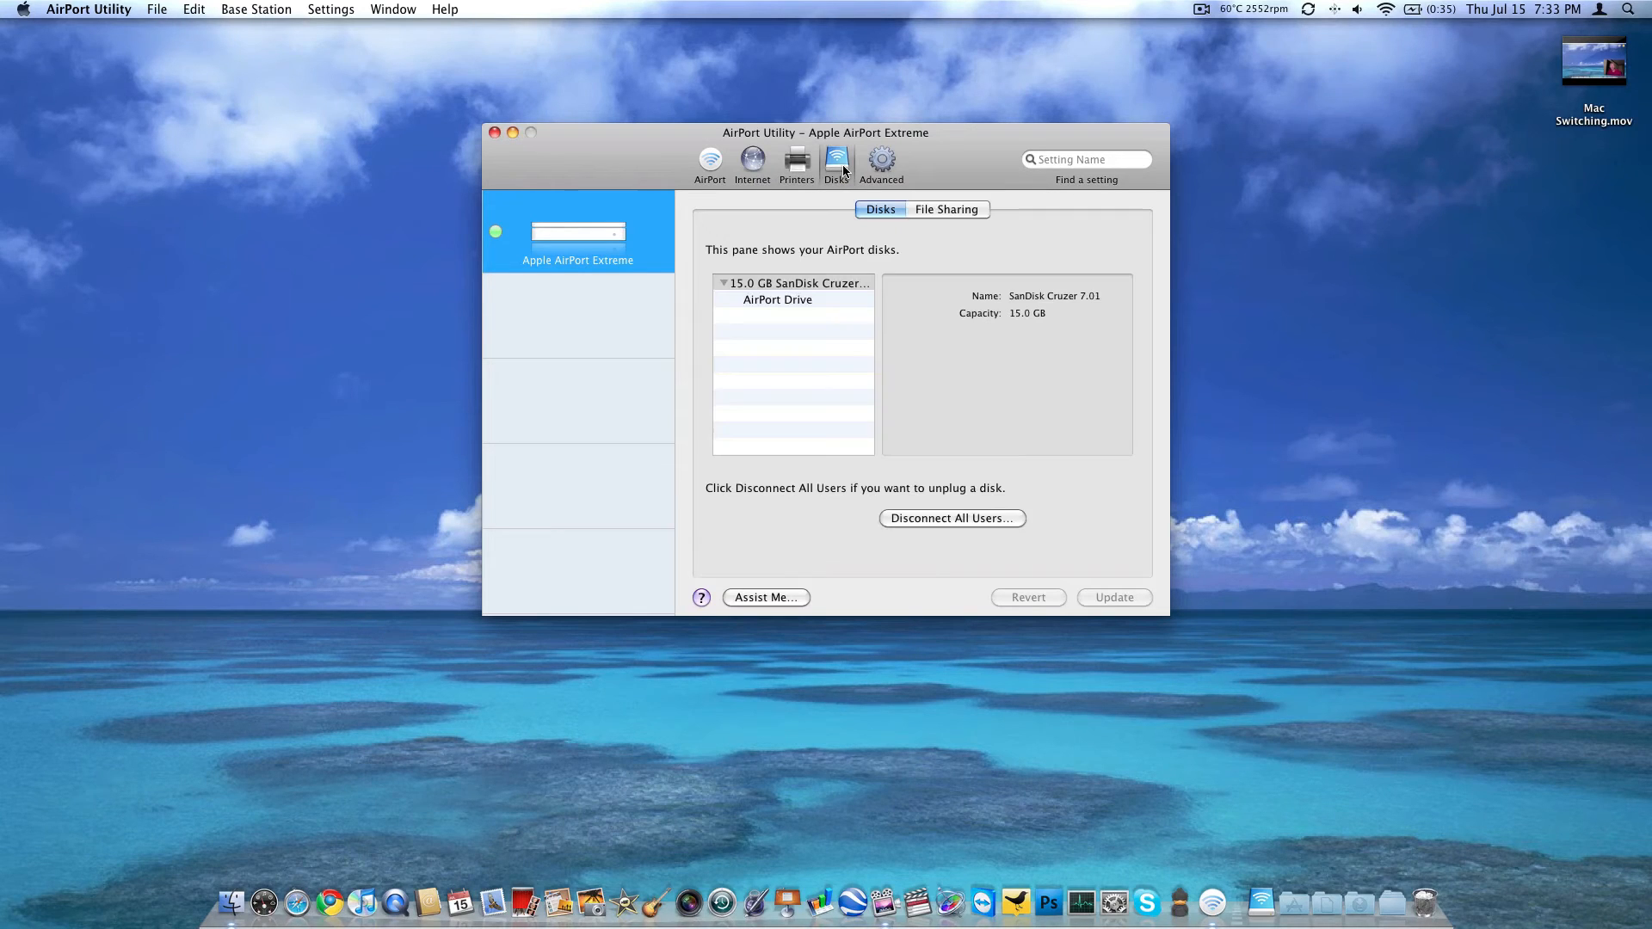
pyautogui.moveTo(822, 299)
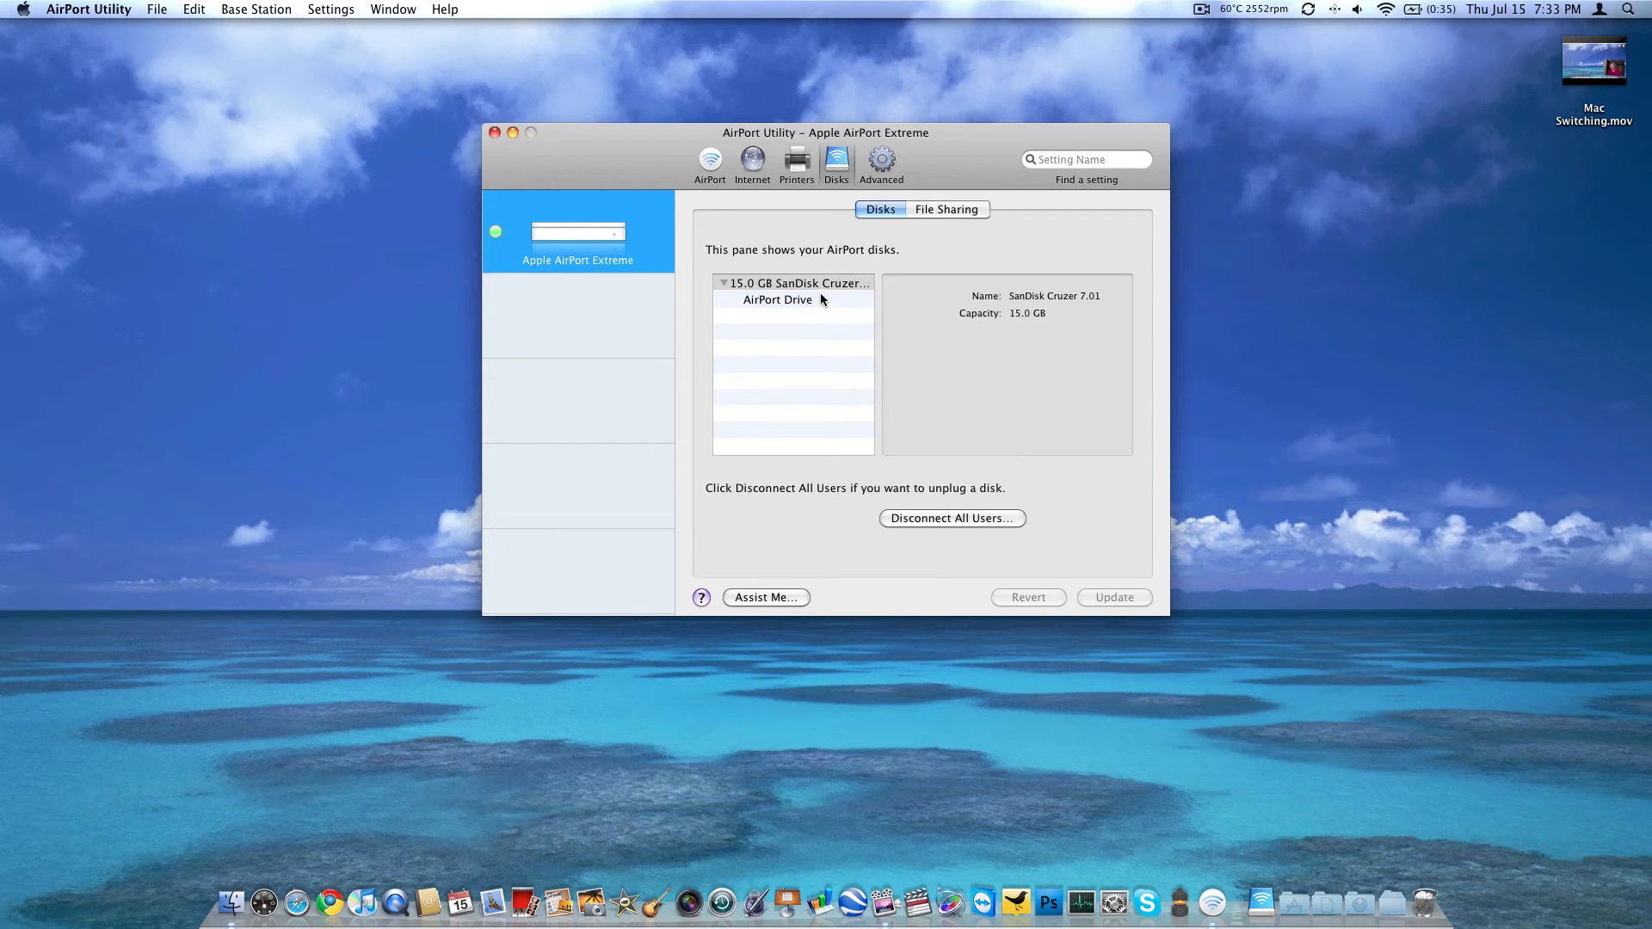
pyautogui.click(796, 283)
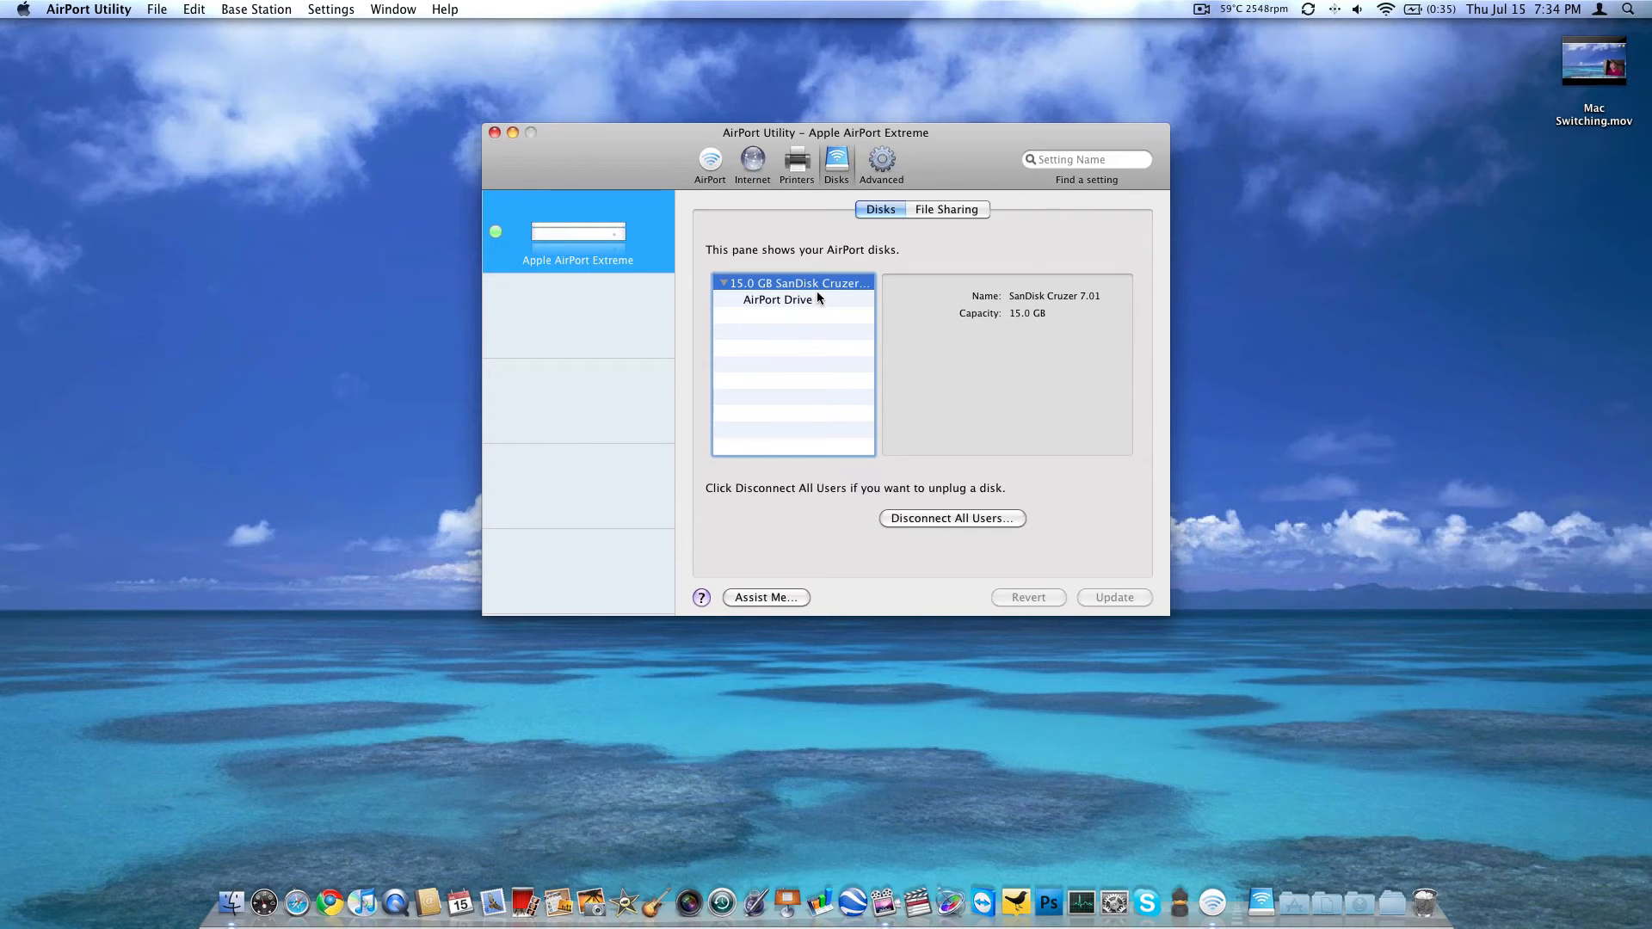
pyautogui.moveTo(824, 298)
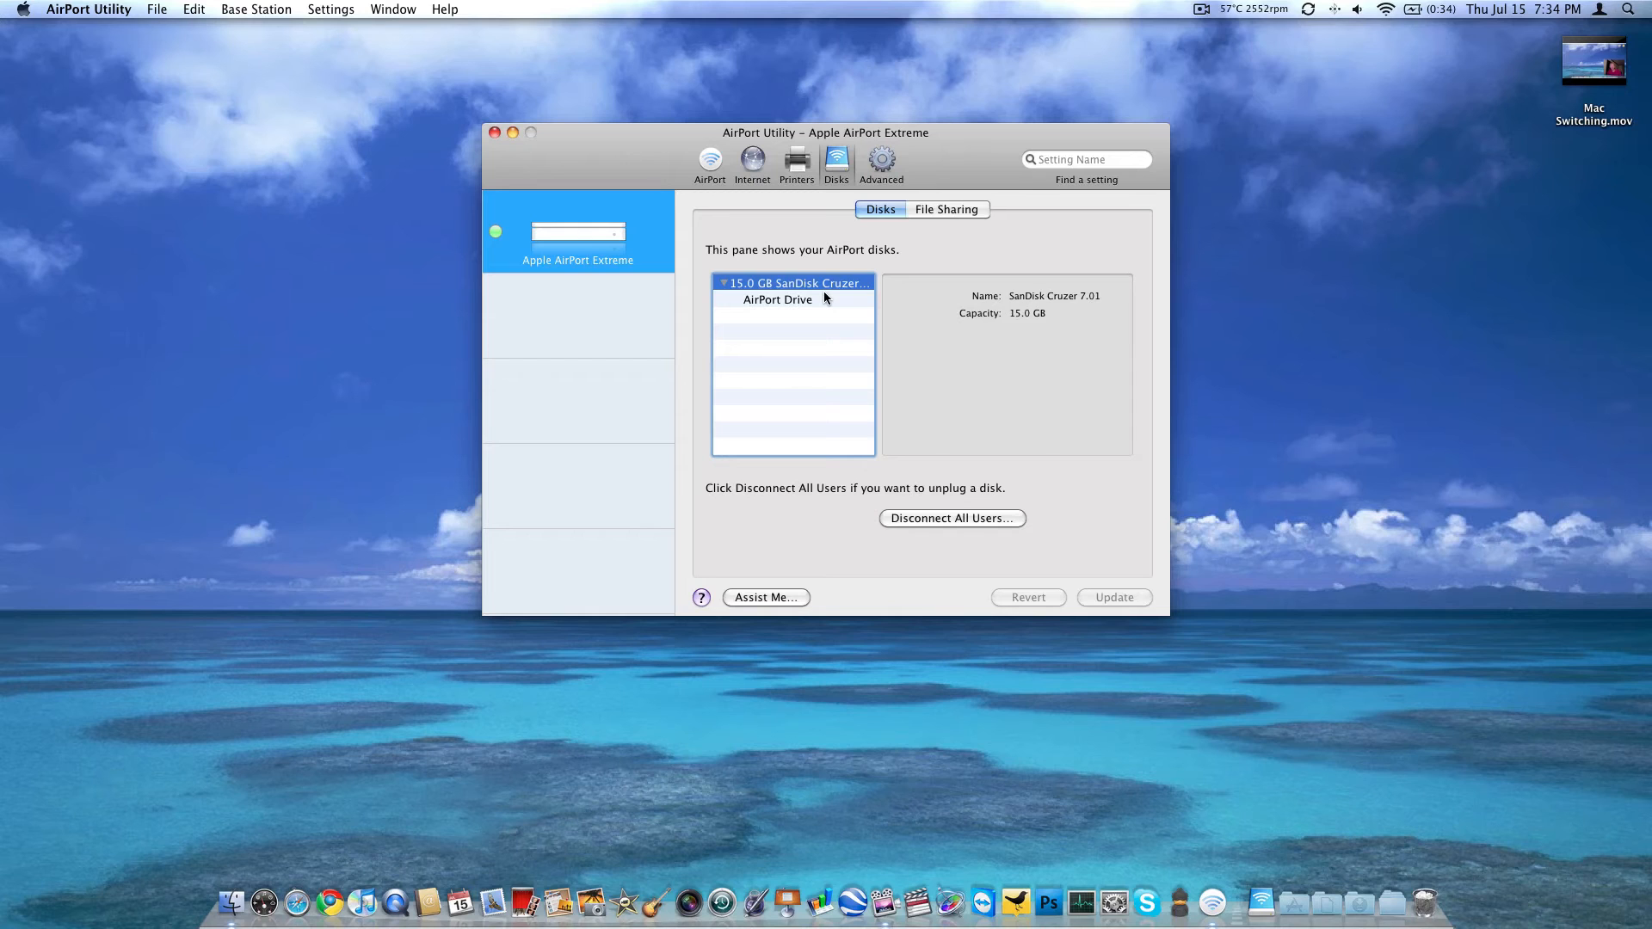
pyautogui.moveTo(1253, 895)
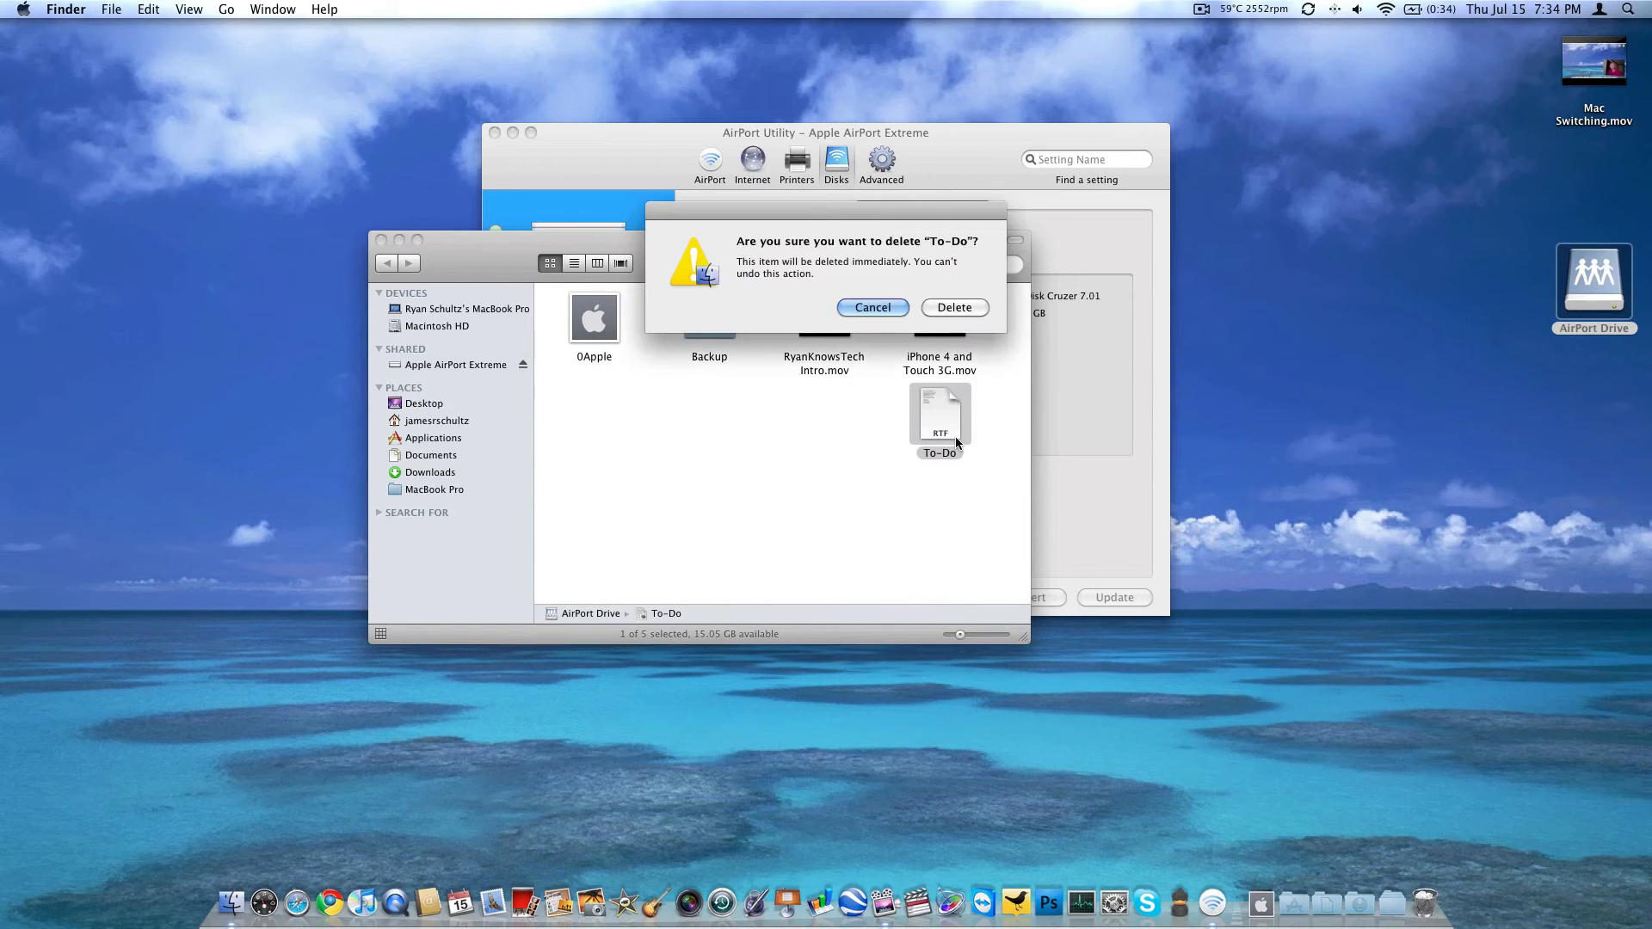
# Step: Answer the confirmation prompt about deleting To-Do on the AirPort Drive
pyautogui.click(954, 307)
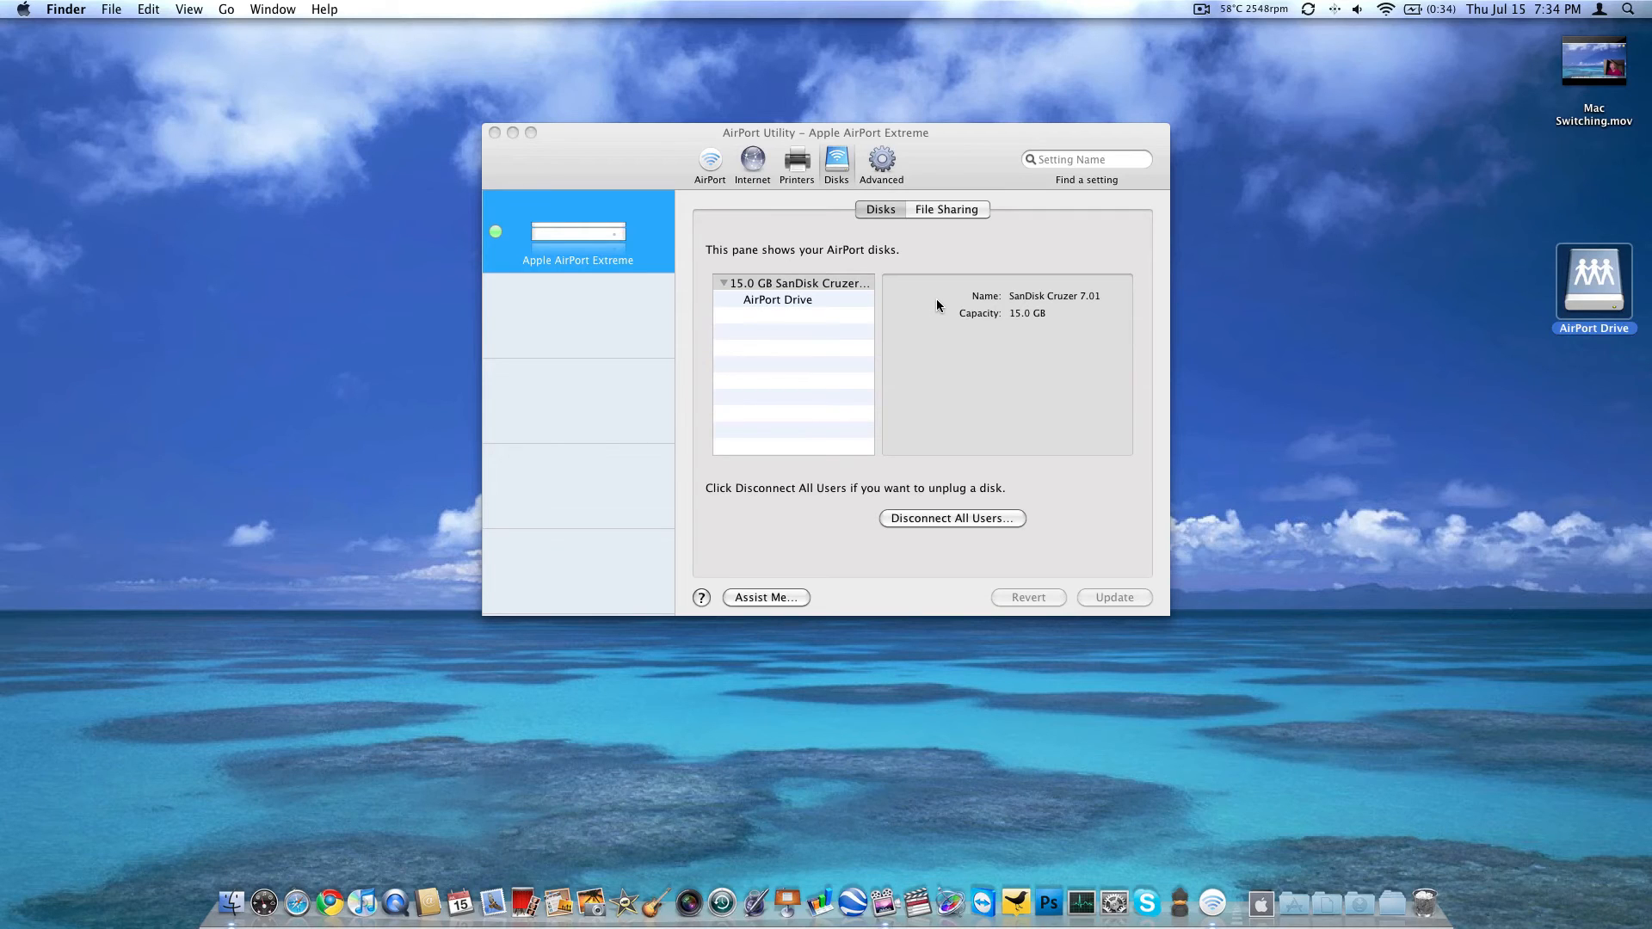
pyautogui.moveTo(912, 277)
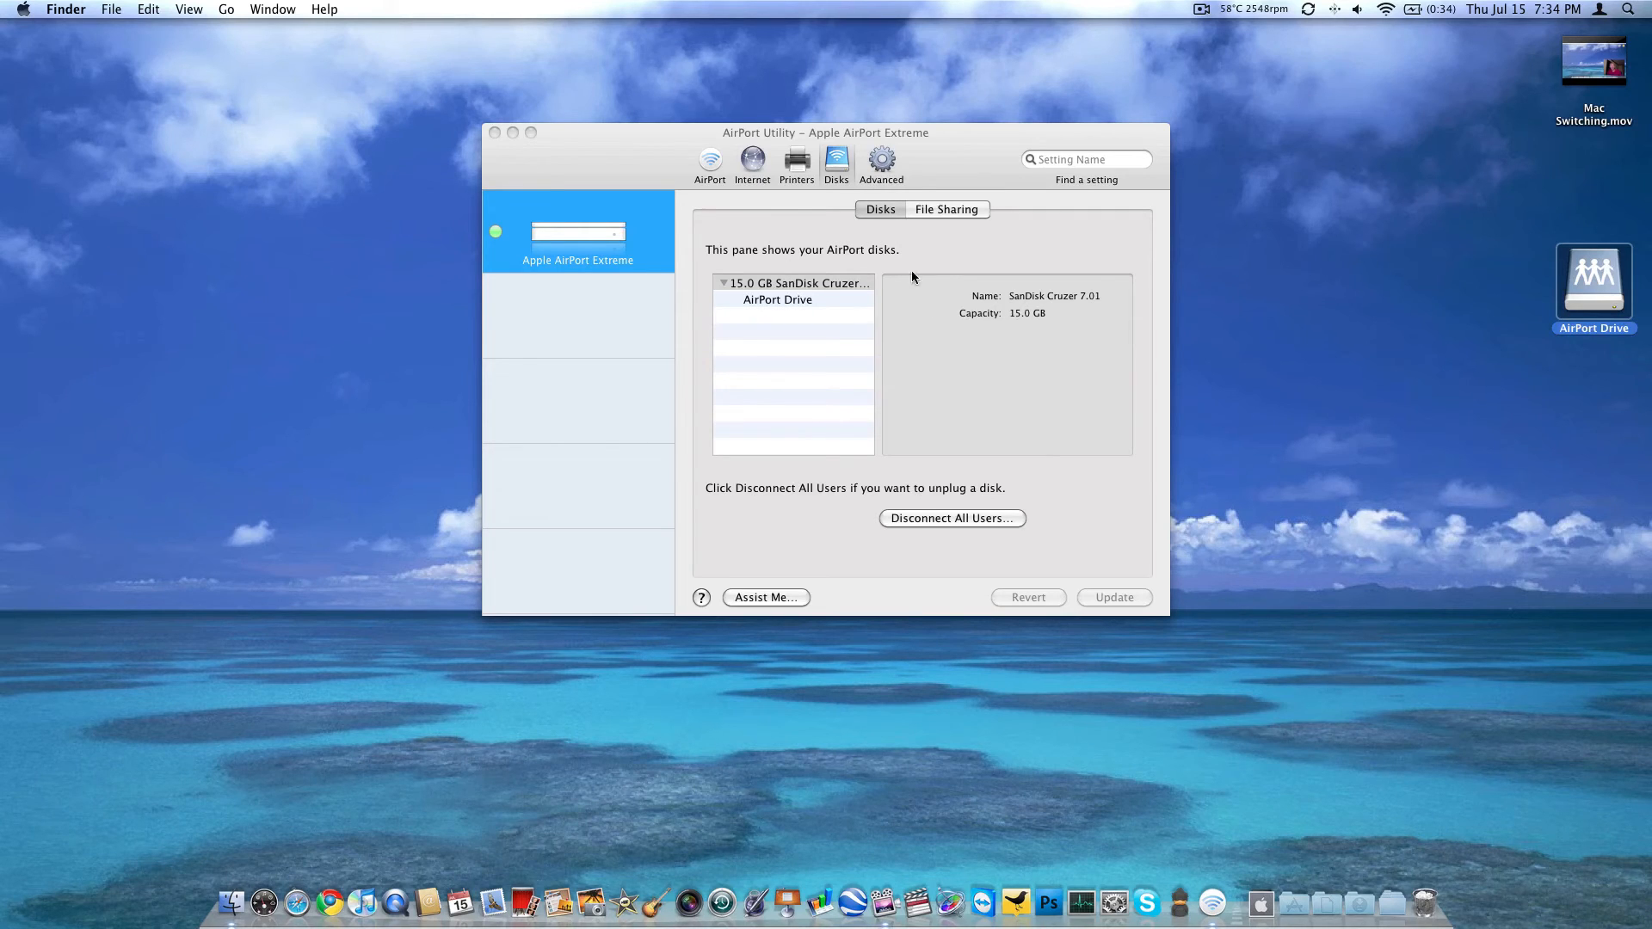
# Step: Show disk File Sharing: enabled, password-secured disks, read-and-write guest access
pyautogui.click(944, 208)
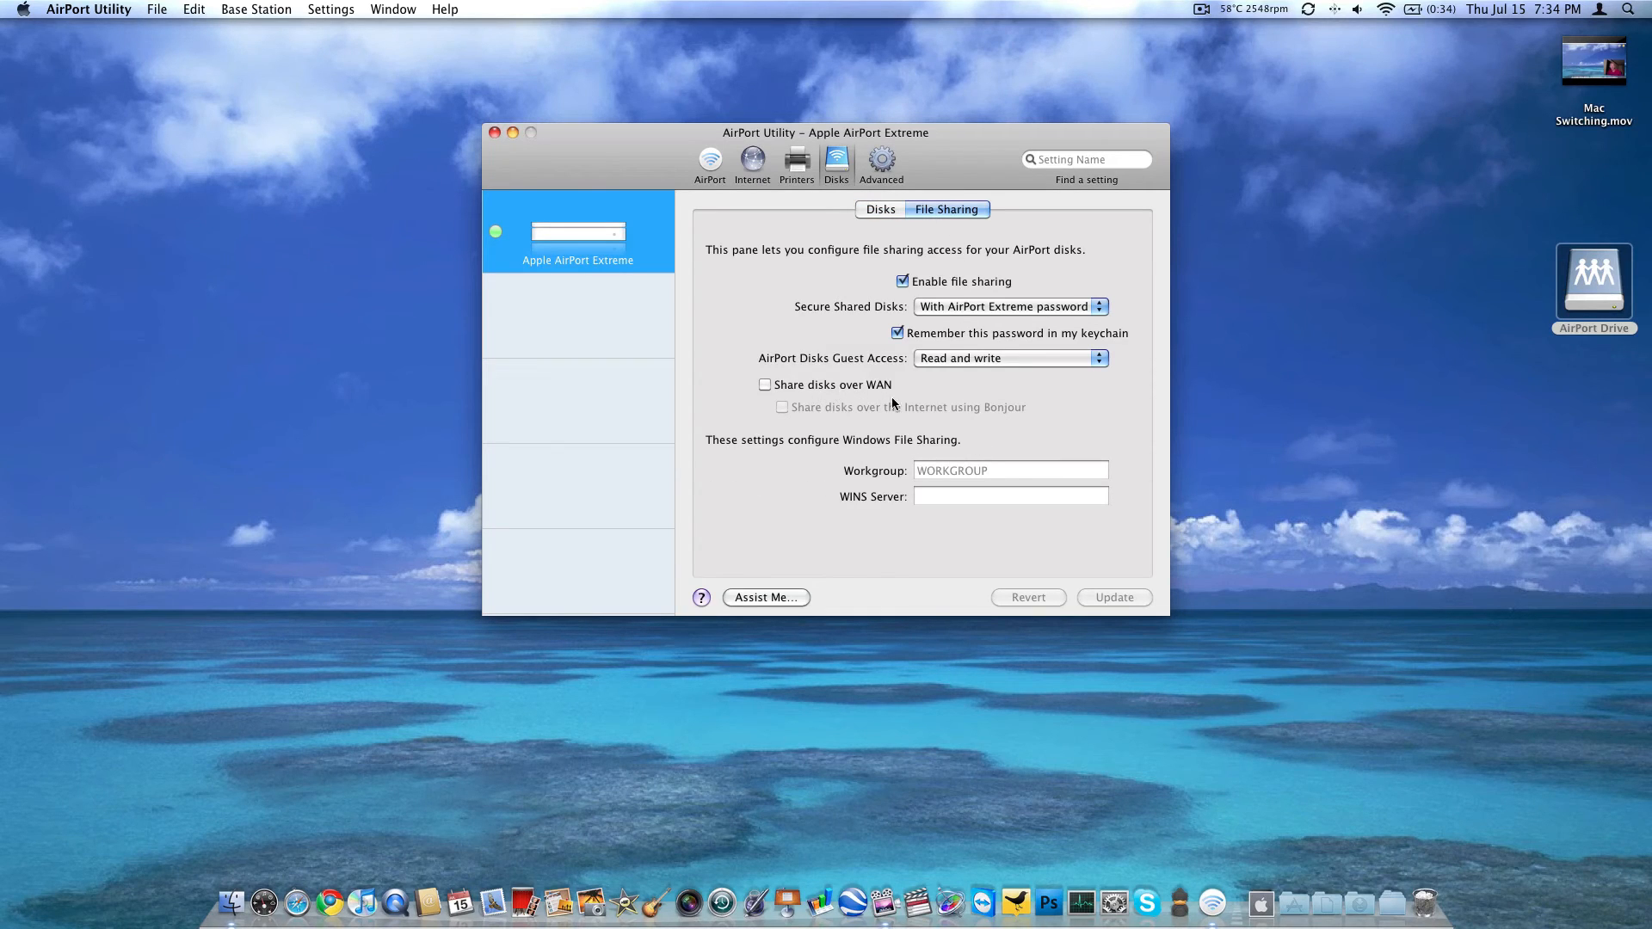
pyautogui.moveTo(1072, 452)
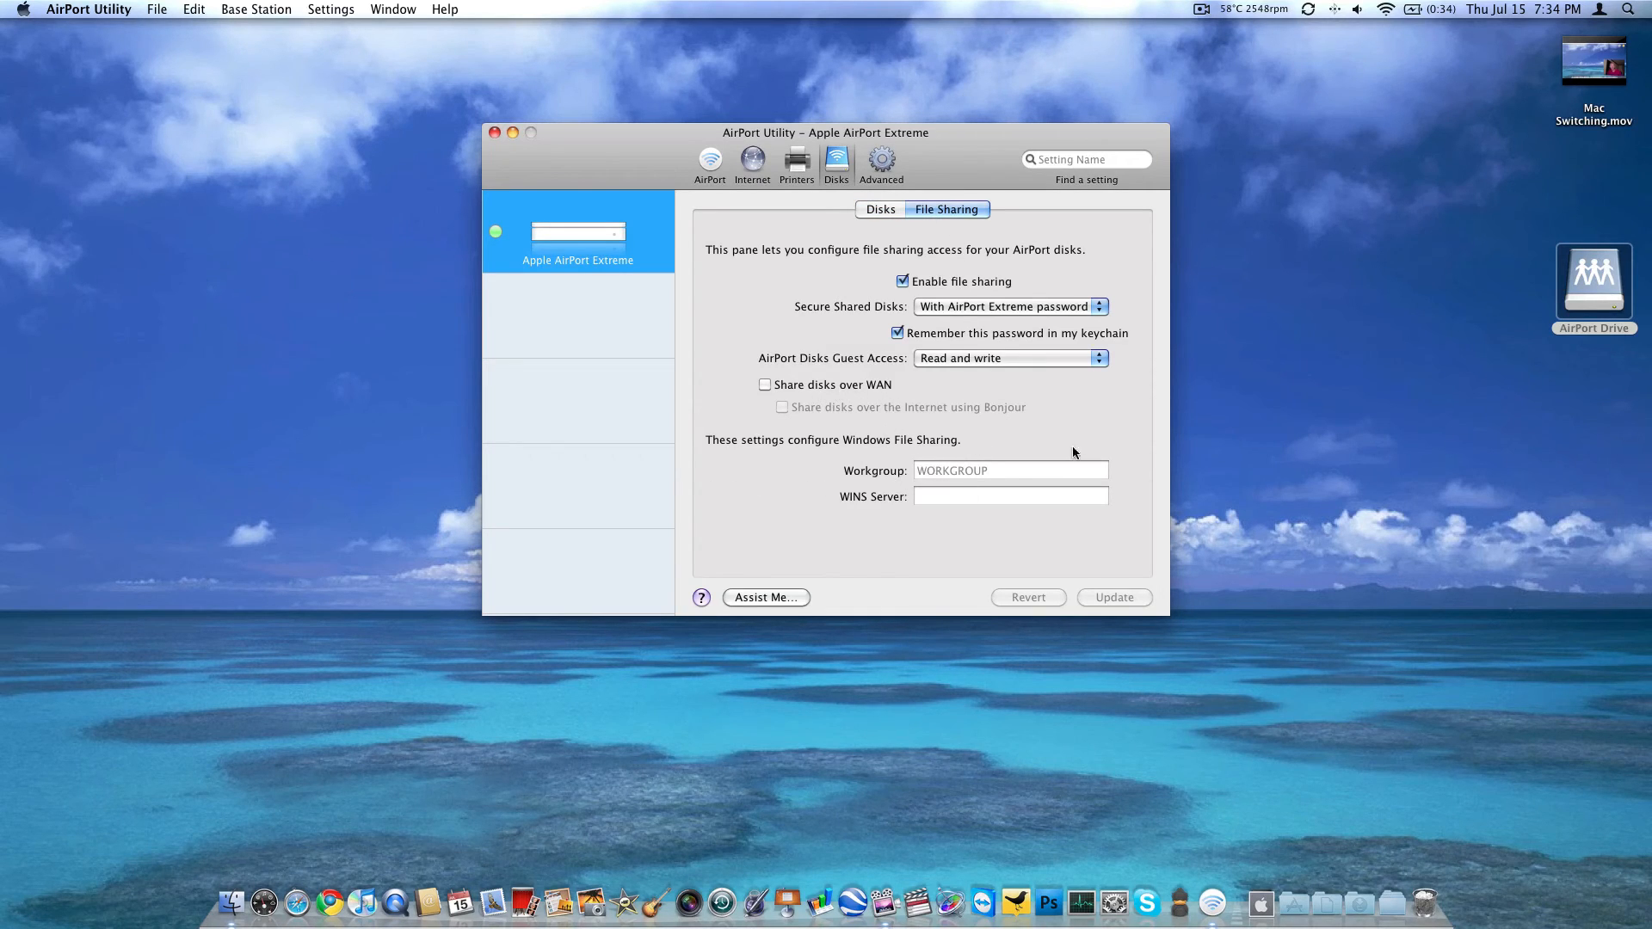
# Step: Browse Advanced logging, Port Mapping and MobileMe settings, ending on IPv6 link-local only
pyautogui.click(881, 160)
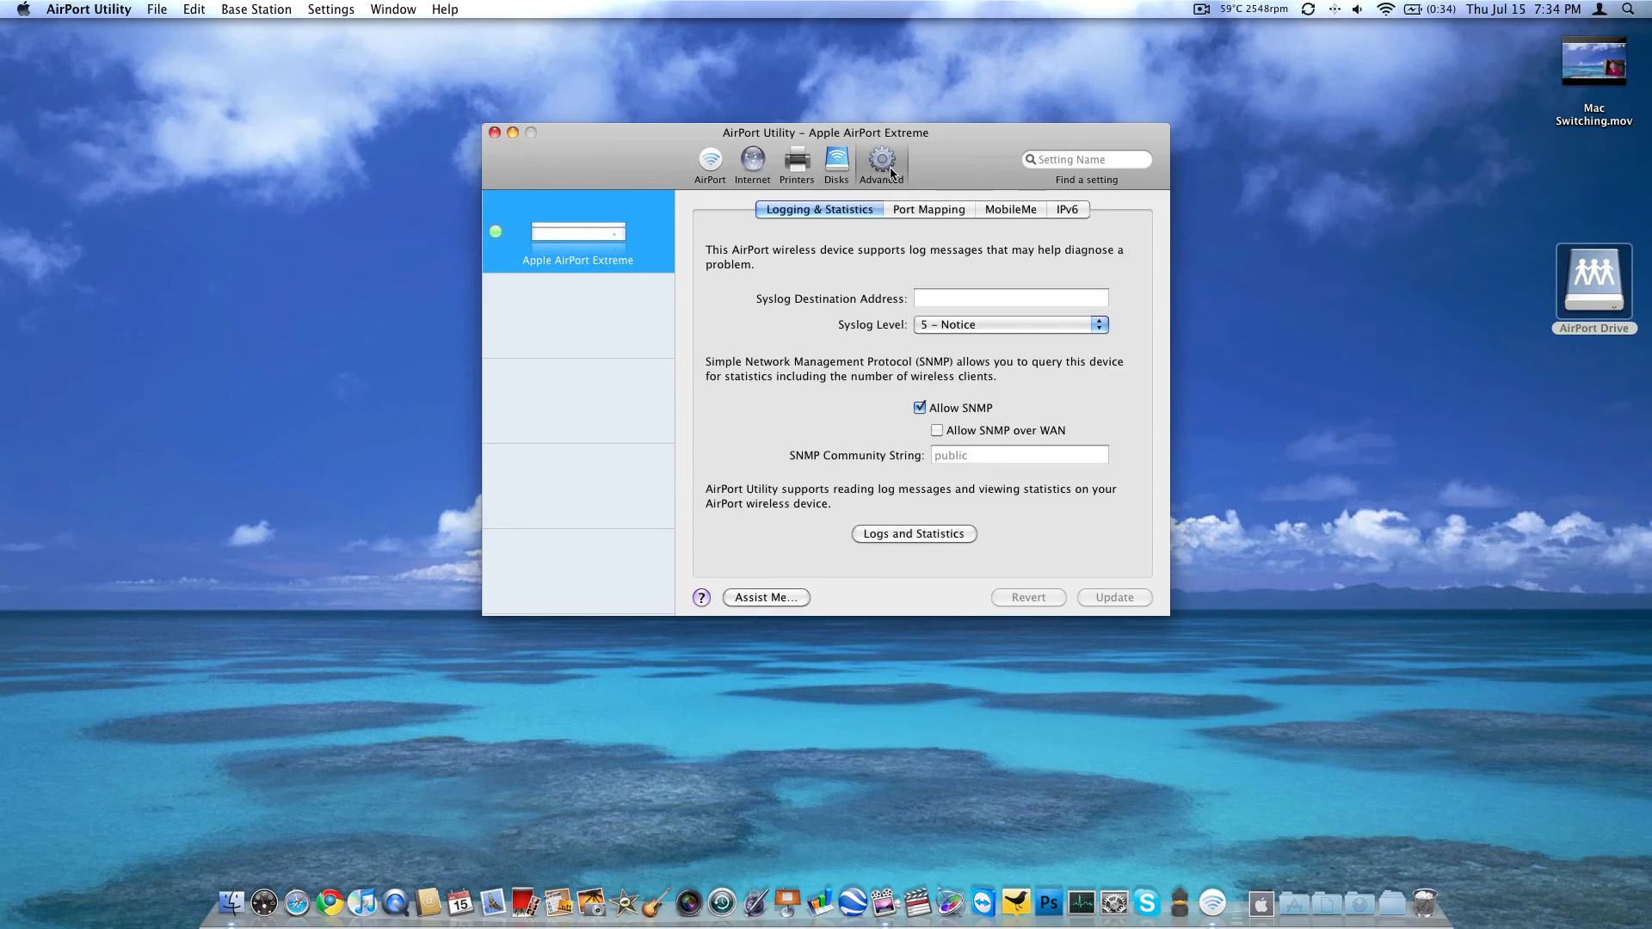
pyautogui.moveTo(1020, 287)
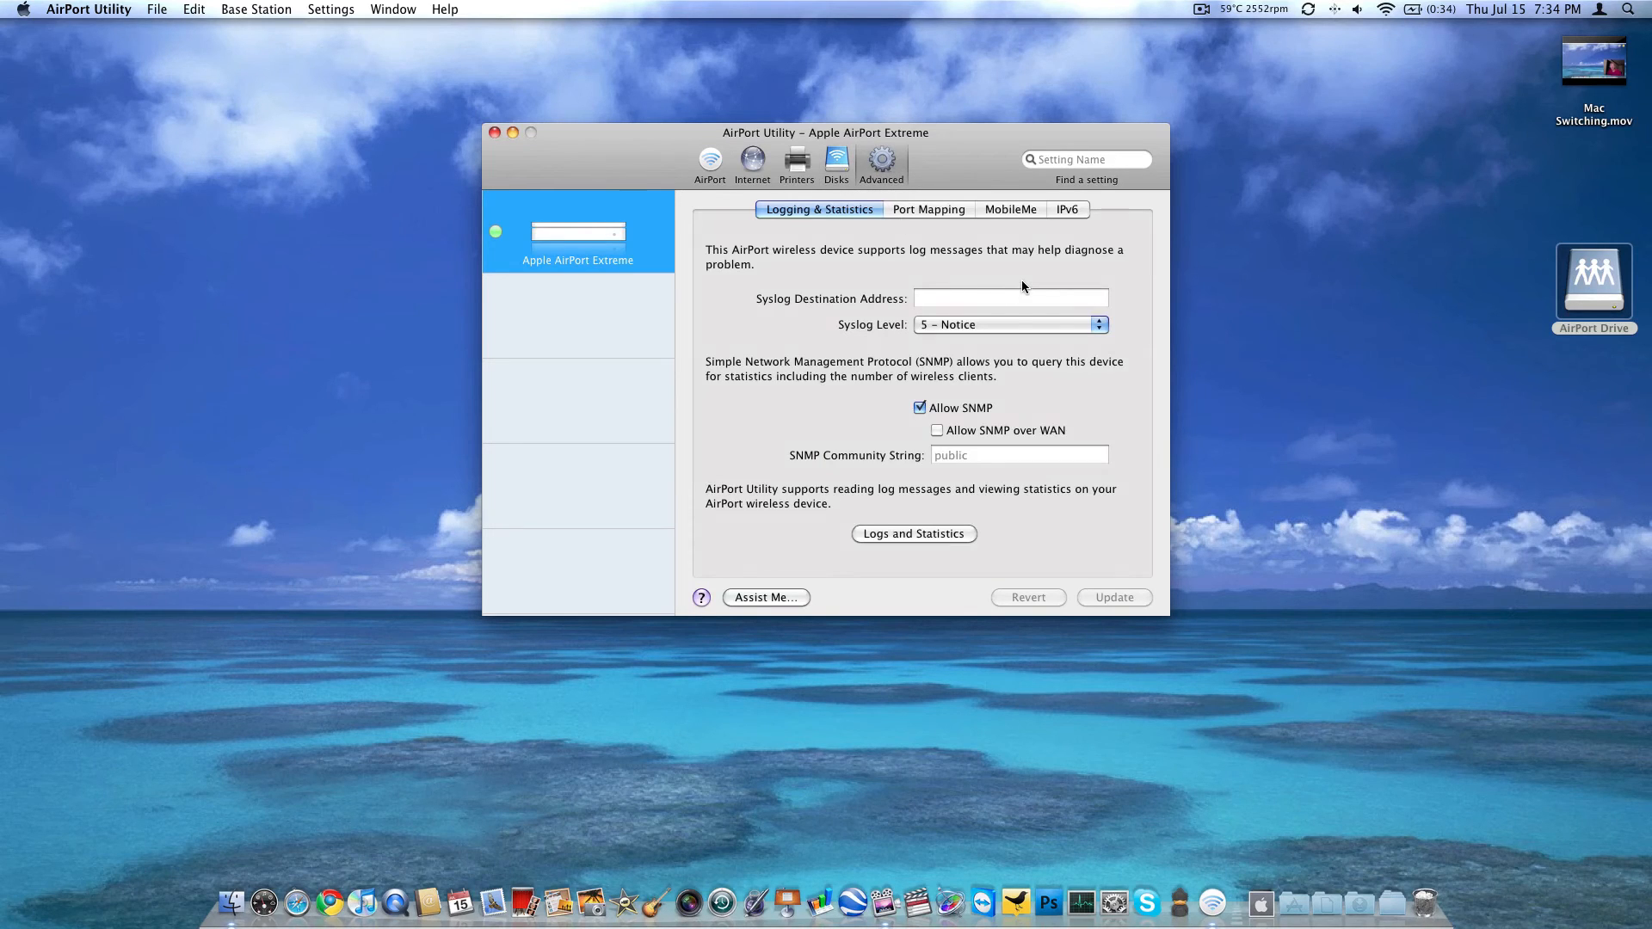
pyautogui.moveTo(945, 426)
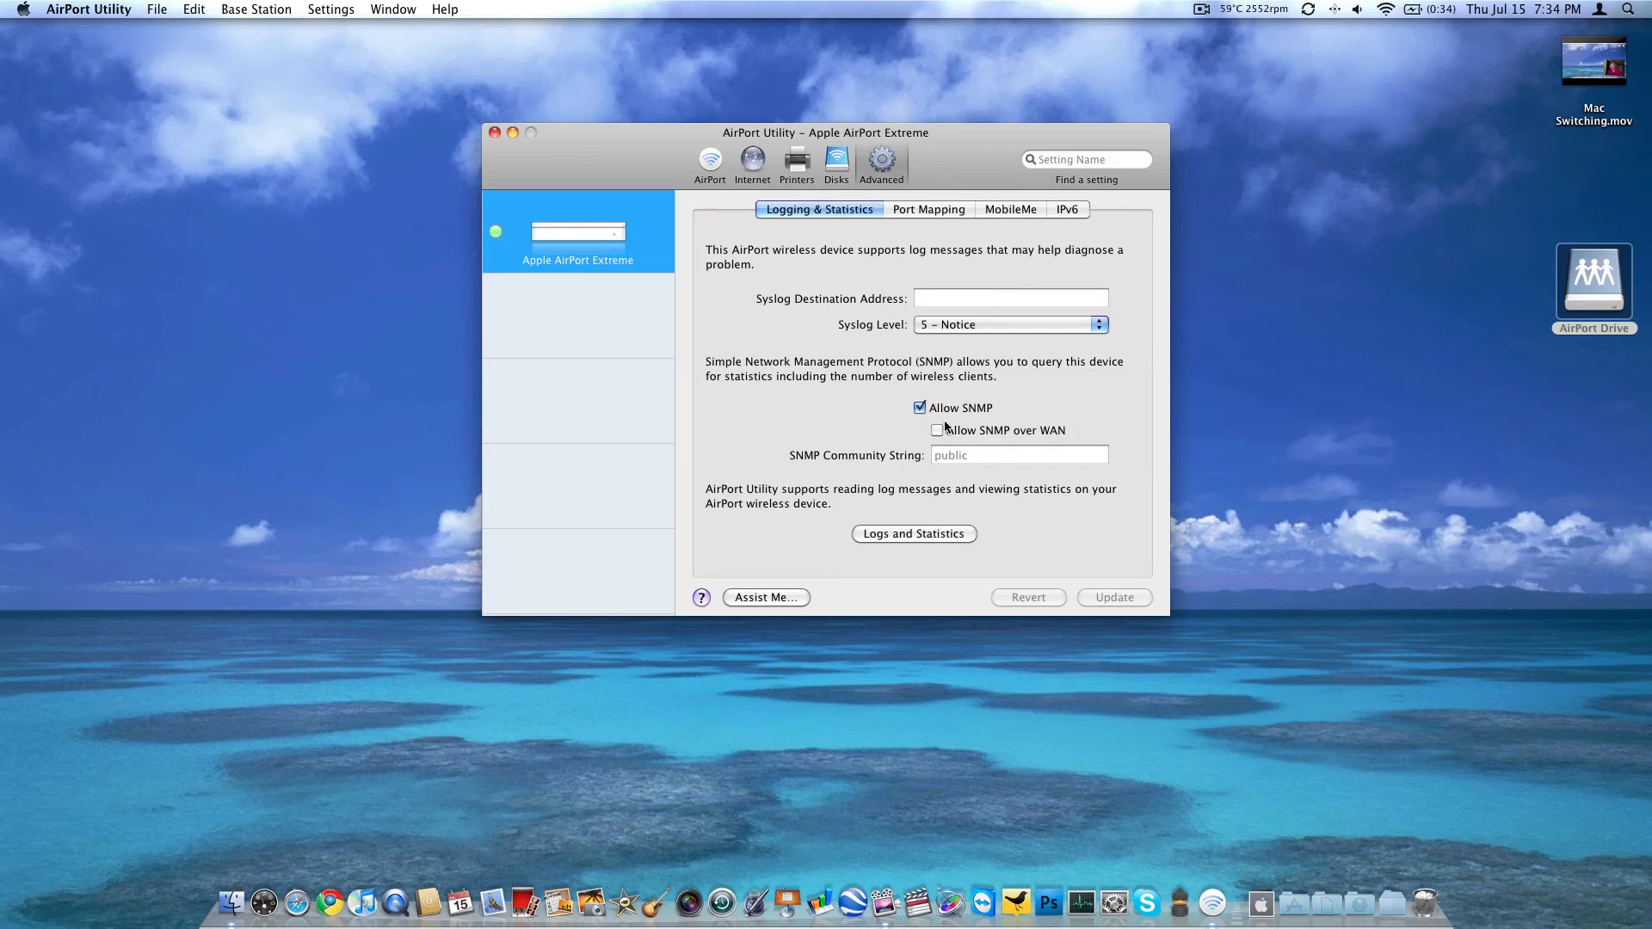
pyautogui.moveTo(964, 425)
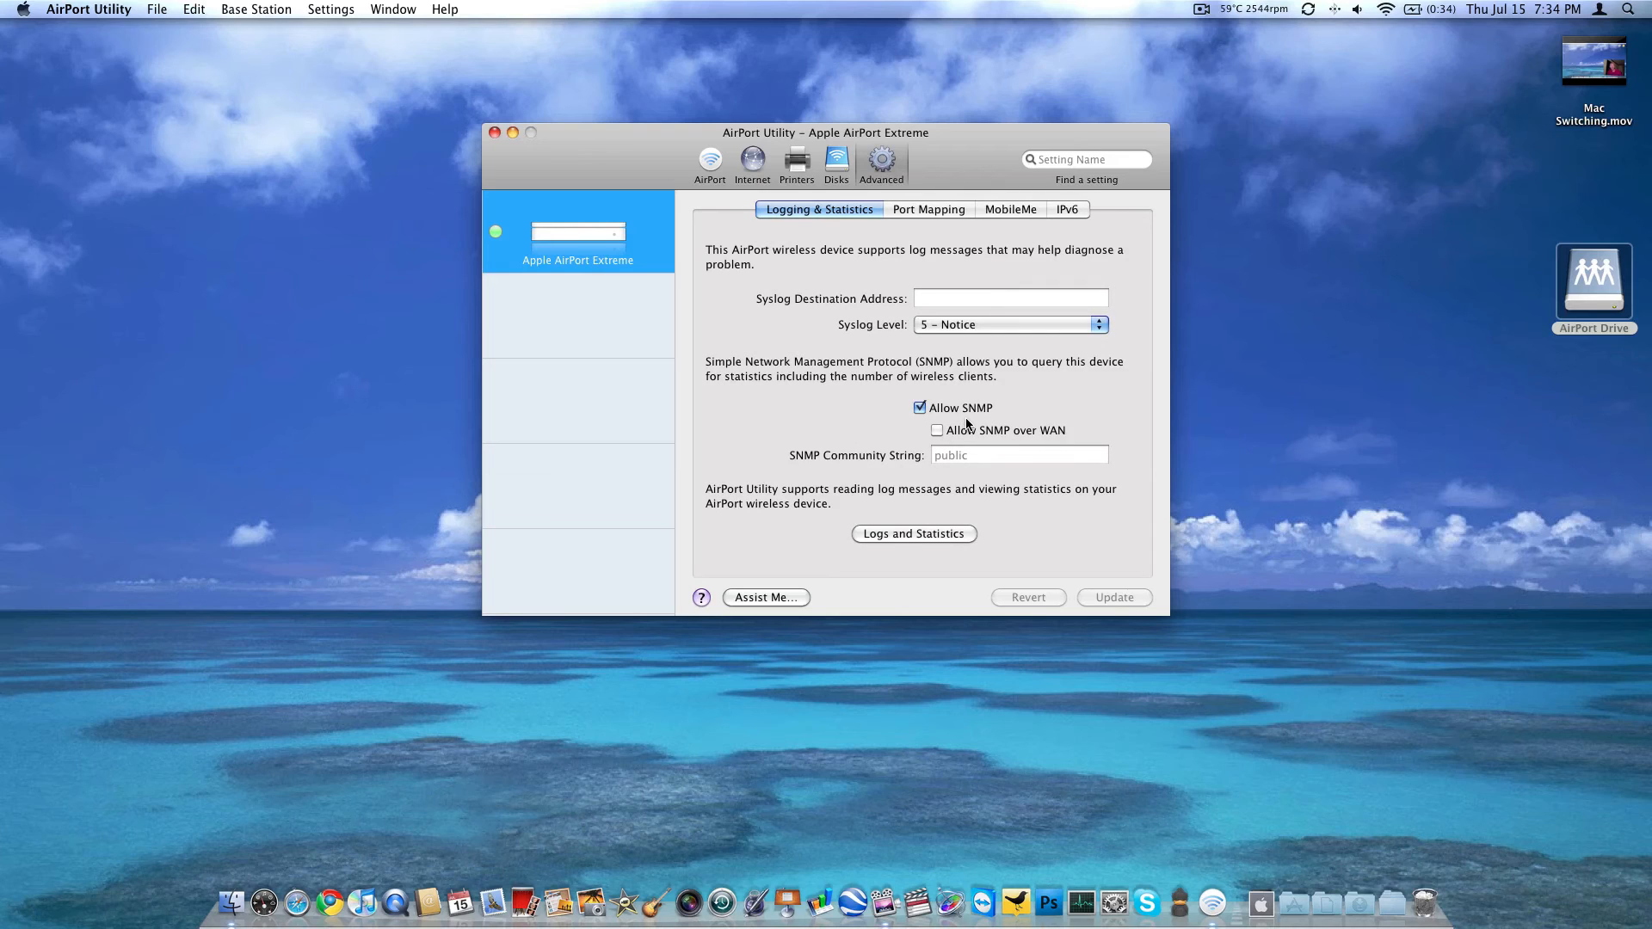
pyautogui.click(927, 208)
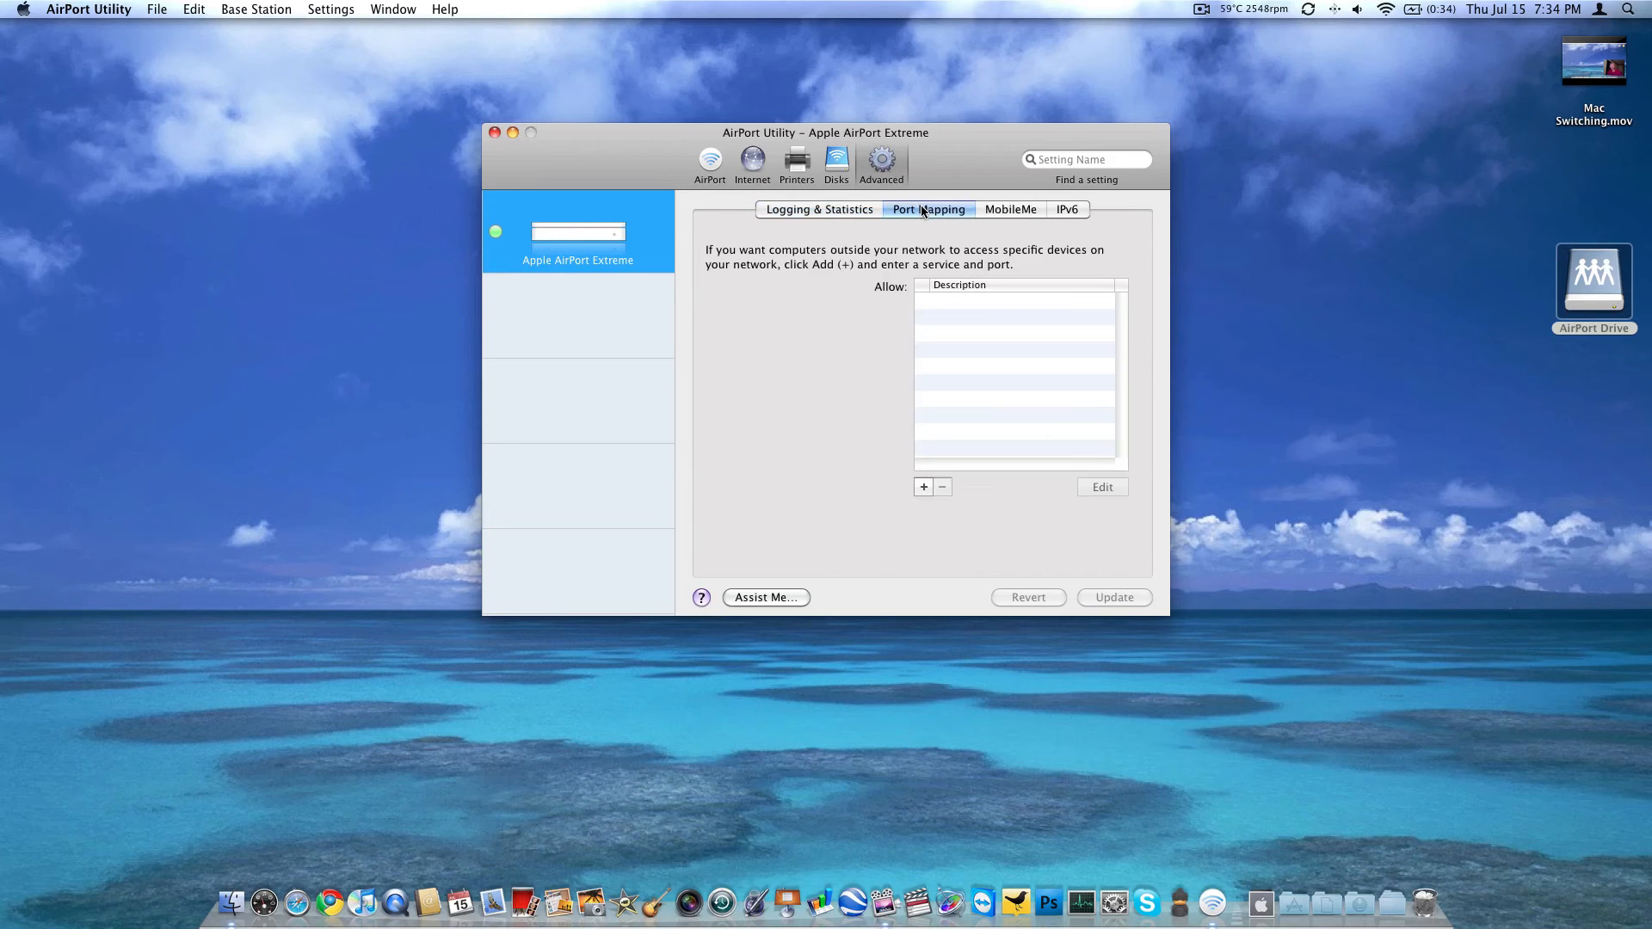
pyautogui.click(1010, 208)
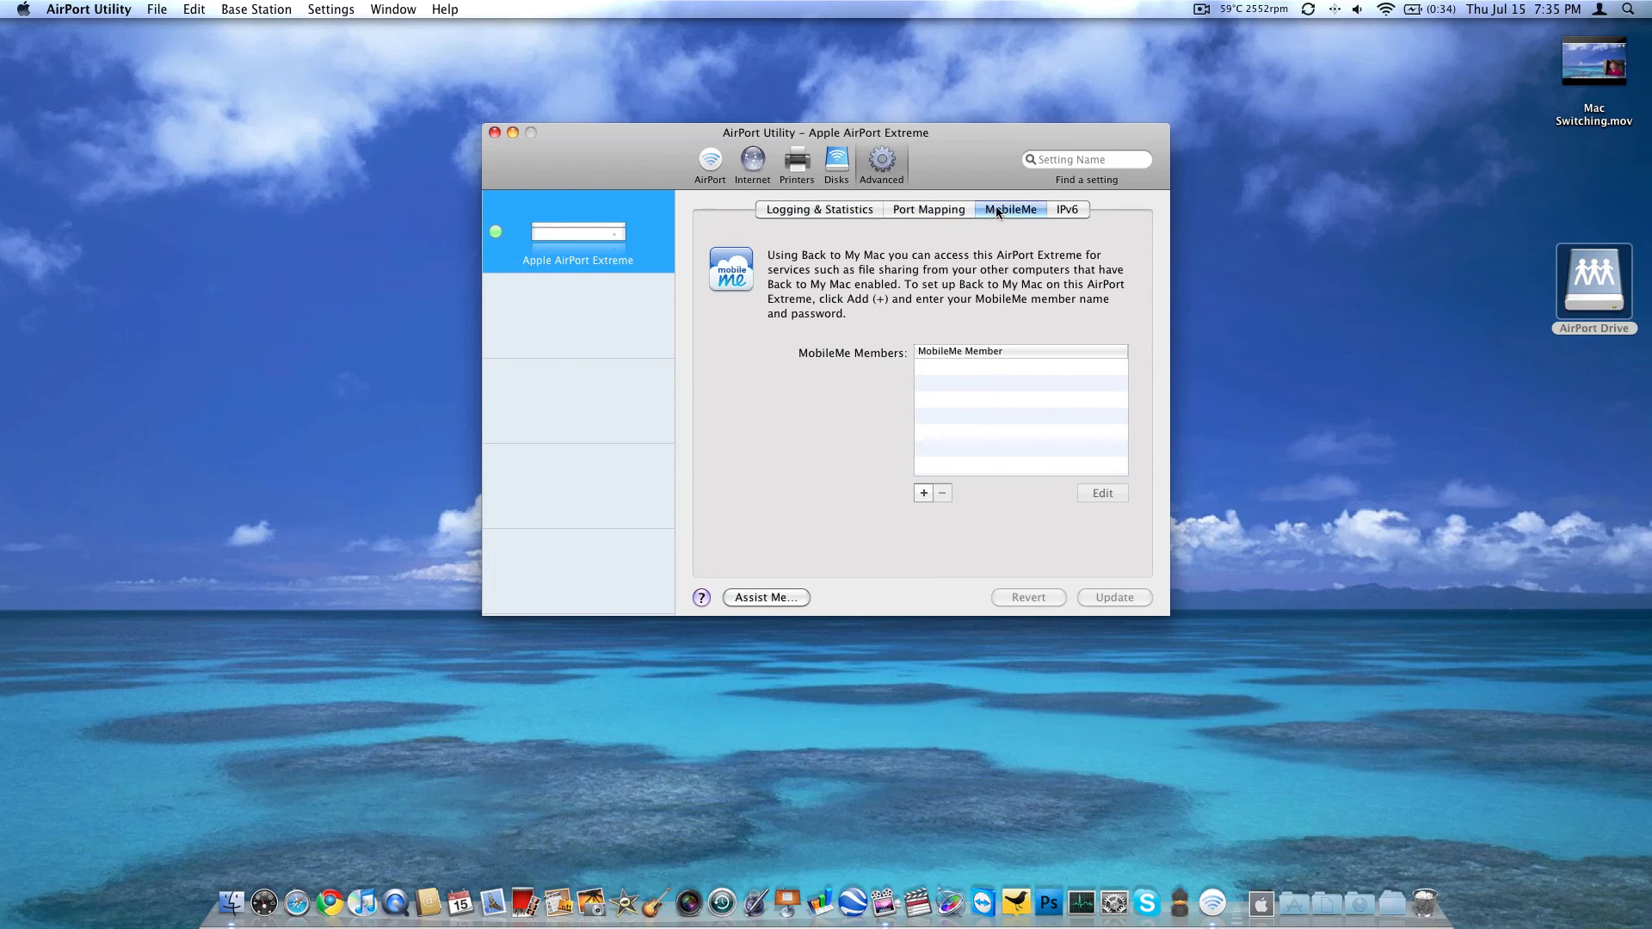
pyautogui.click(1065, 208)
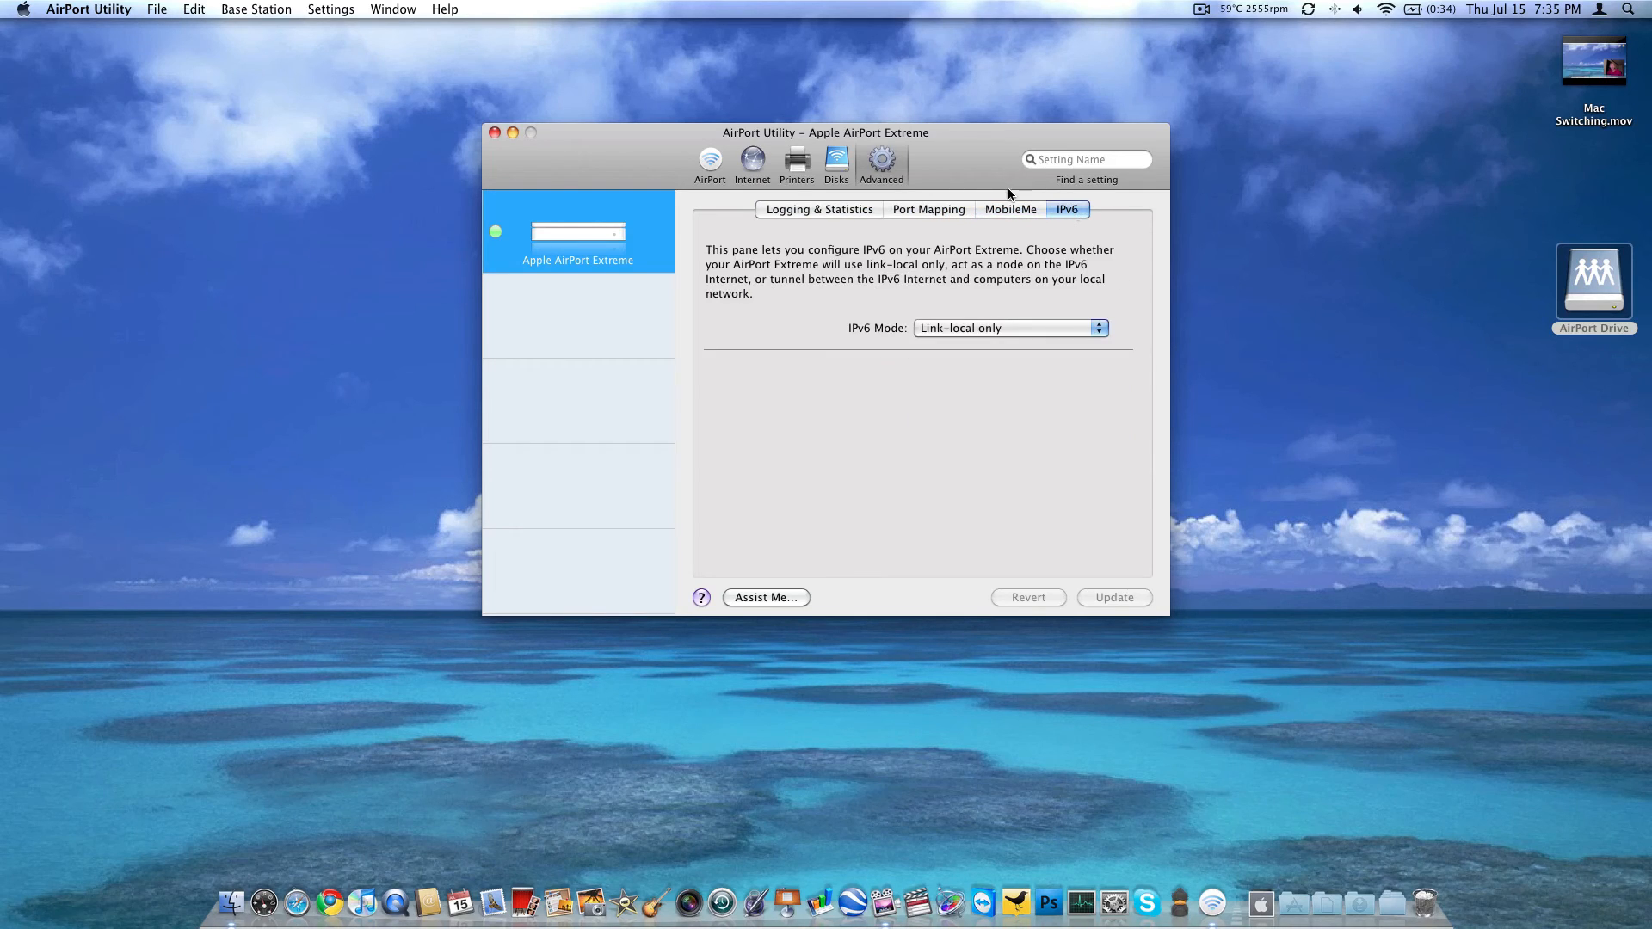
pyautogui.moveTo(516, 260)
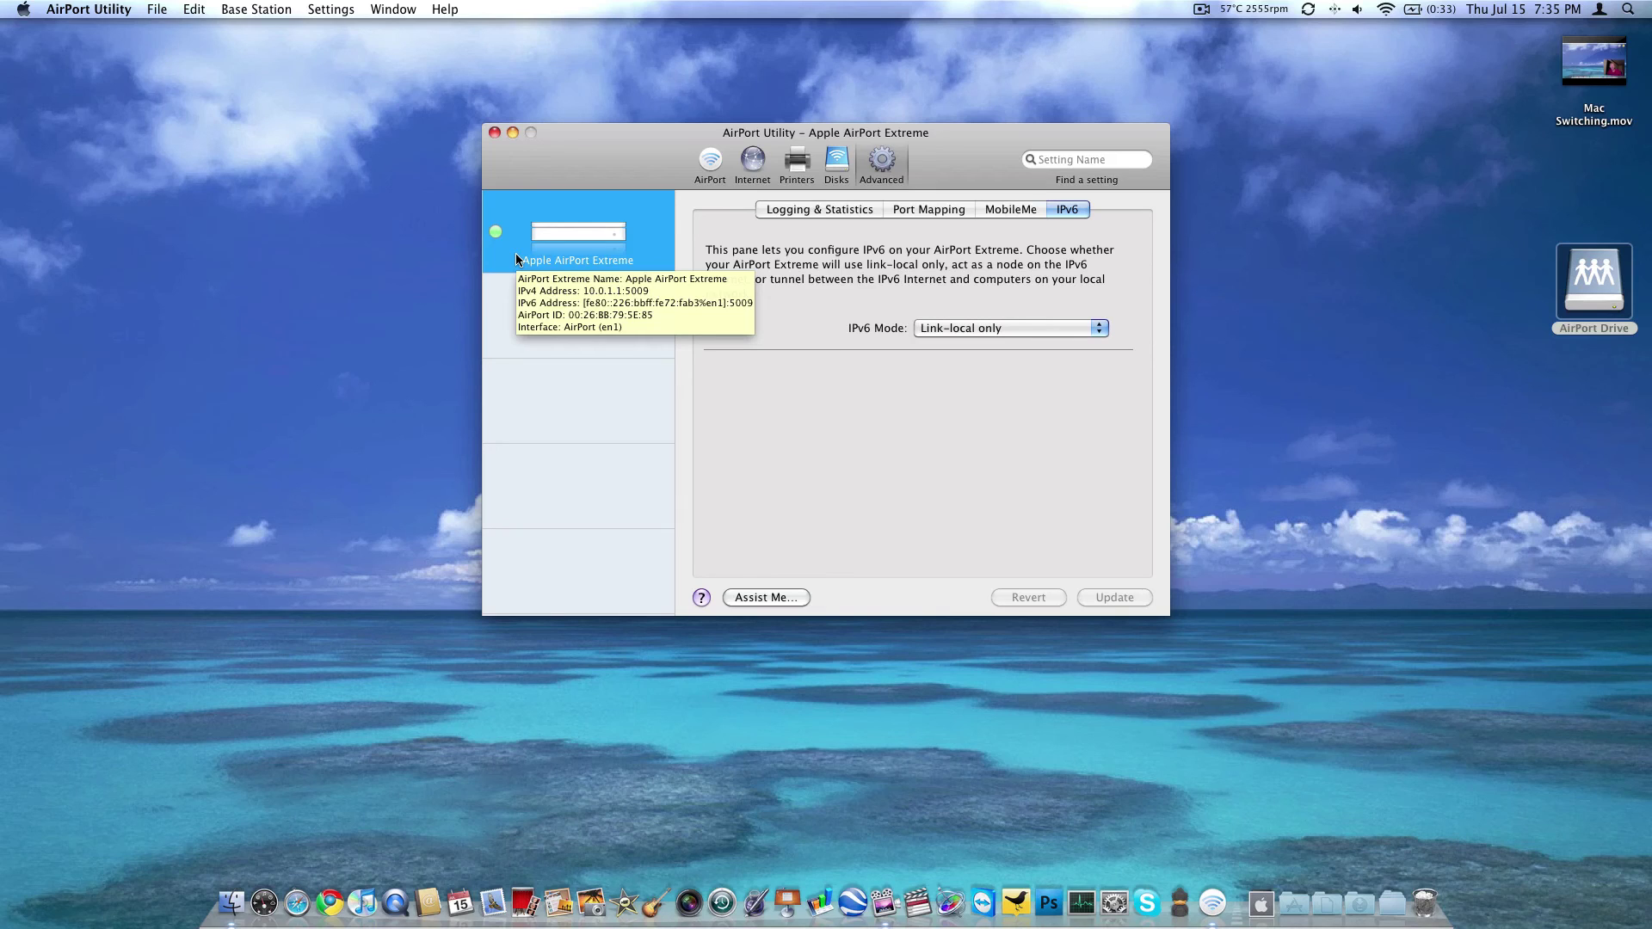
pyautogui.moveTo(518, 260)
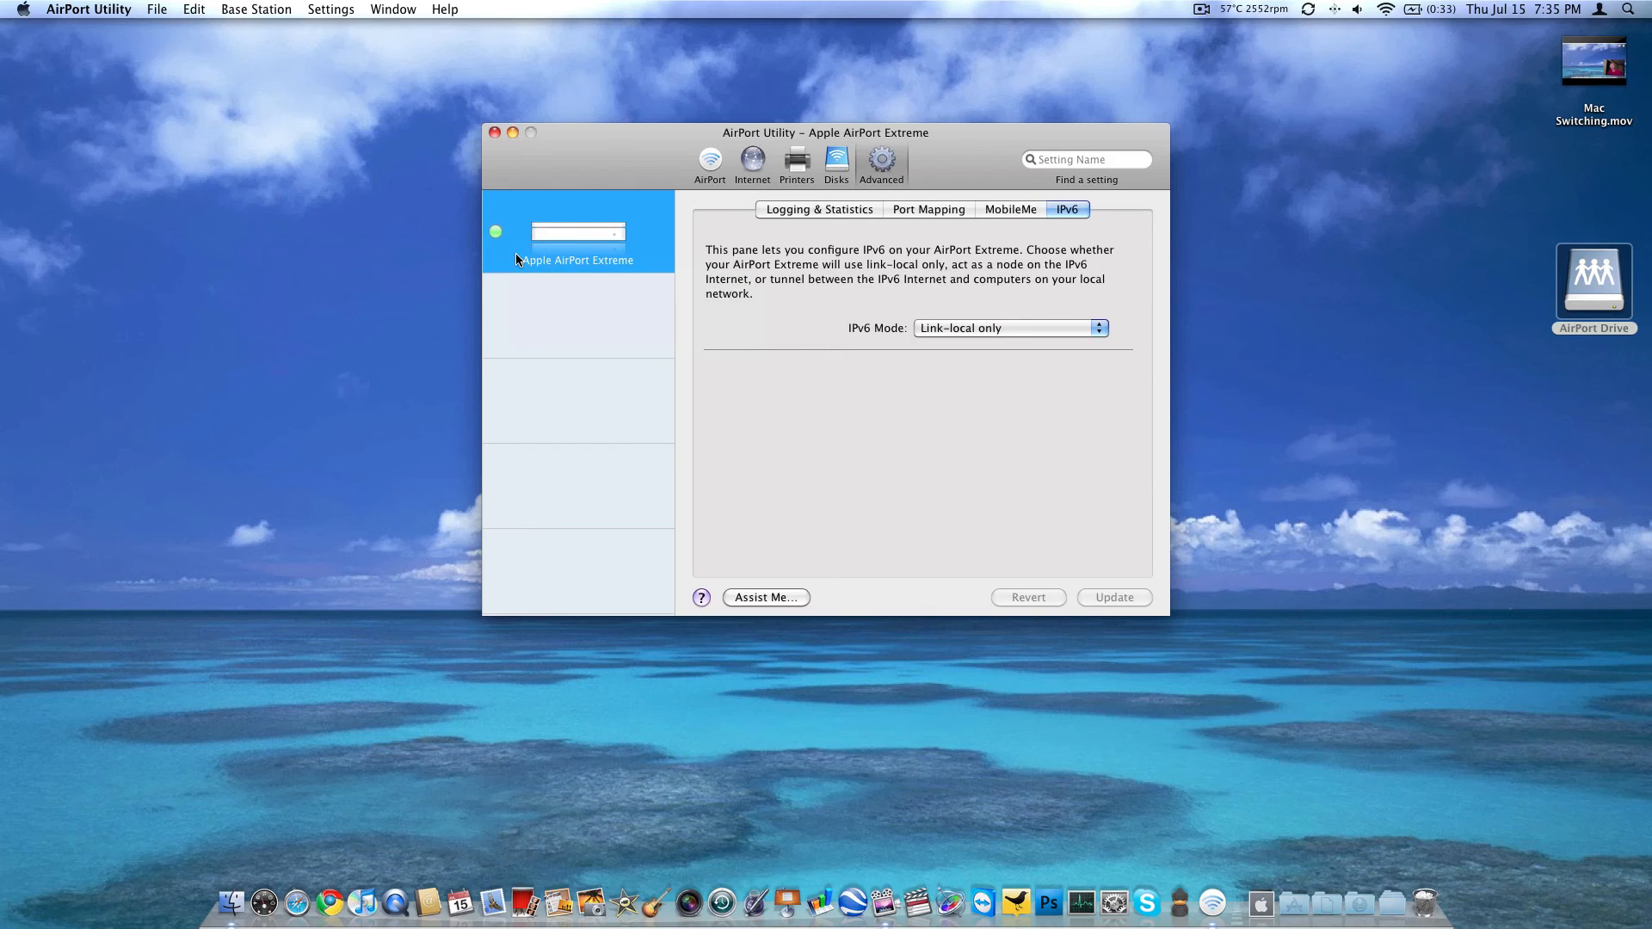
# Step: Select the Apple AirPort Extreme base station in the sidebar to return to its main settings
pyautogui.click(709, 159)
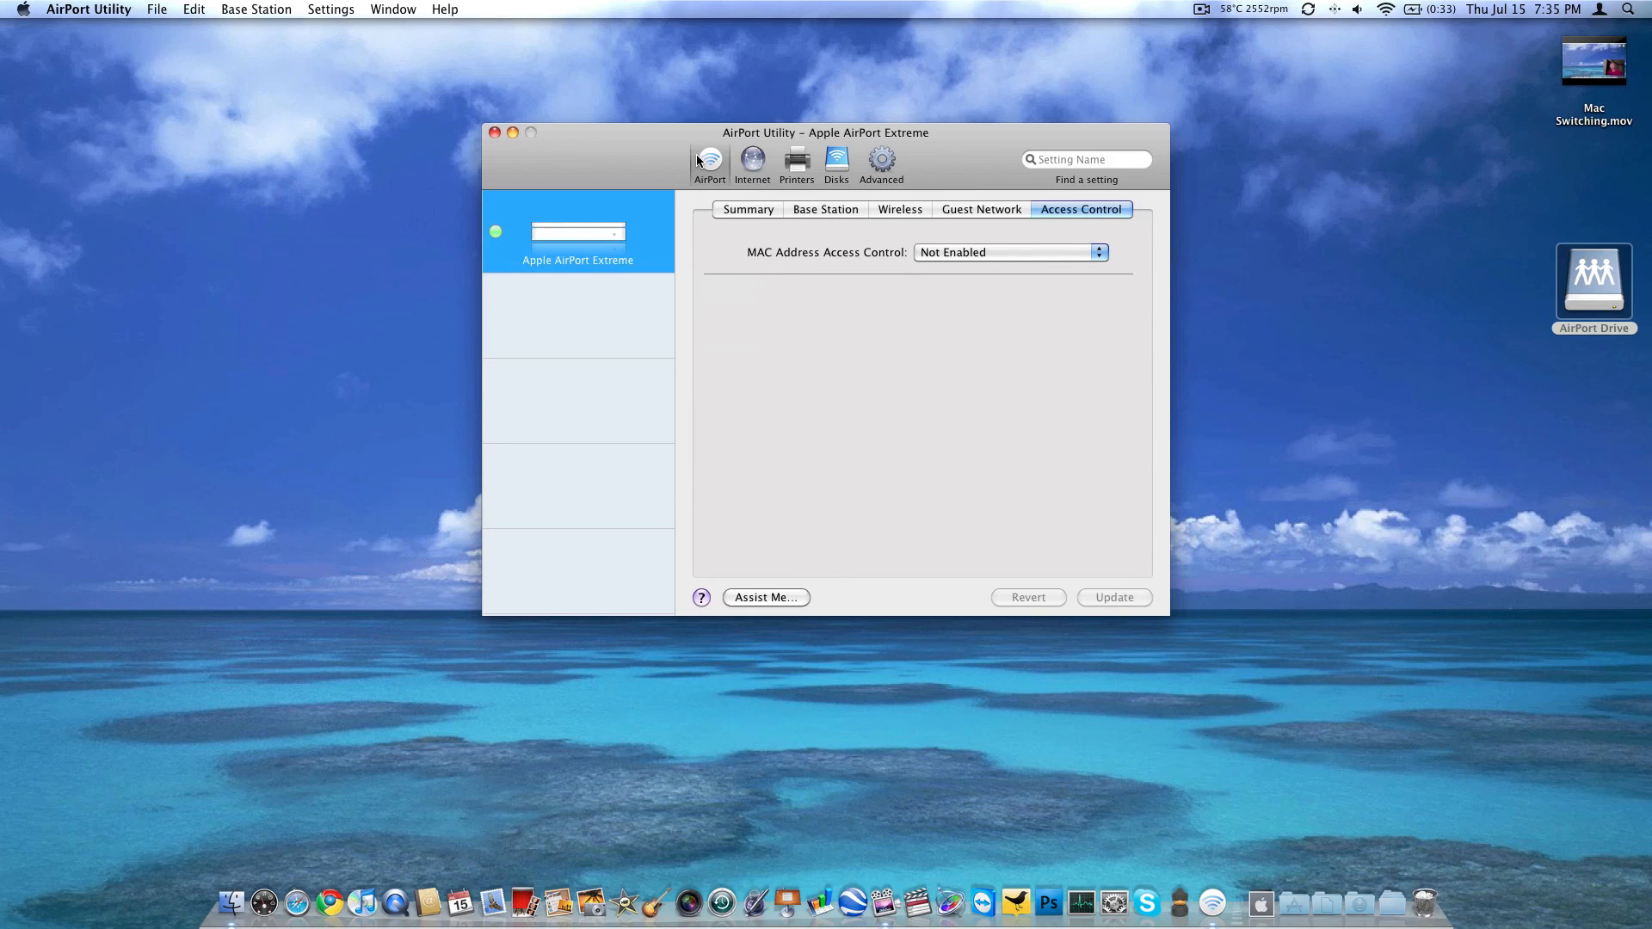
pyautogui.moveTo(754, 50)
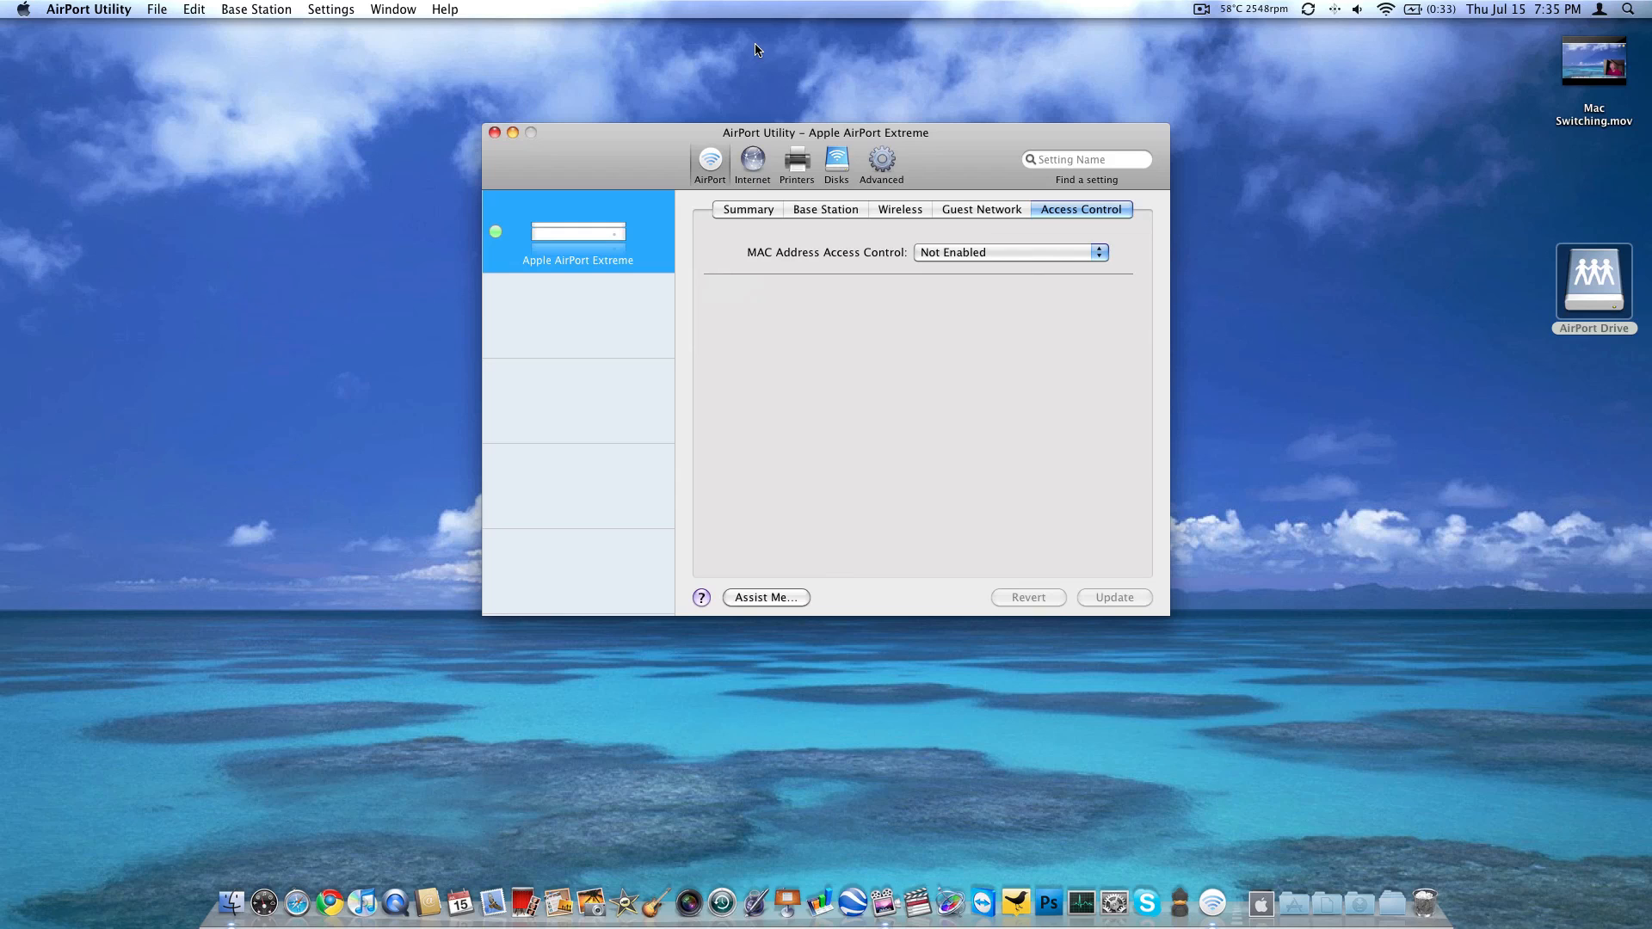
pyautogui.moveTo(1201, 17)
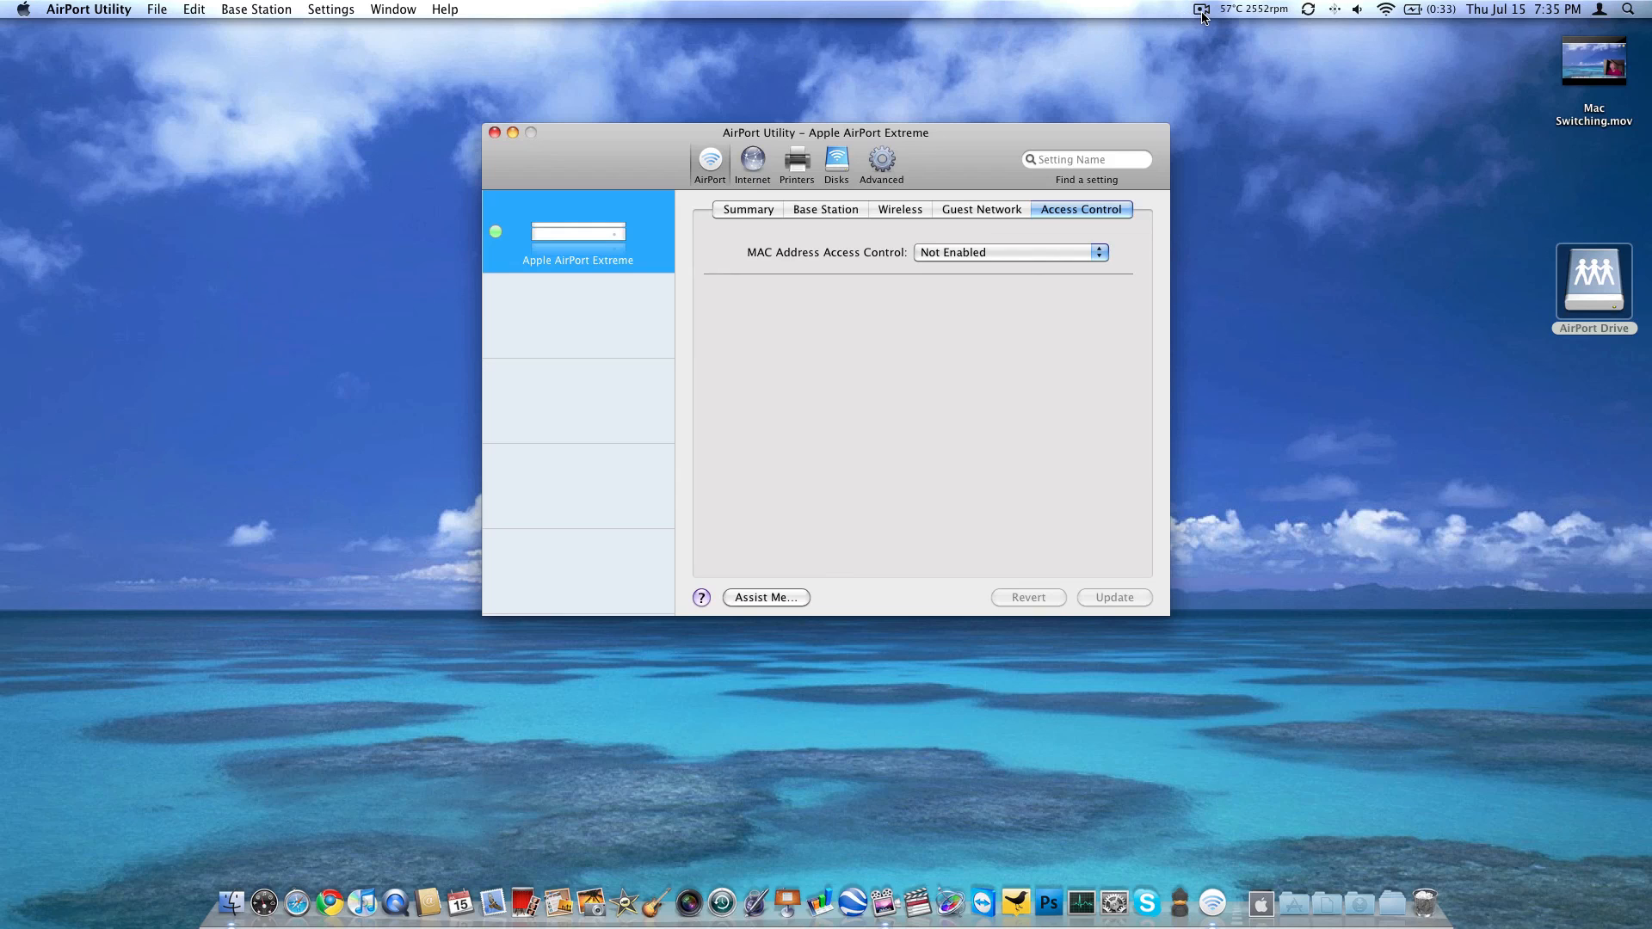